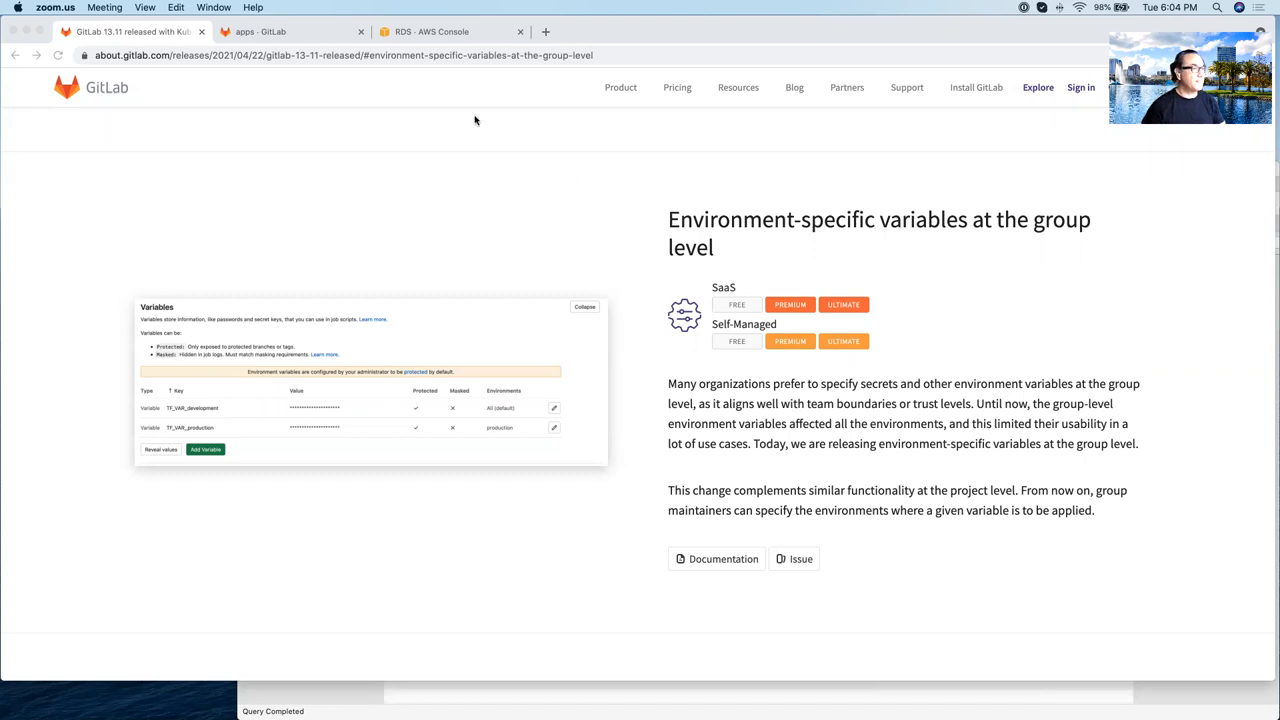
pyautogui.moveTo(311, 37)
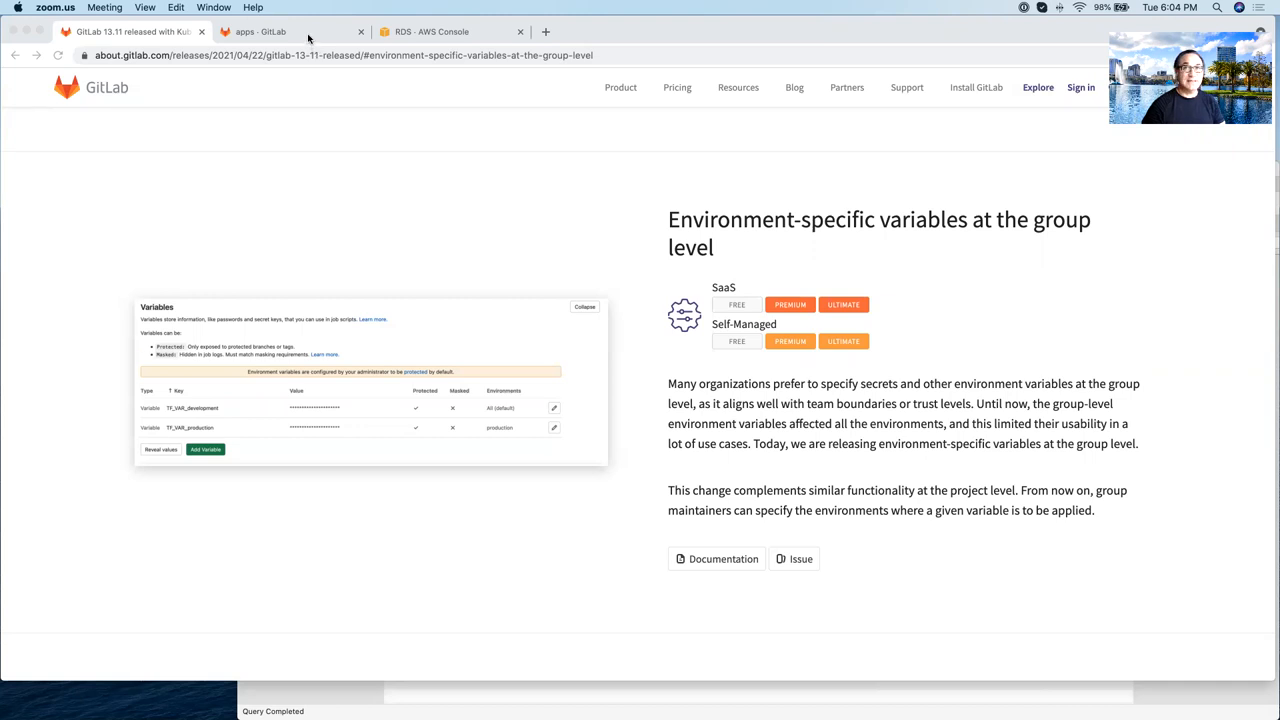
# Open the apps group's CI/CD settings and expand the empty Variables section
pyautogui.click(270, 31)
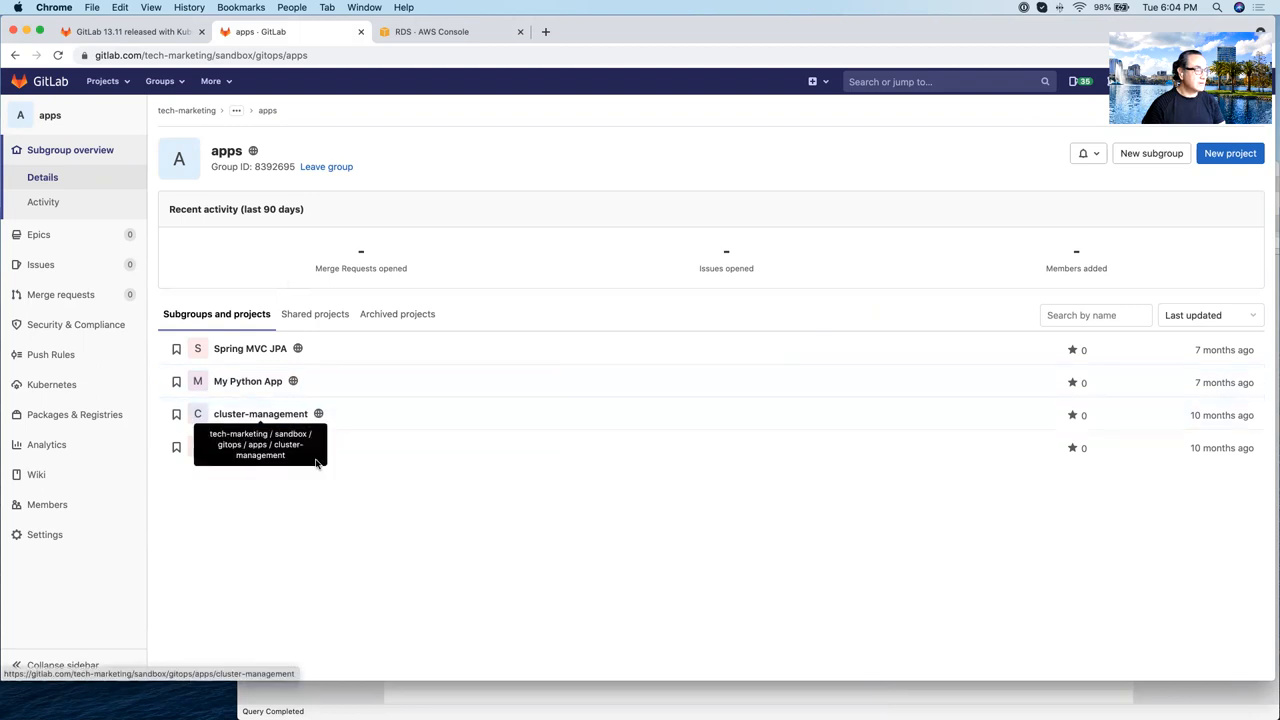
pyautogui.moveTo(350, 318)
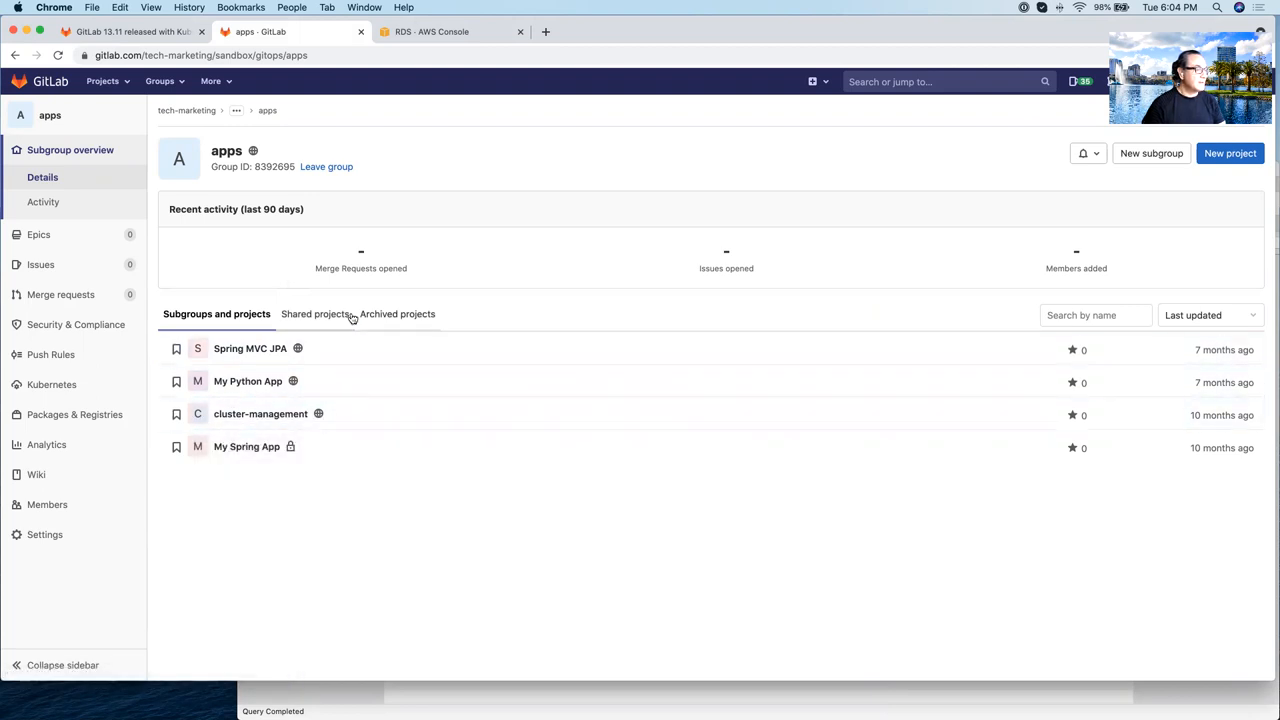
pyautogui.moveTo(349, 463)
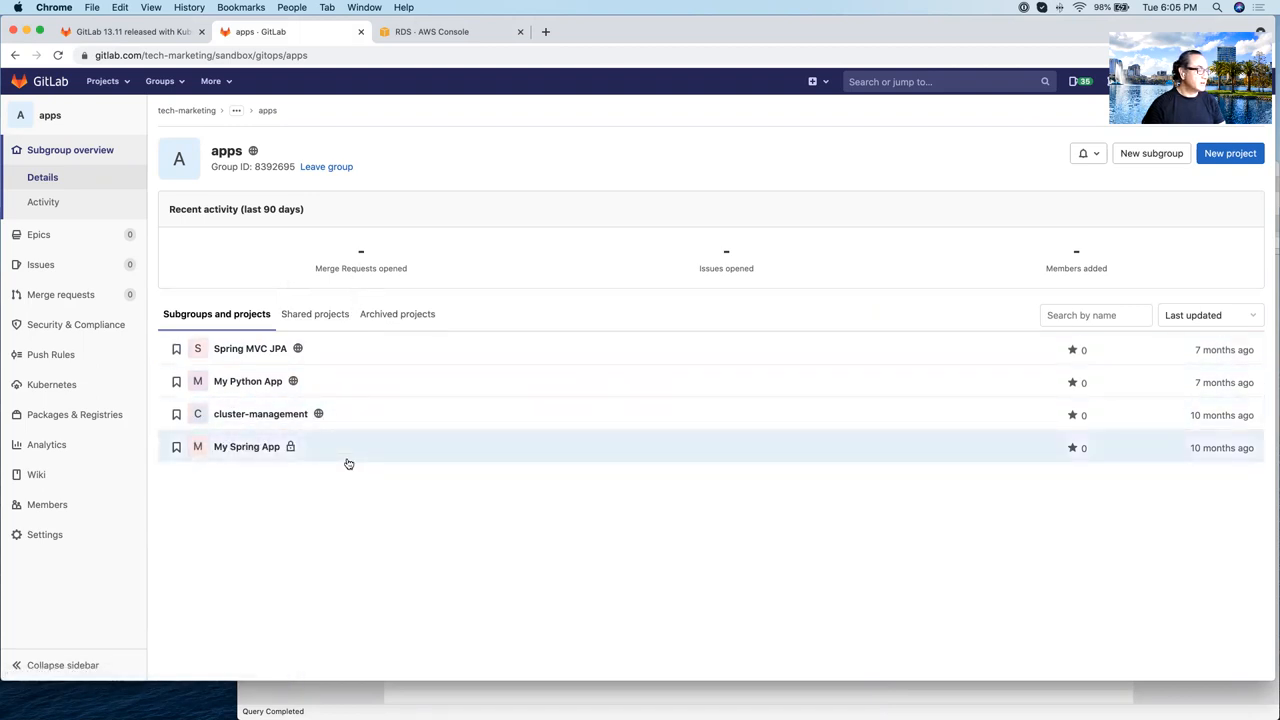
pyautogui.click(44, 534)
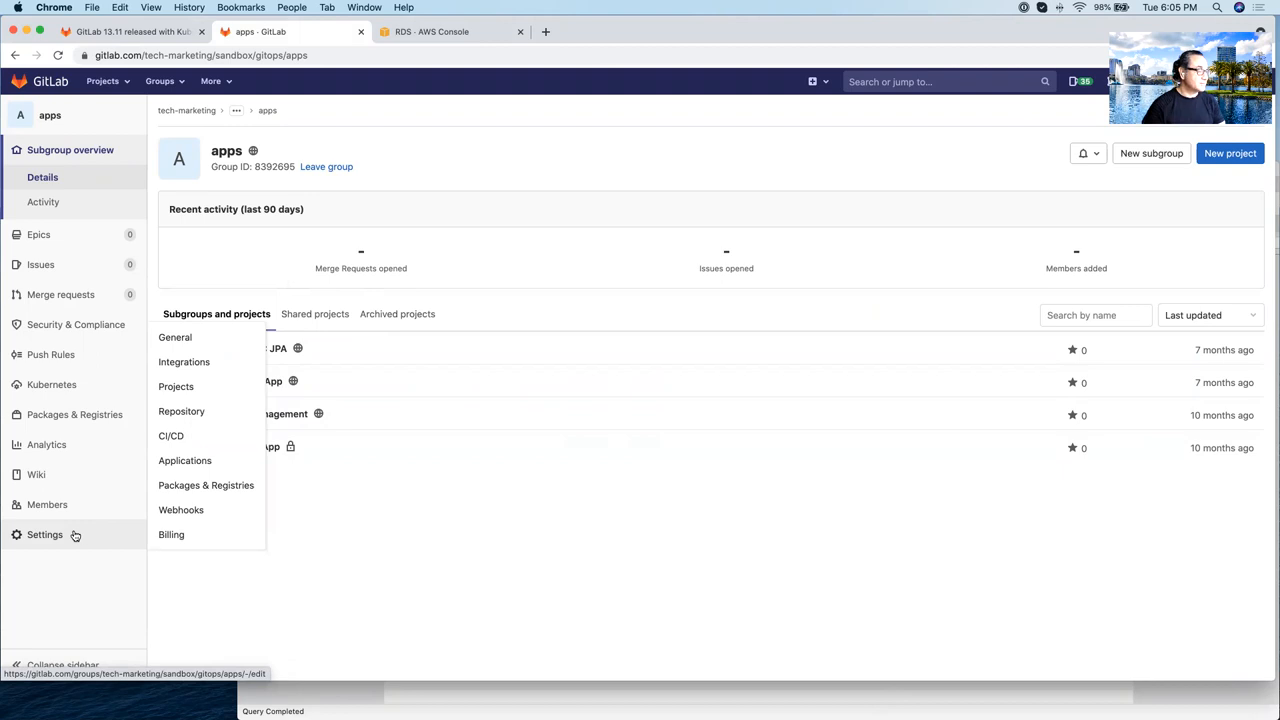
pyautogui.click(171, 436)
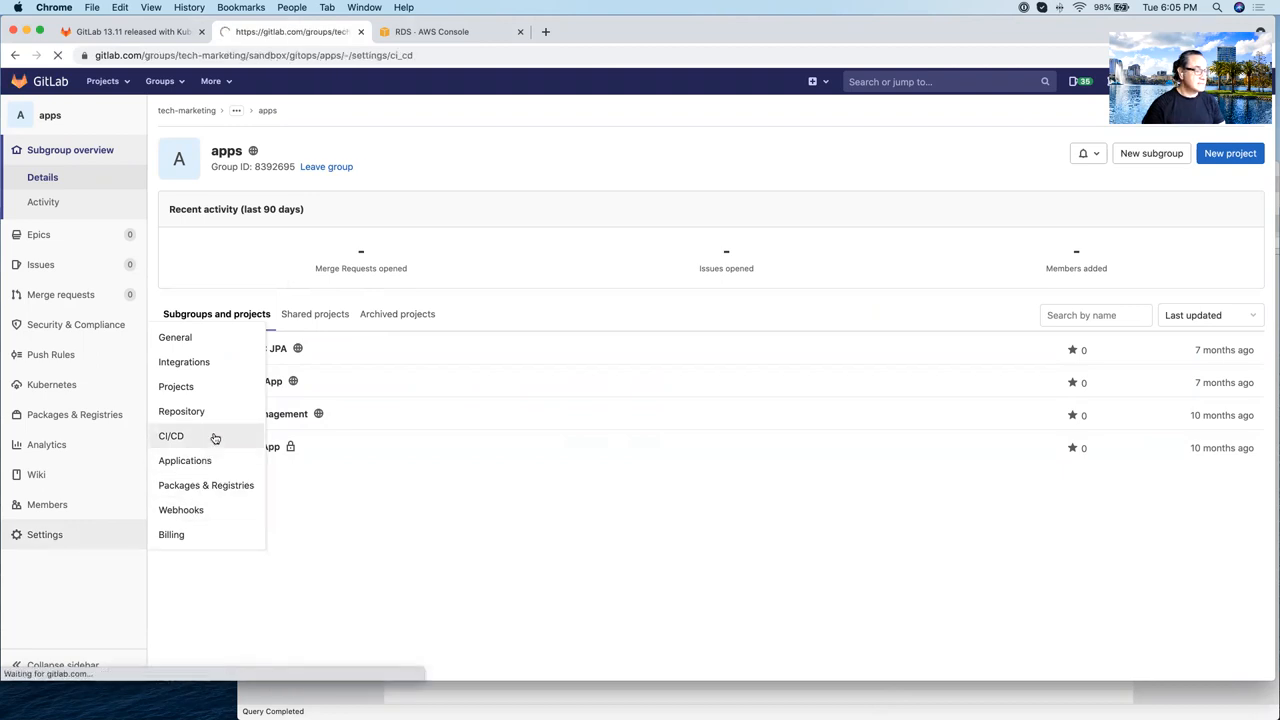
pyautogui.click(170, 437)
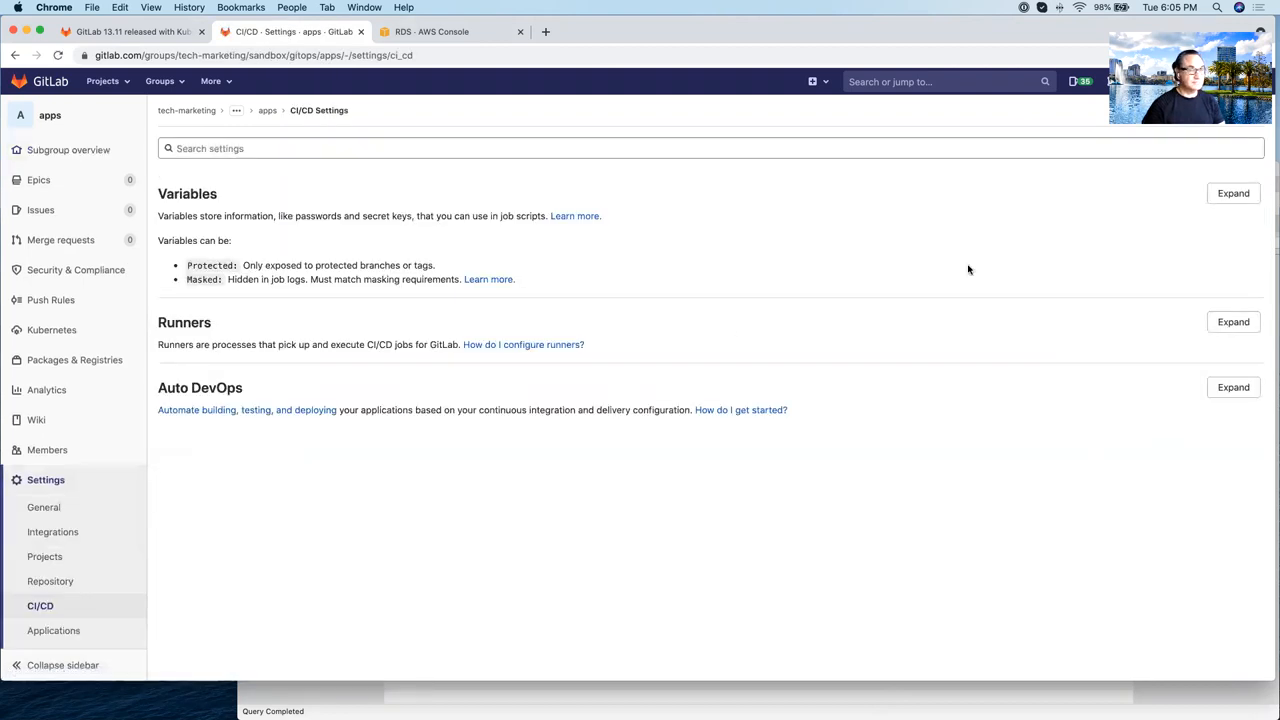
pyautogui.click(1232, 193)
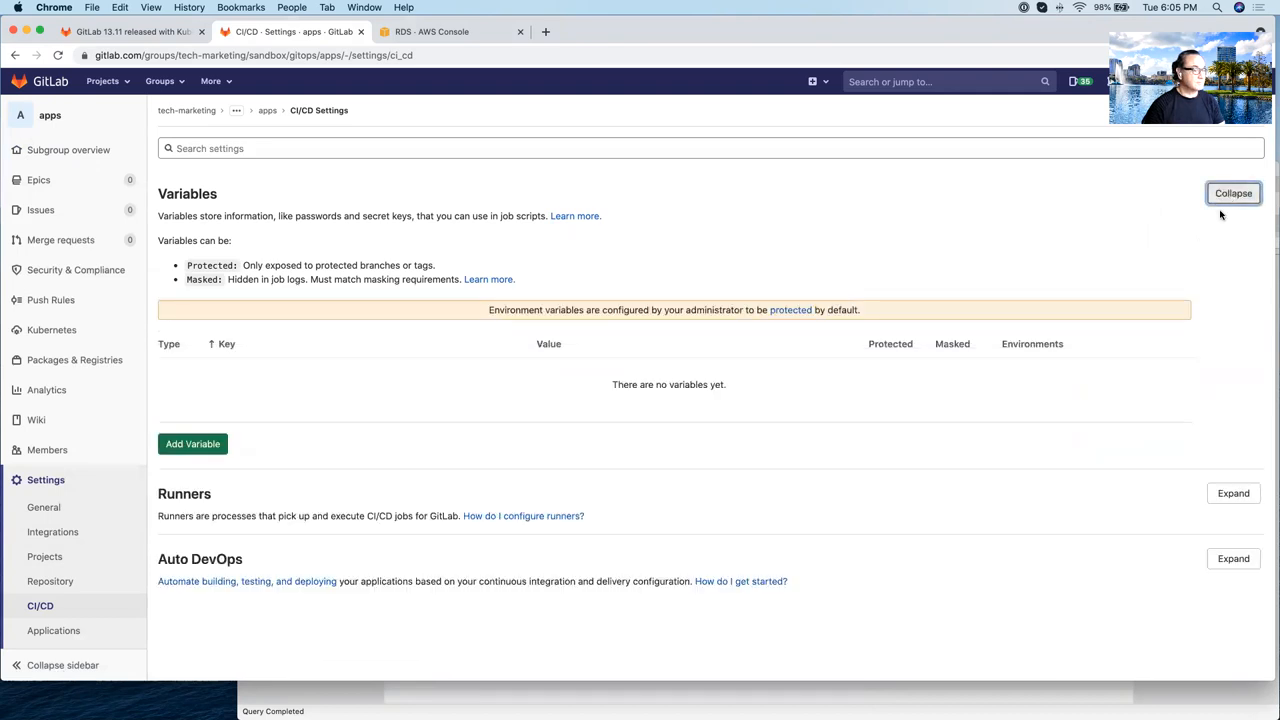
# Start a new group variable with key K8S_SECRET_DB_CONN_URL and move to its Value field
pyautogui.click(192, 444)
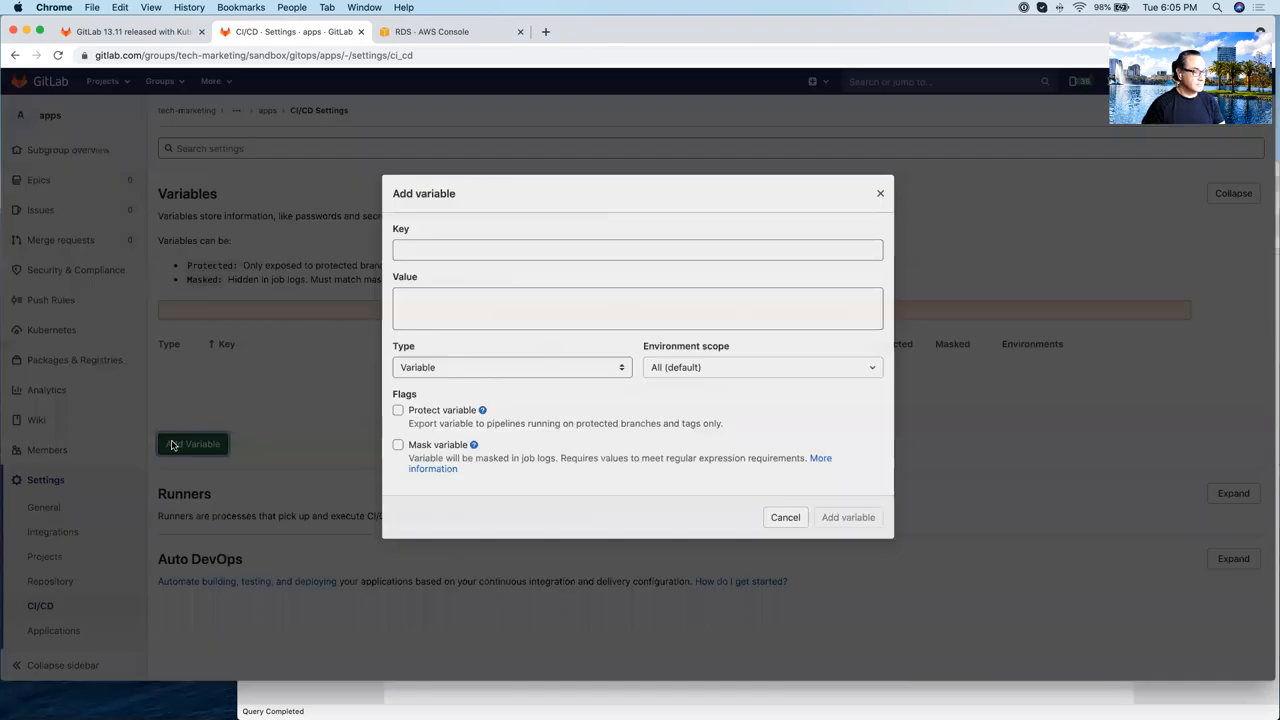
pyautogui.click(398, 422)
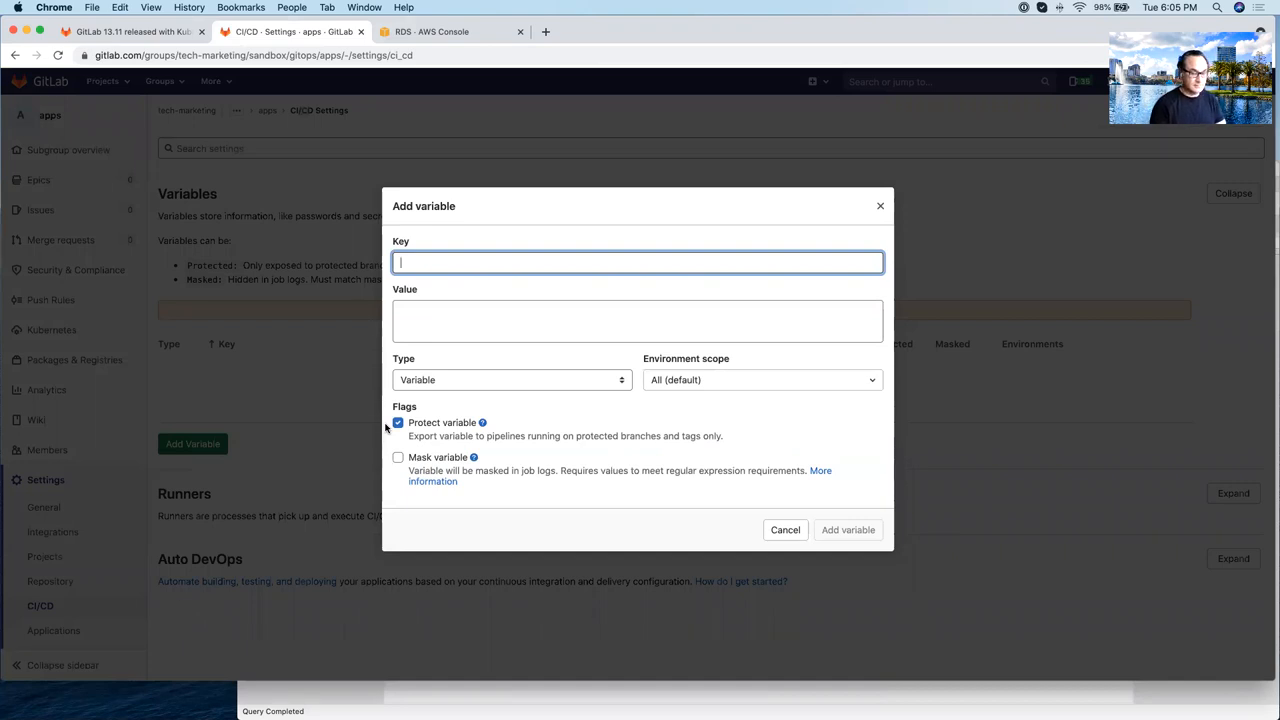
pyautogui.write('K')
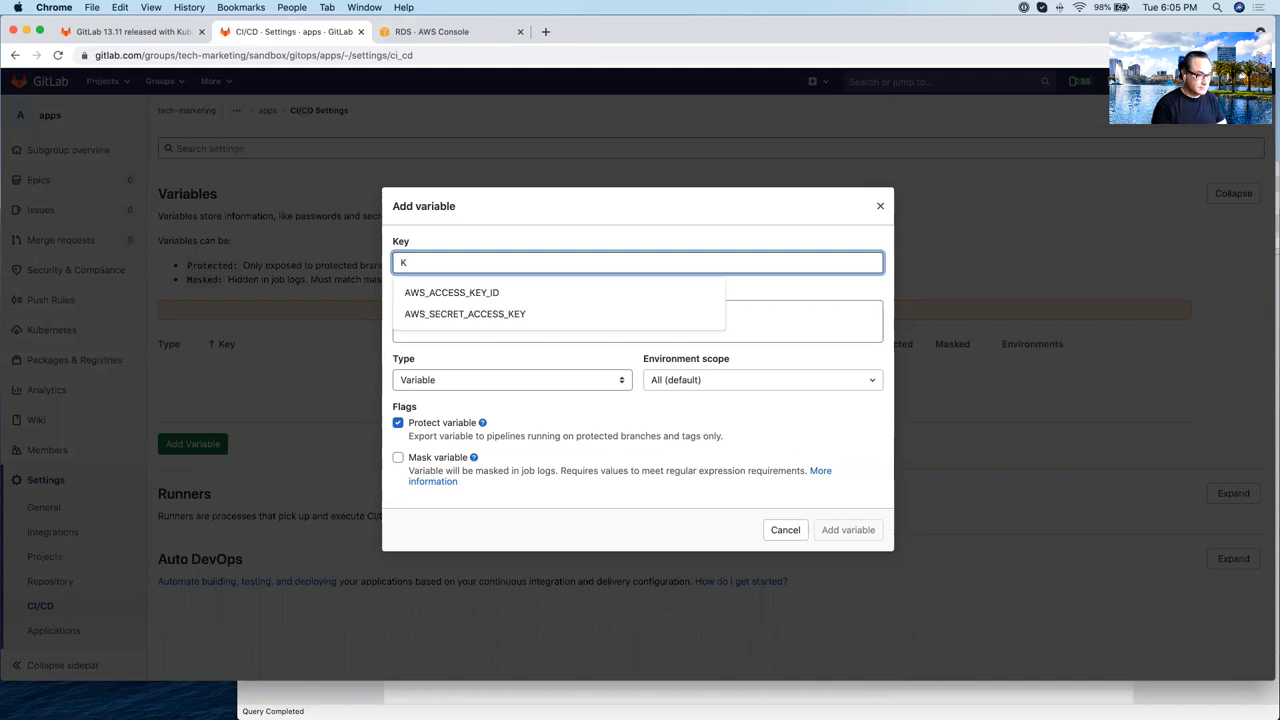
pyautogui.write('8S_SECRET_DB')
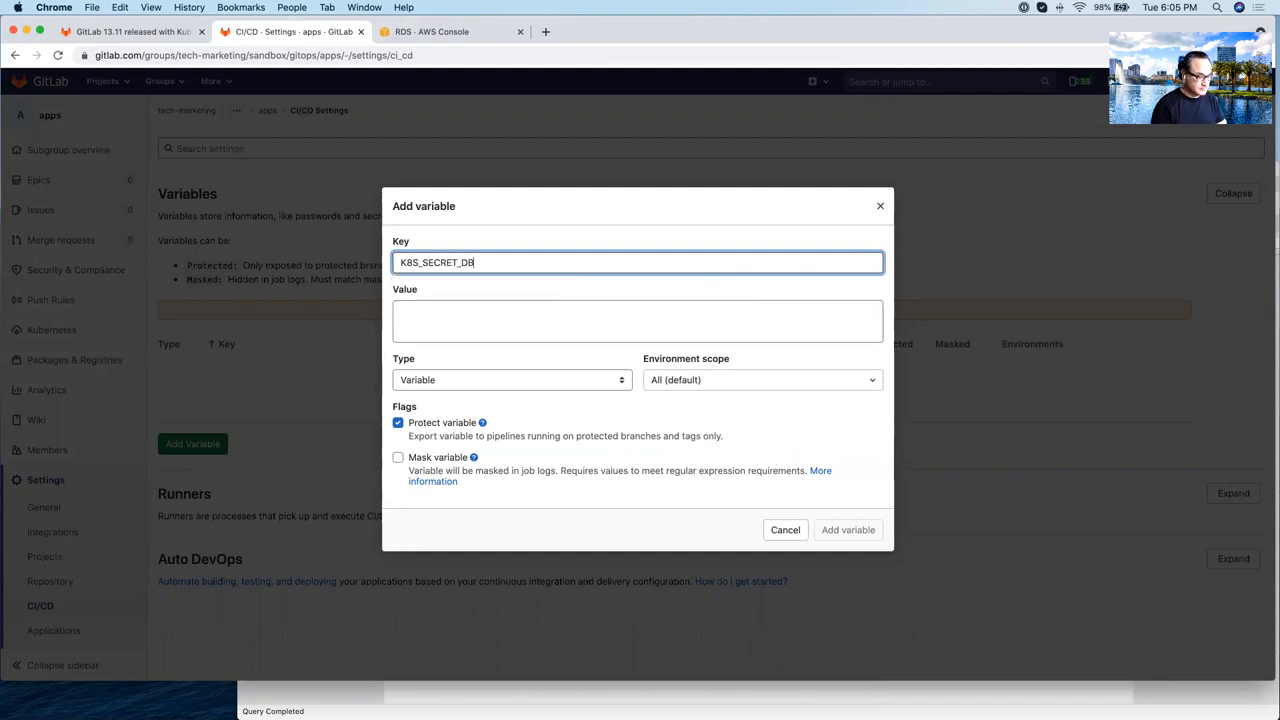
pyautogui.write('_CONN')
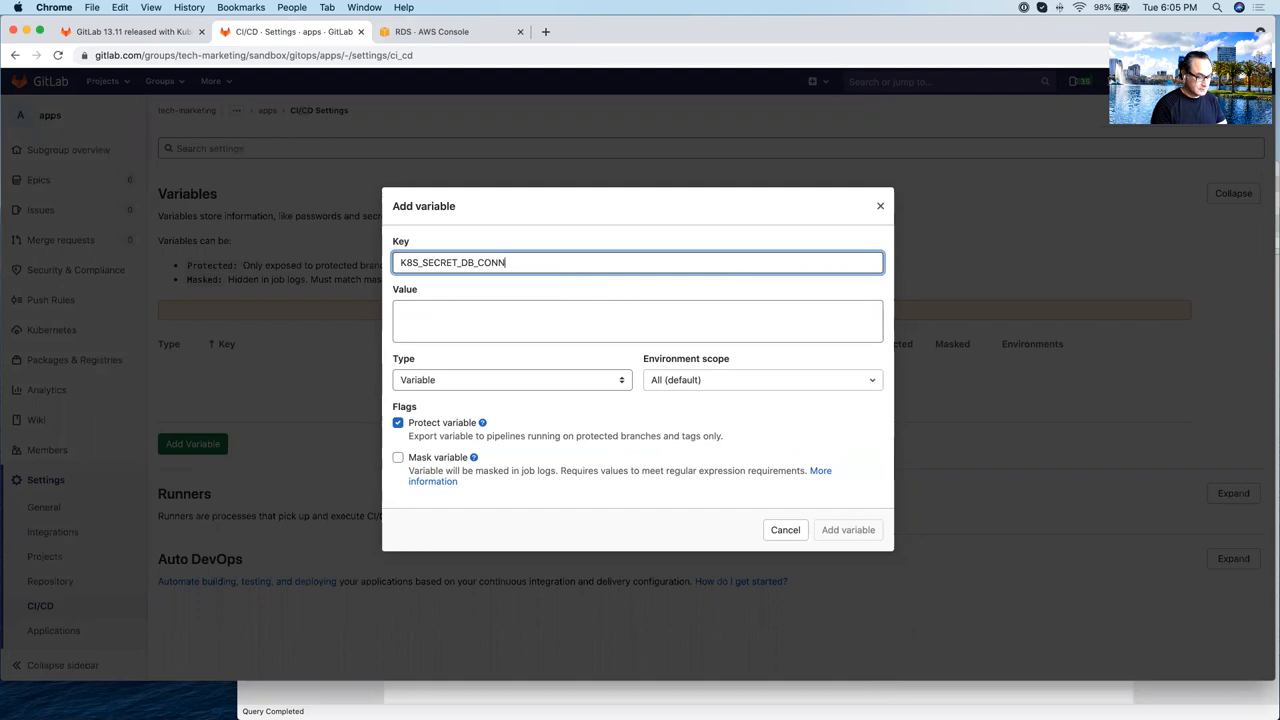
pyautogui.write('_URL')
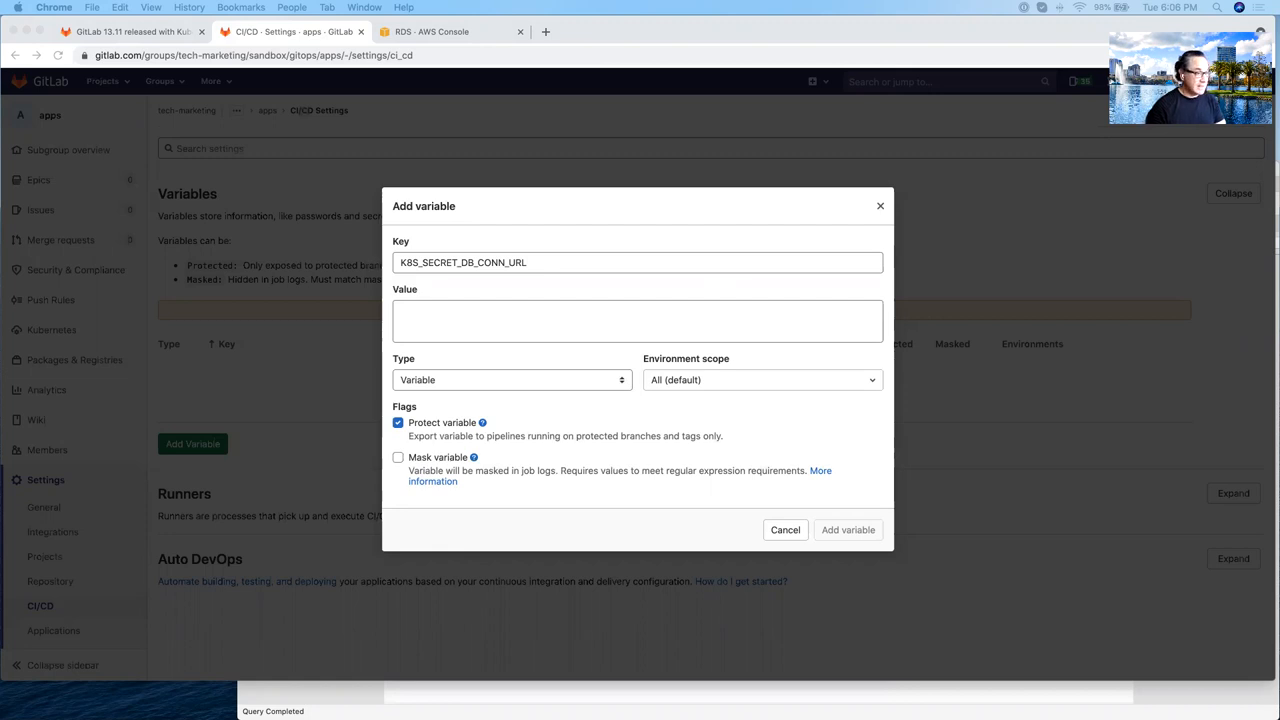
pyautogui.click(609, 321)
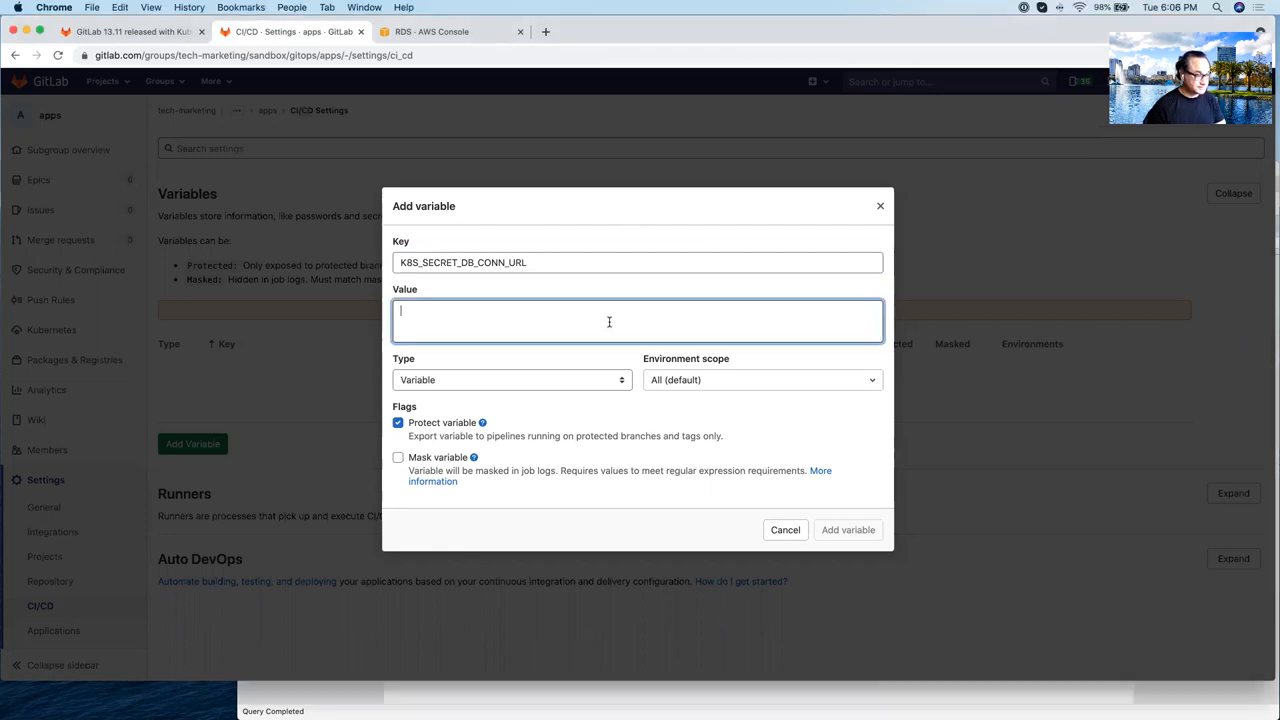
# Save the variable with the appdb JDBC URL, unprotected, scoped to production
pyautogui.write('jdbc:mysql://appdb.cjej2xsq336v.us-east-2.rds.amazonaws.com:3306/appdb')
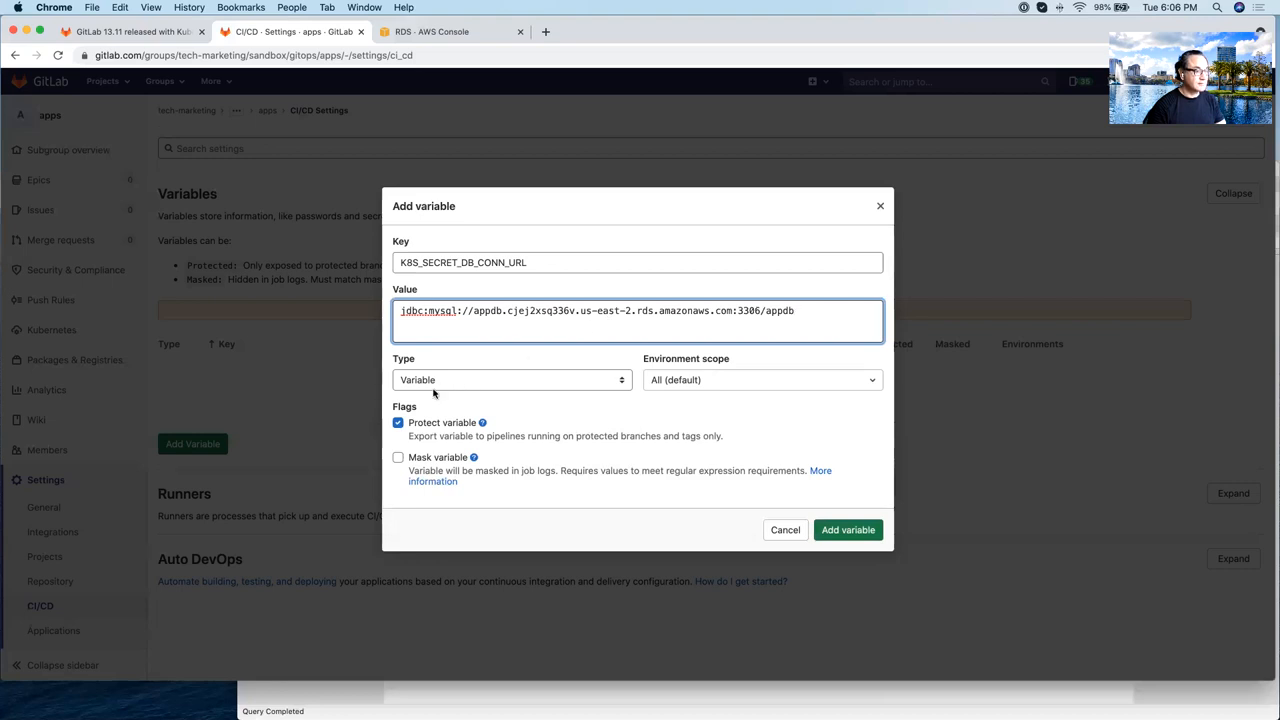
pyautogui.click(397, 422)
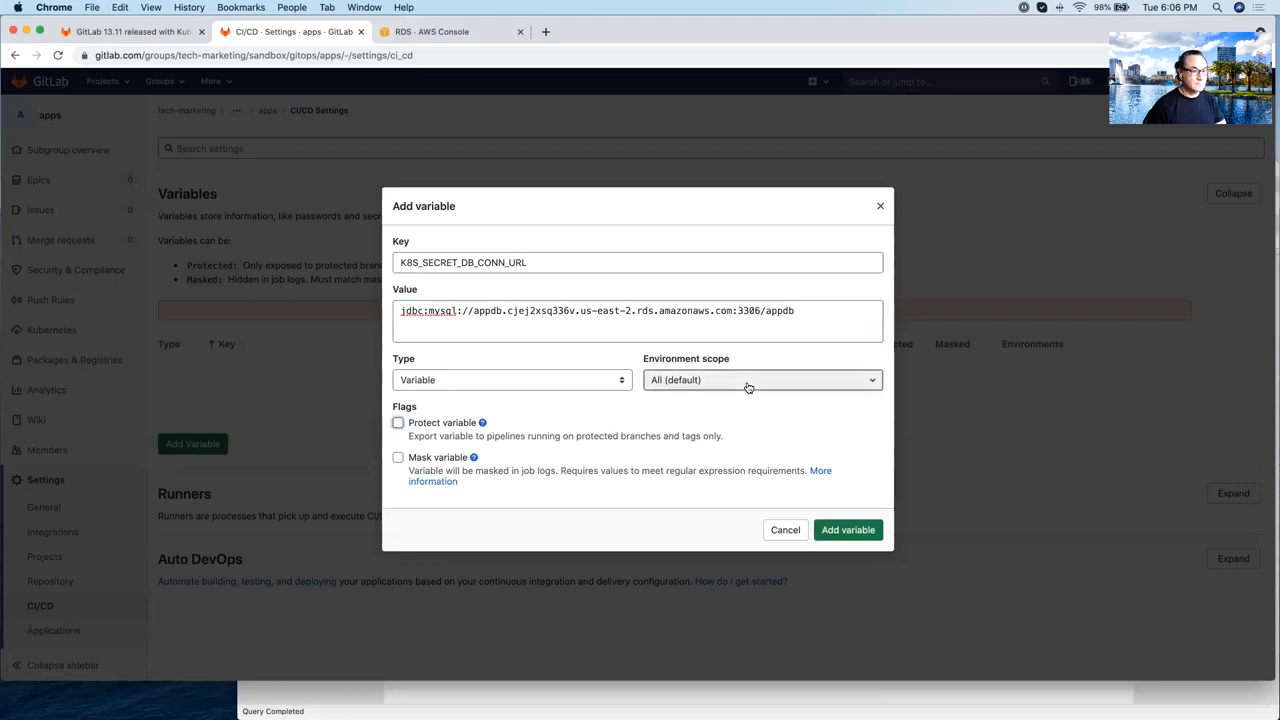
pyautogui.click(762, 380)
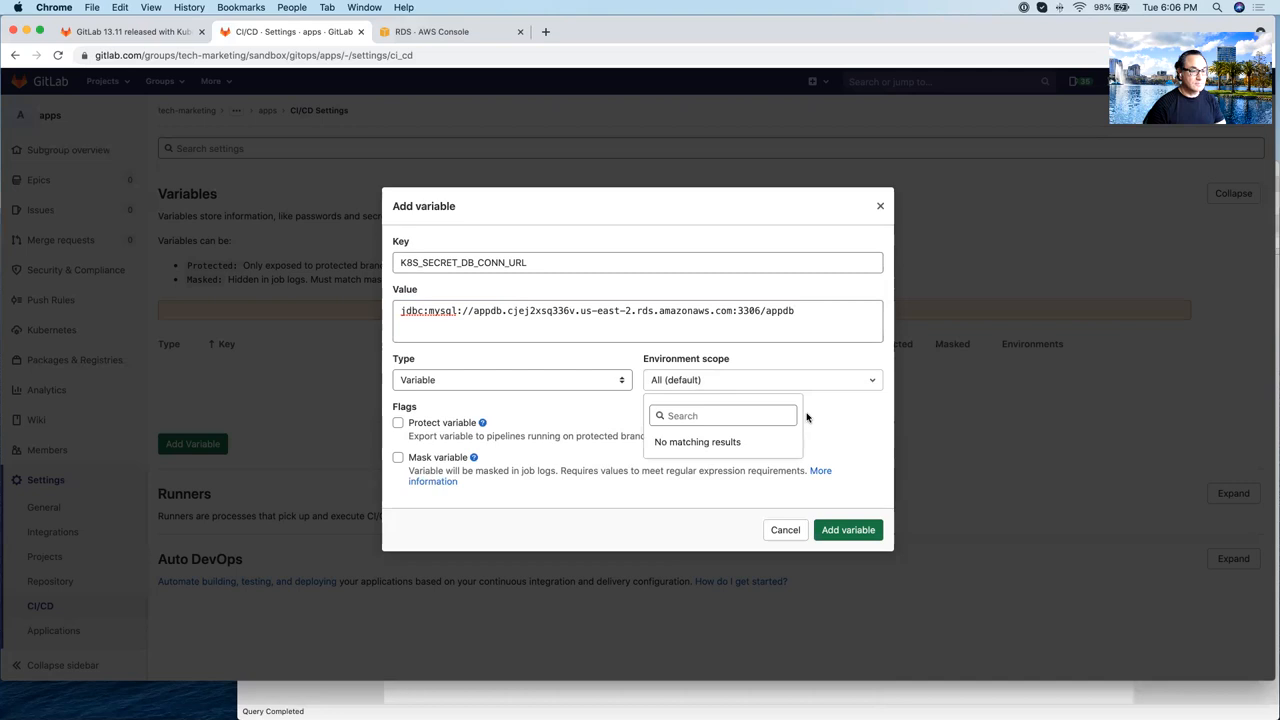
pyautogui.click(723, 415)
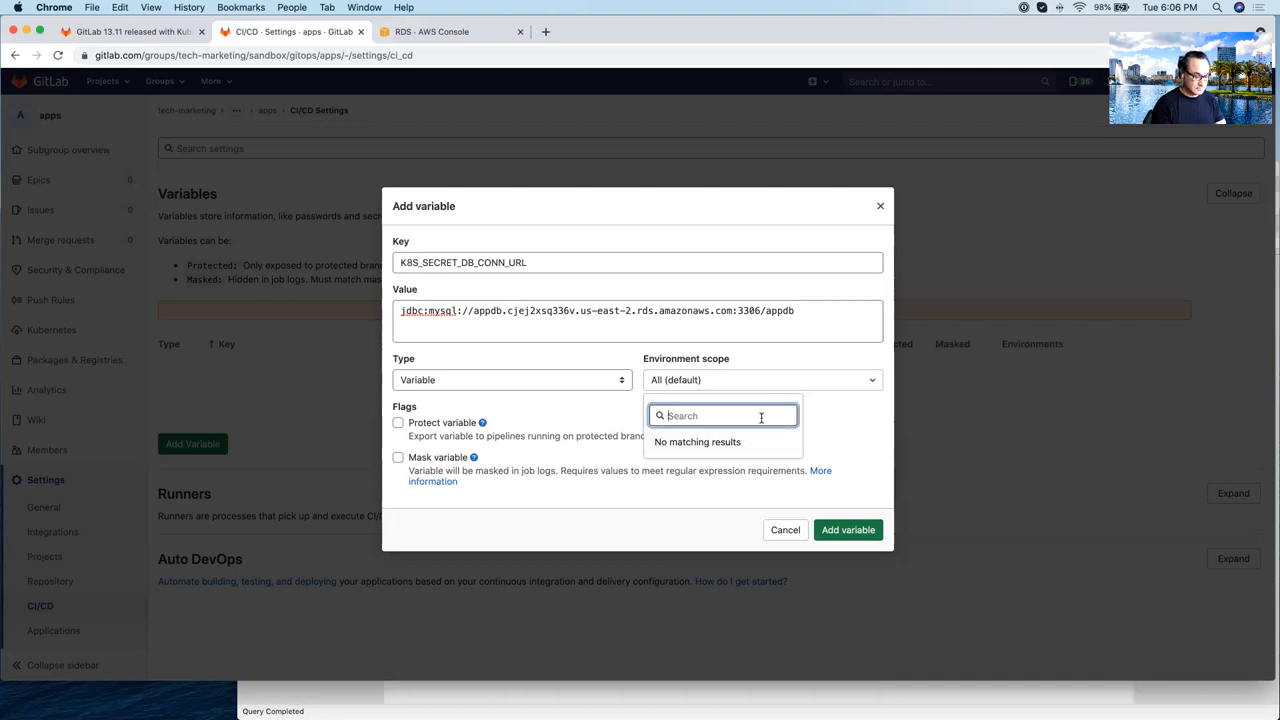
pyautogui.write('production')
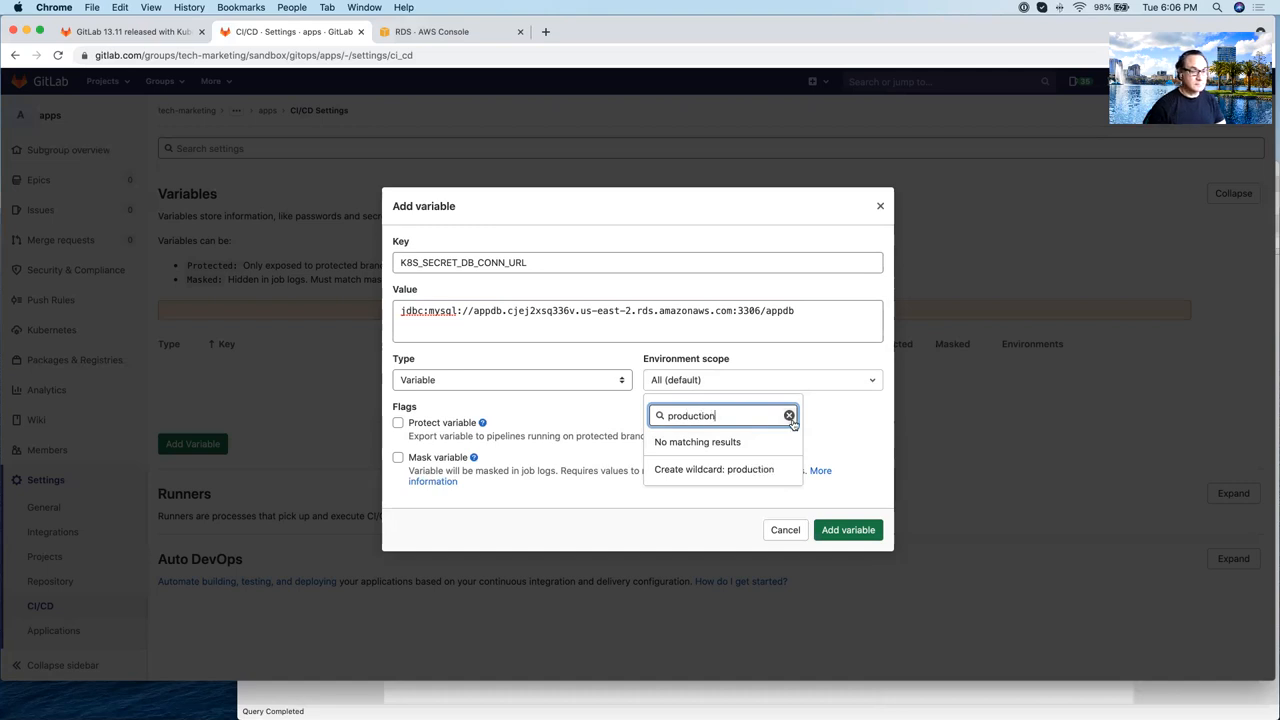
pyautogui.click(714, 470)
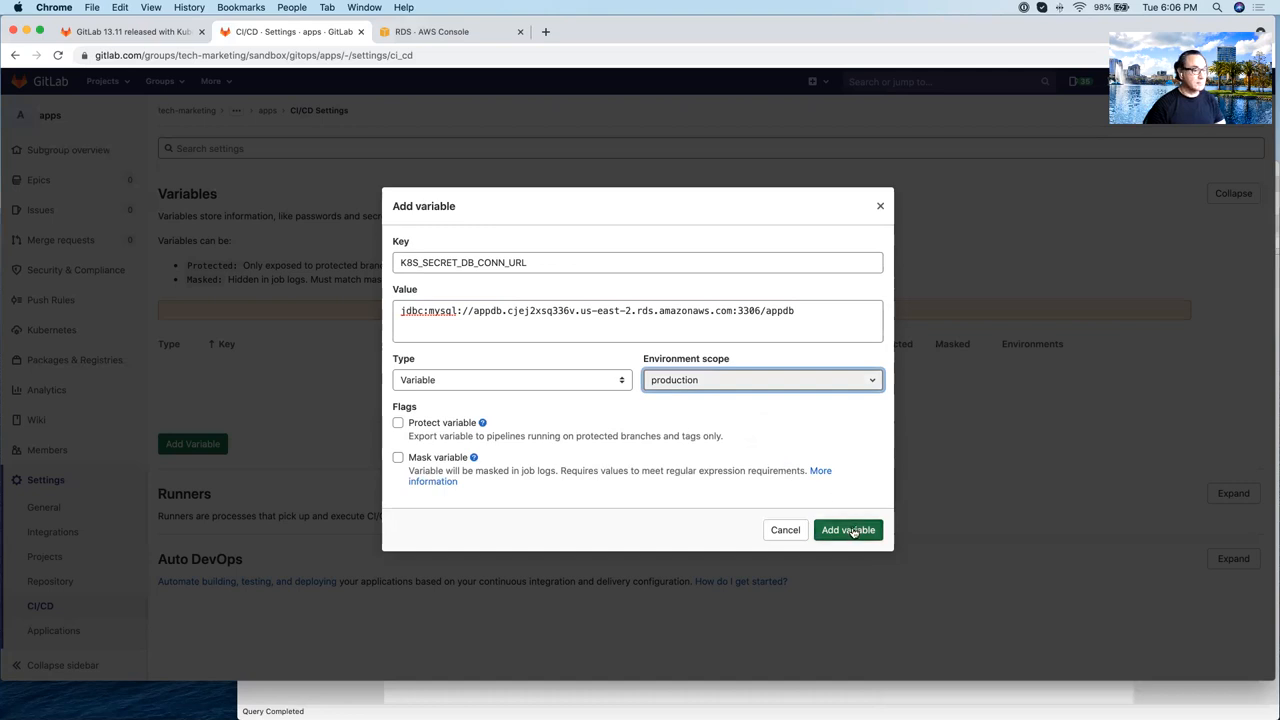
pyautogui.click(849, 529)
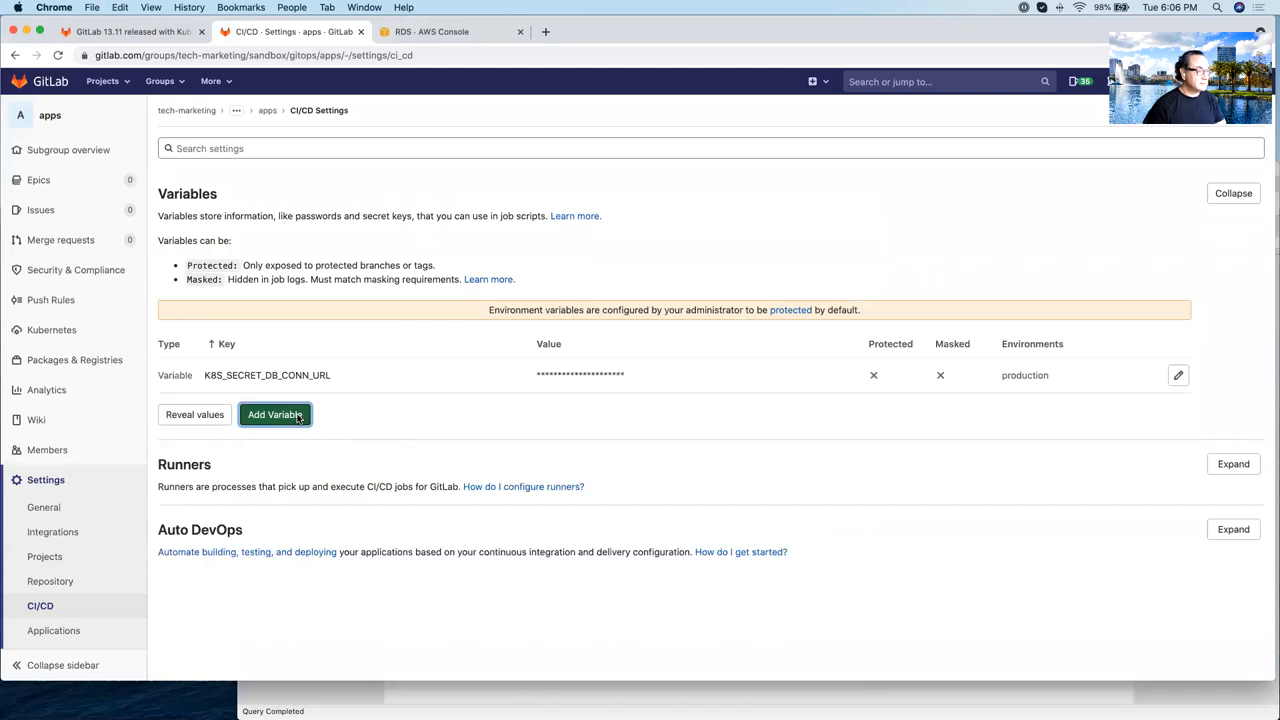
# Draft a second K8S_SECRET_DB_CONN_URL with the appdb2 URL, unprotected, scoped to staging
pyautogui.click(275, 414)
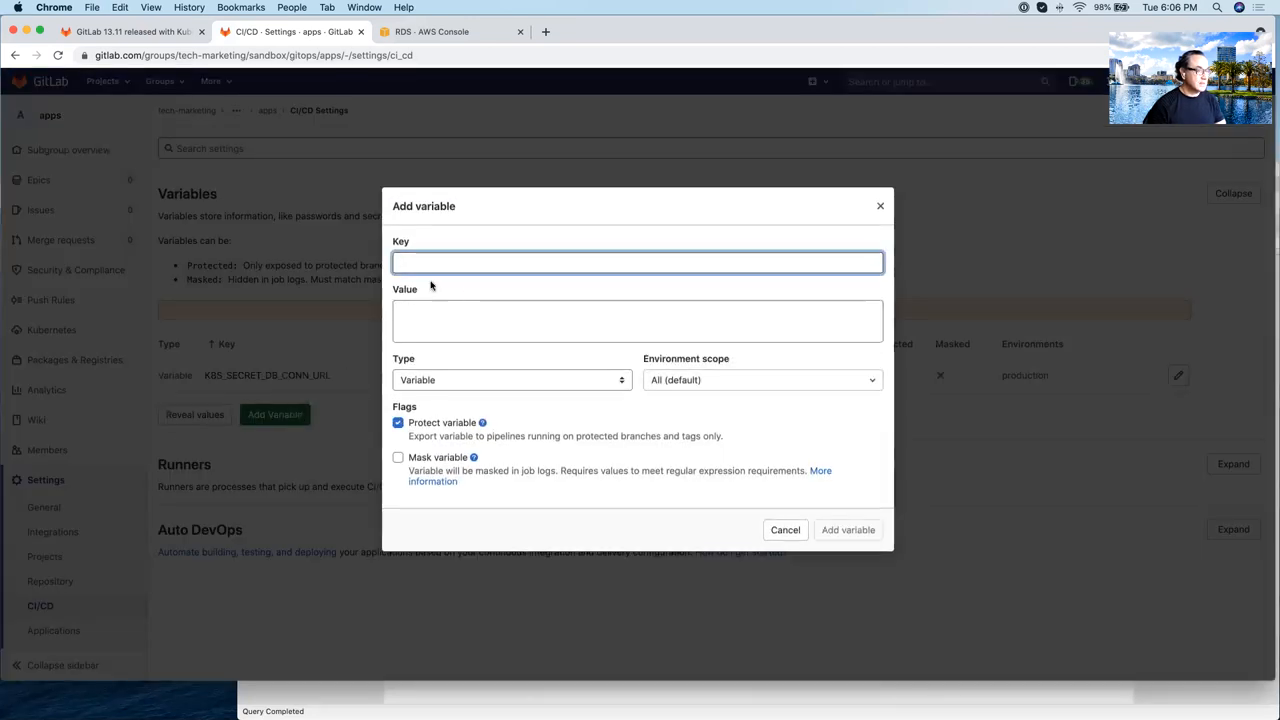
pyautogui.click(785, 529)
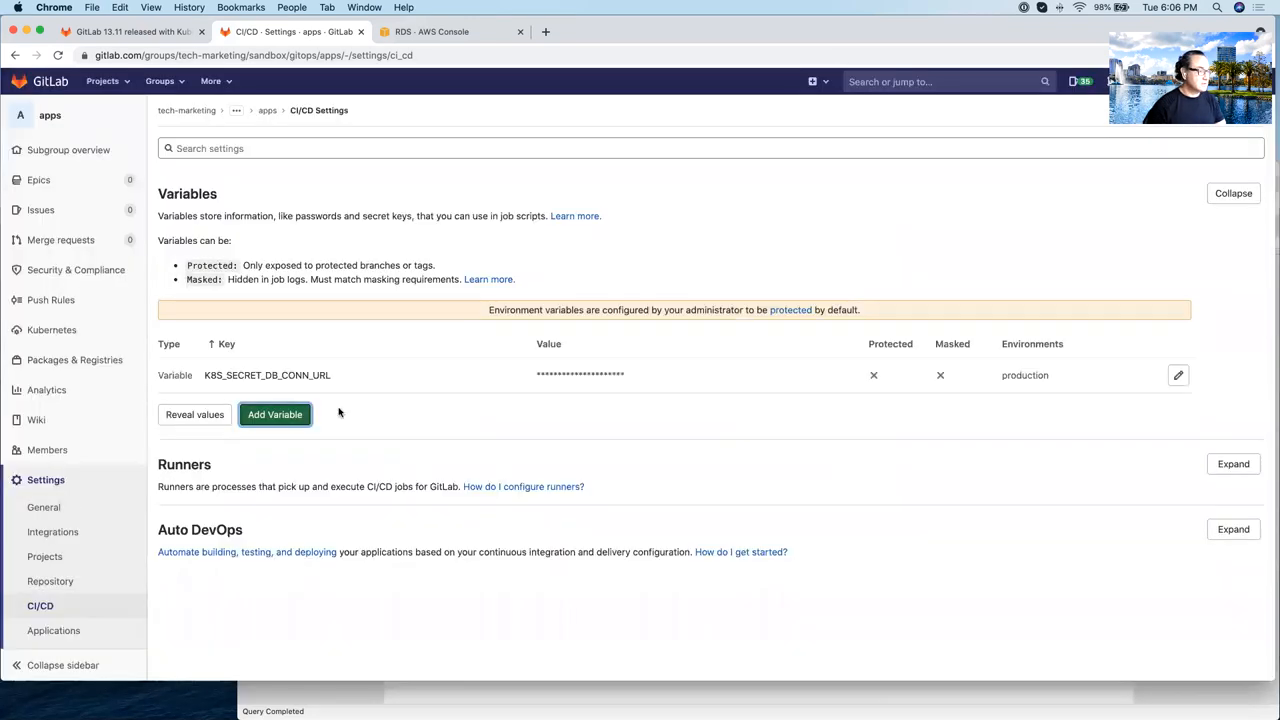
pyautogui.moveTo(267, 375)
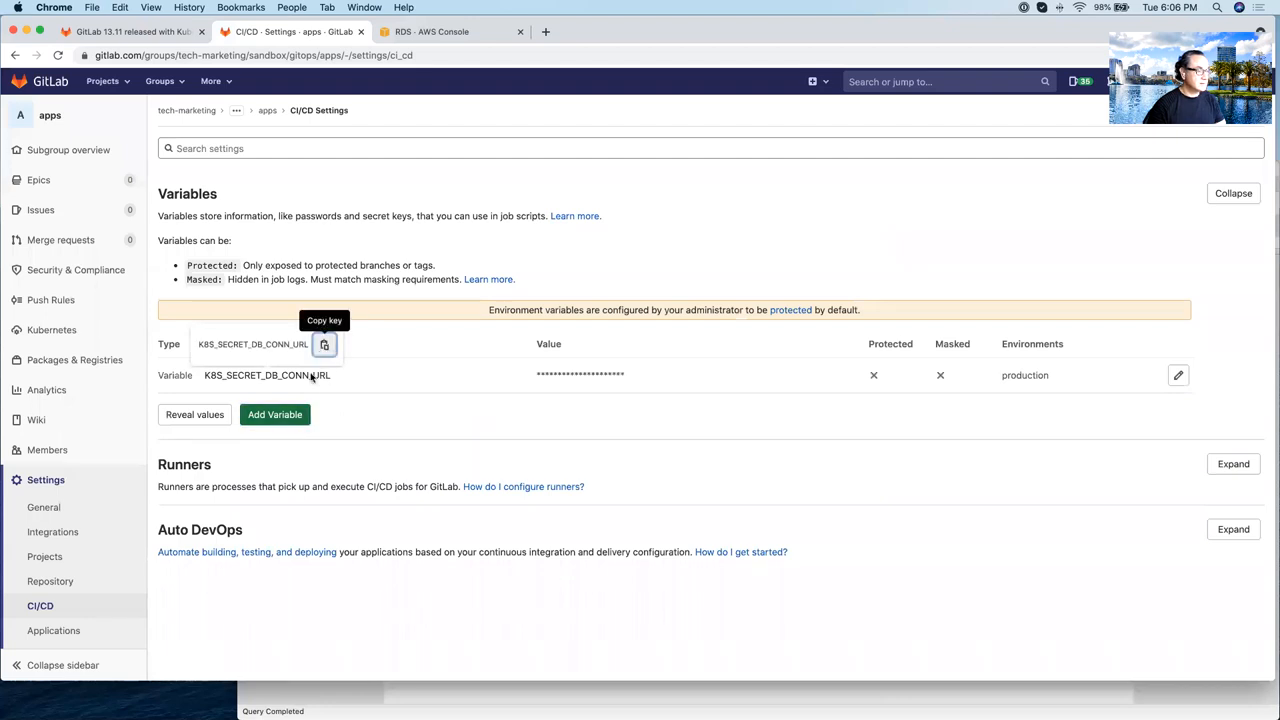
pyautogui.click(274, 414)
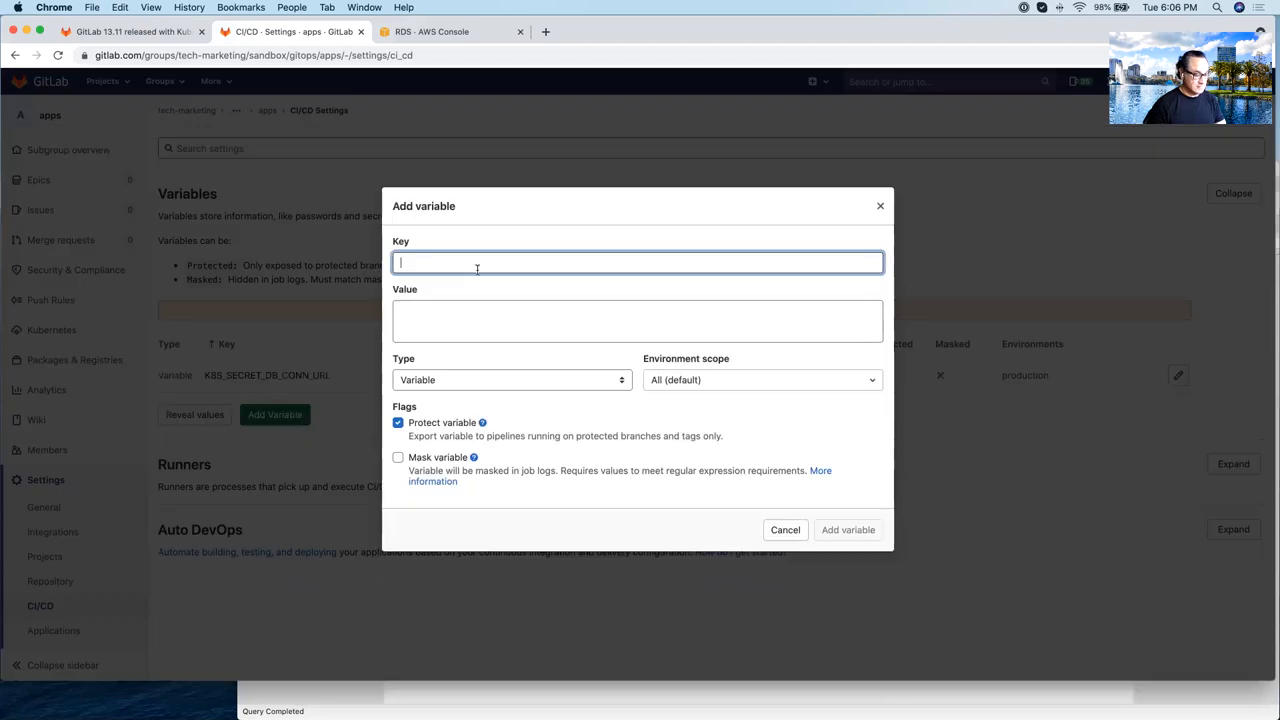
pyautogui.write('K8S_SECRET_DB_CONN_URL')
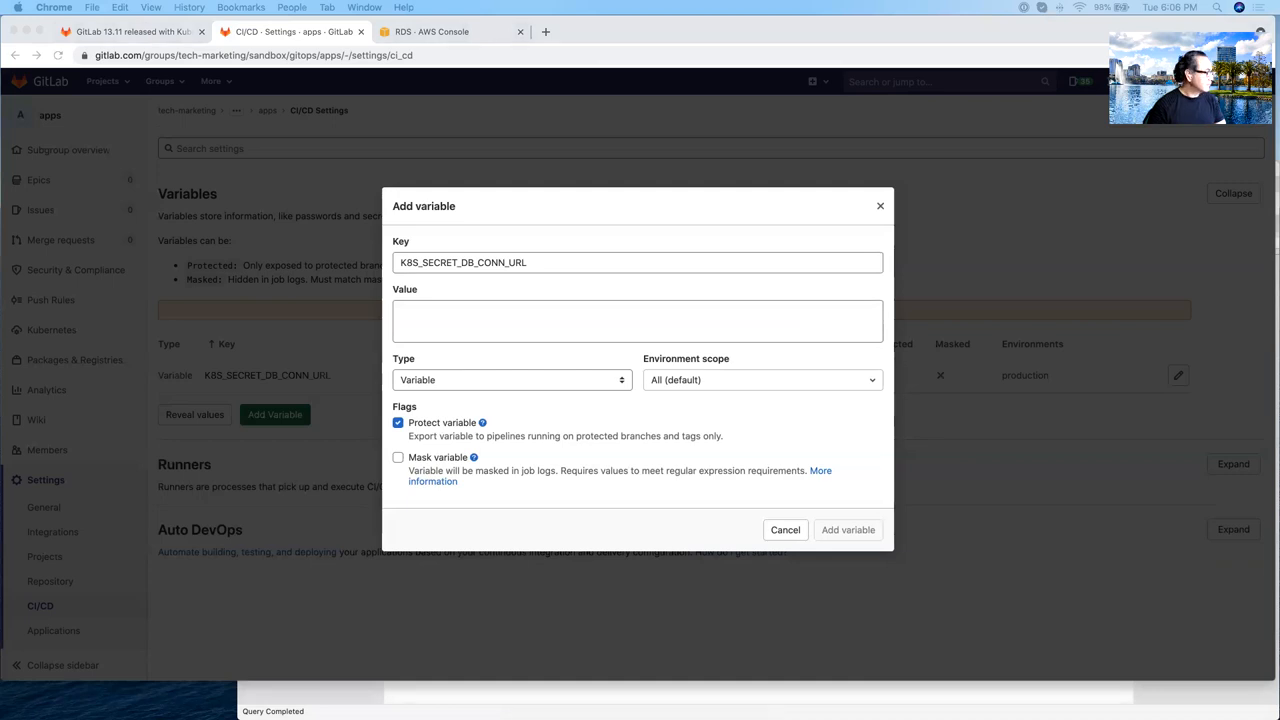
pyautogui.click(621, 320)
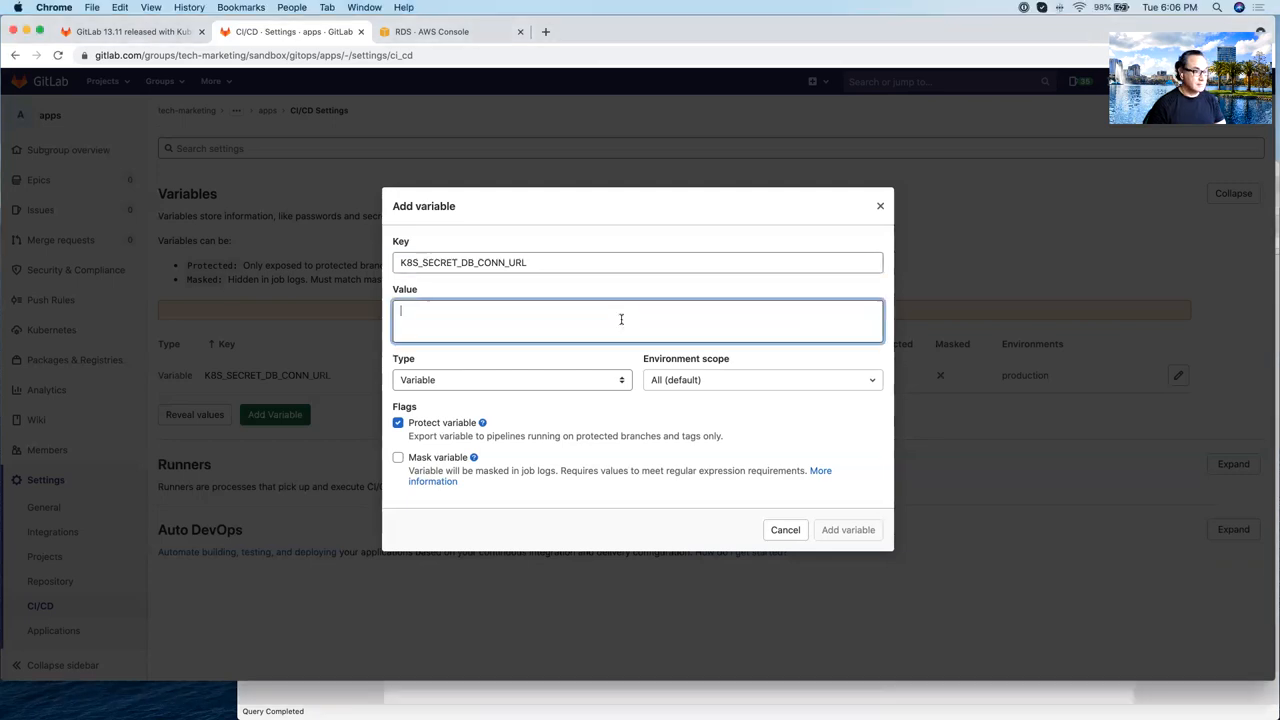
pyautogui.write('jdbc:mysql://appdb2.cjej2xsq336v.us-east-2.rds.amazonaws.com:3306/appdb2')
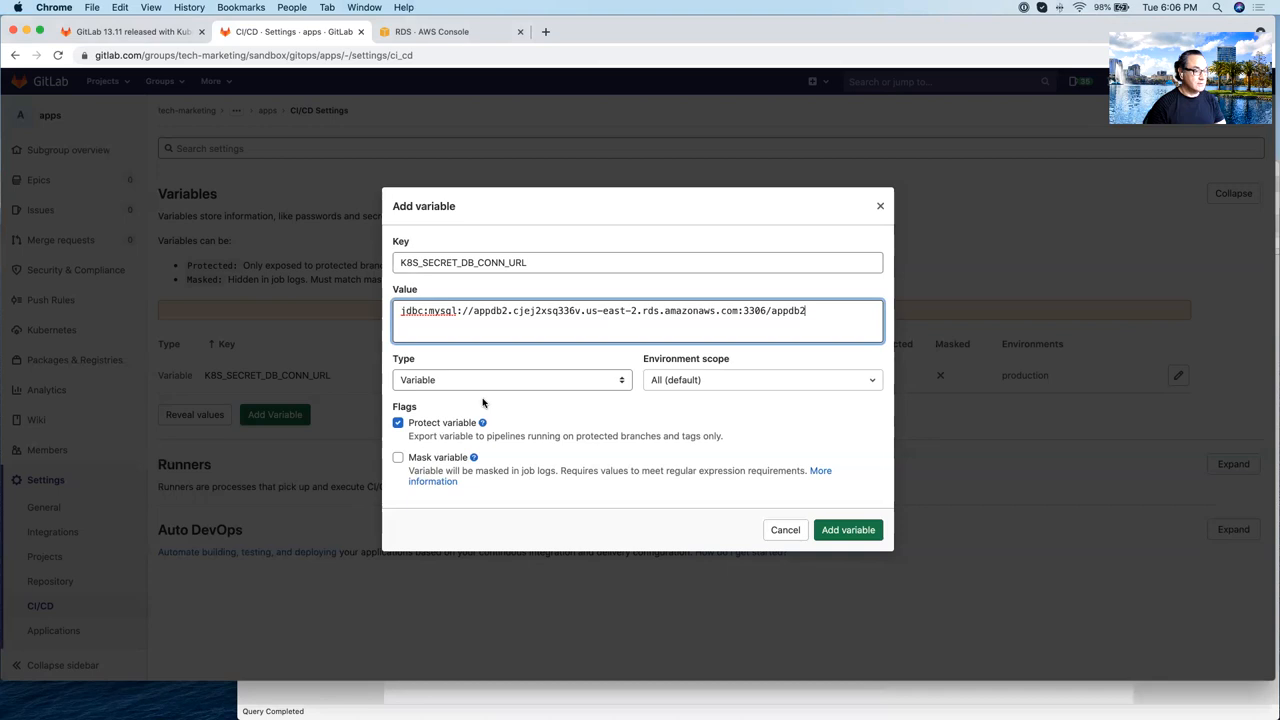
pyautogui.click(398, 423)
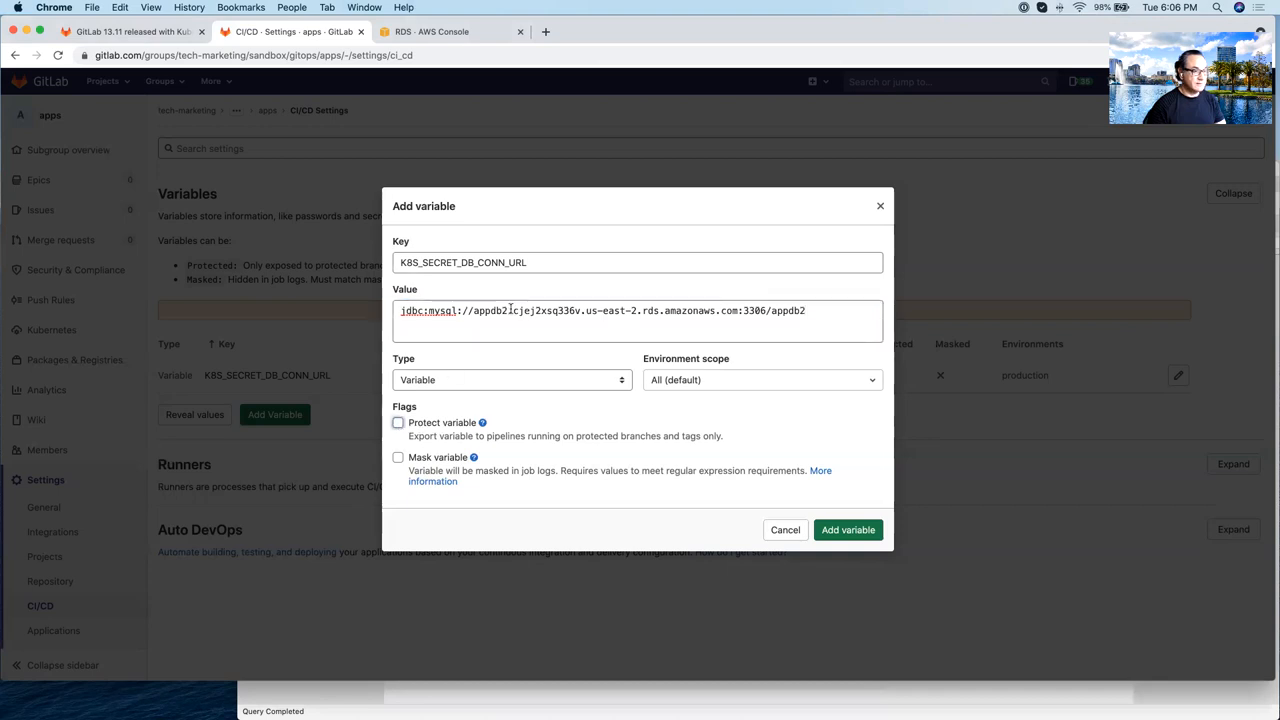
pyautogui.doubleClick(488, 310)
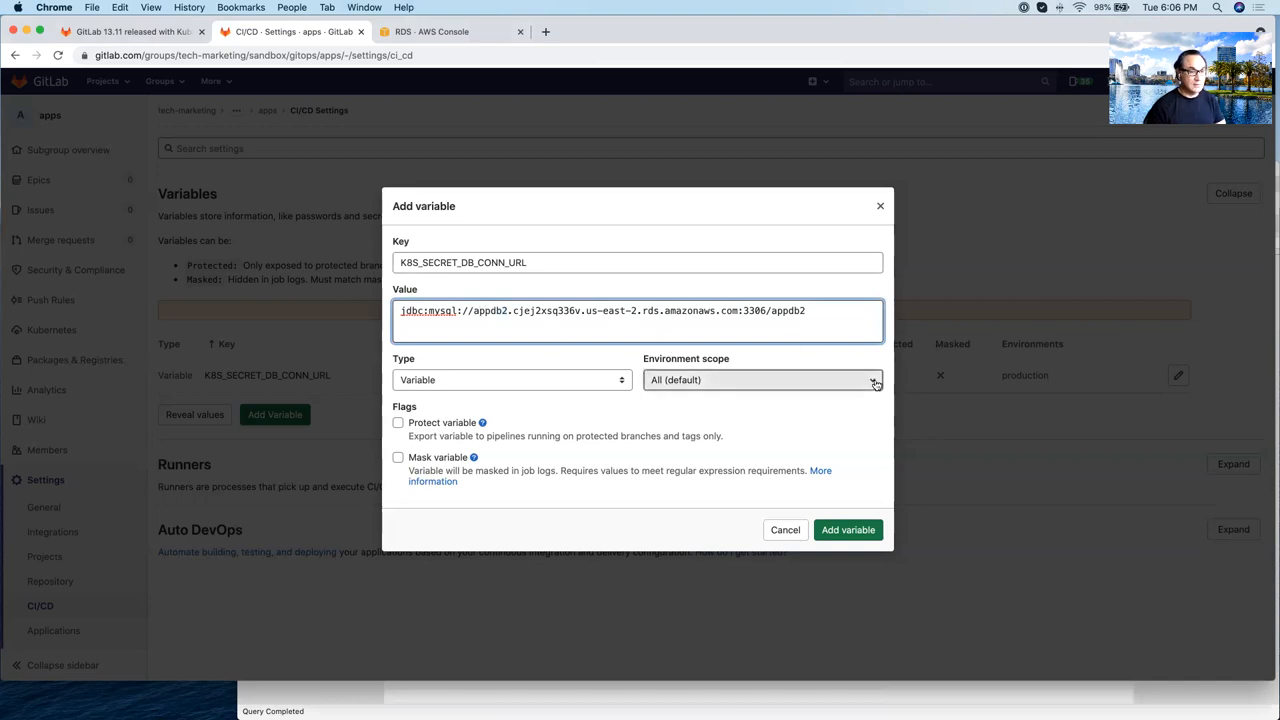
pyautogui.click(762, 380)
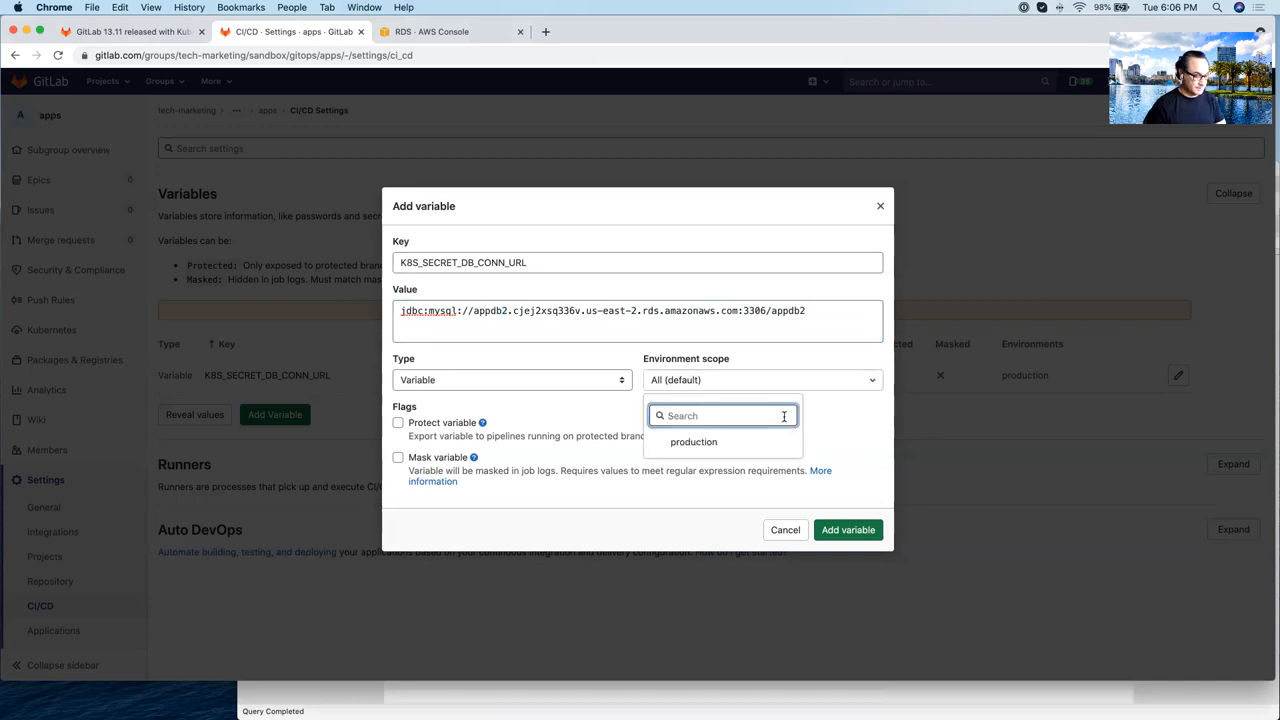
pyautogui.write('staging')
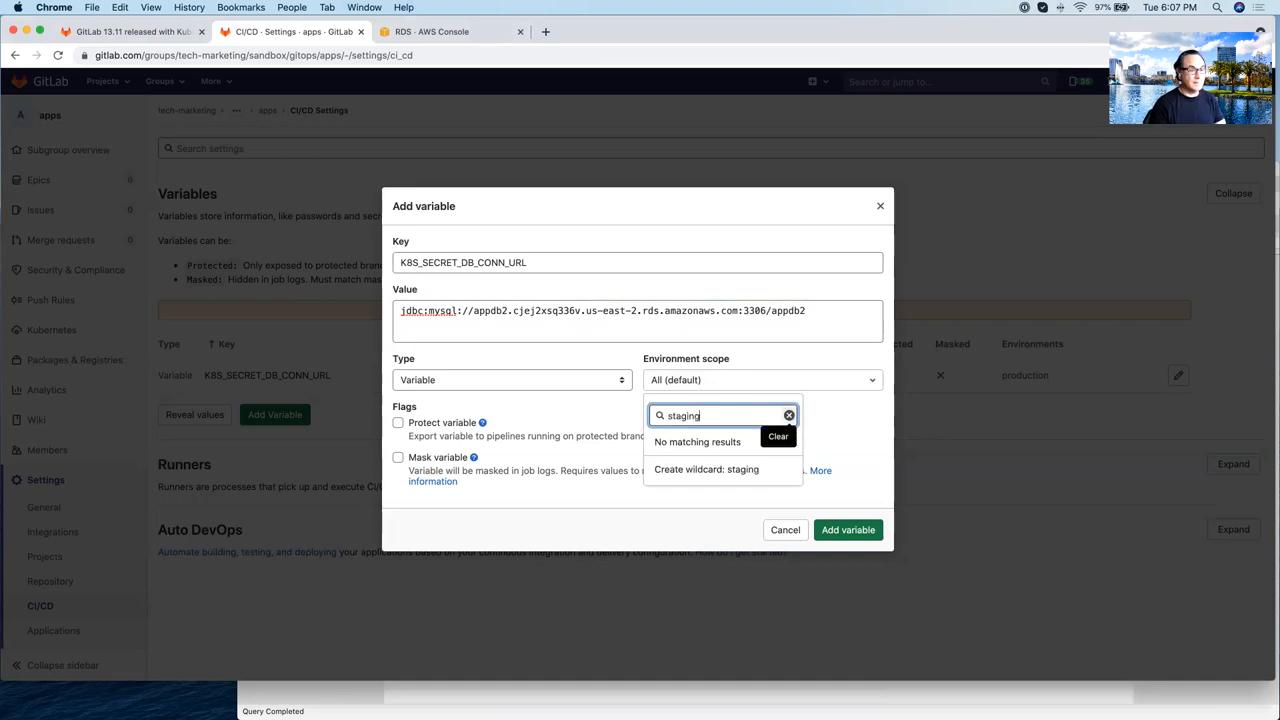
pyautogui.moveTo(716, 470)
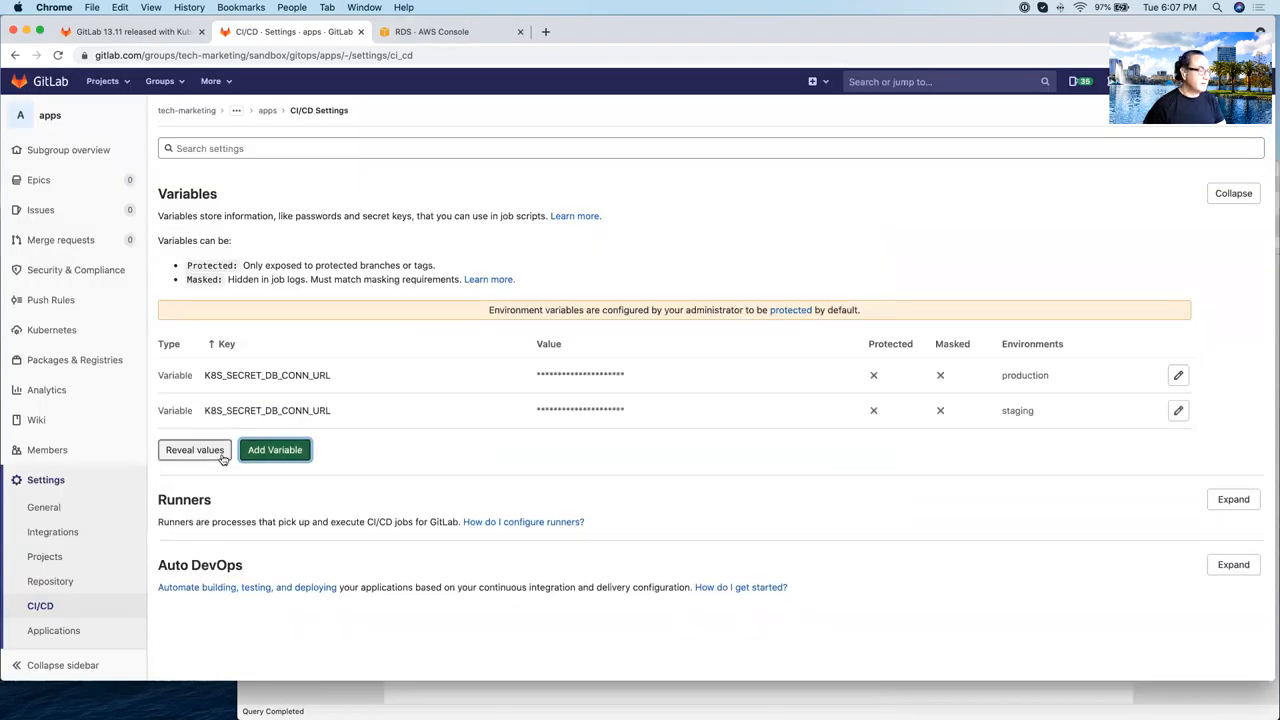
# Reveal variable values to compare the production appdb and staging appdb2 URLs
pyautogui.click(194, 450)
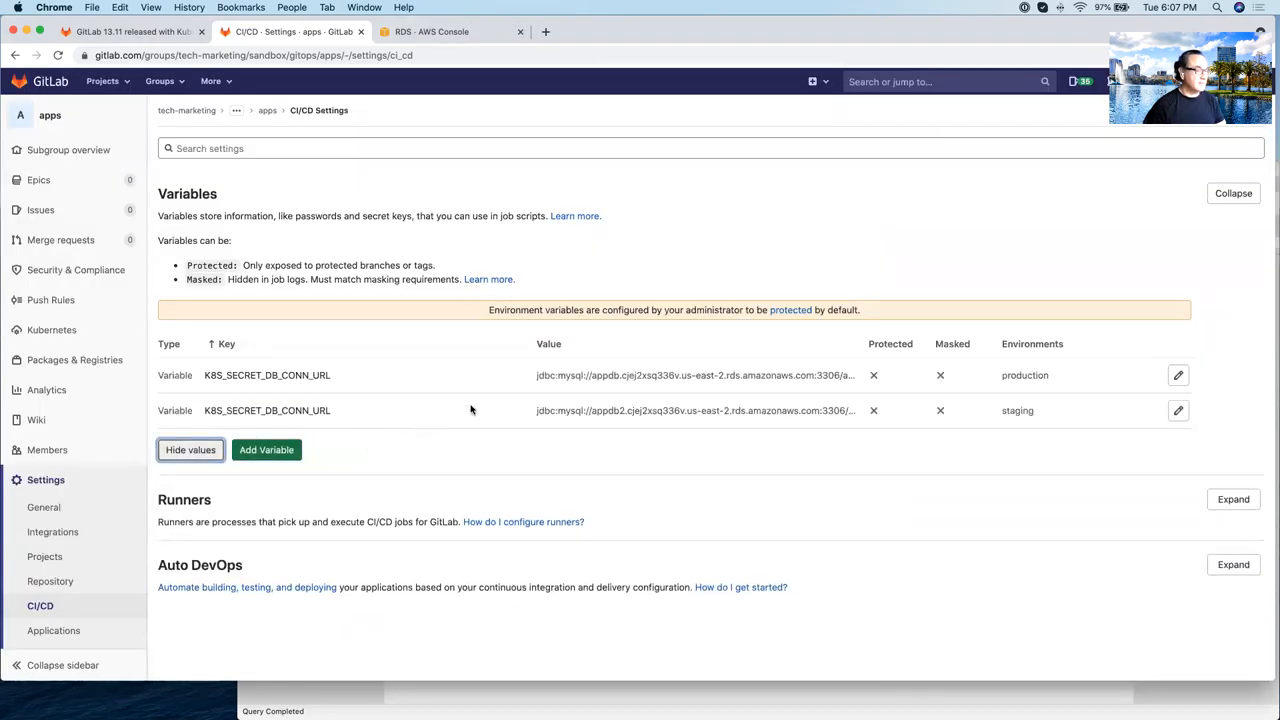
pyautogui.moveTo(343, 390)
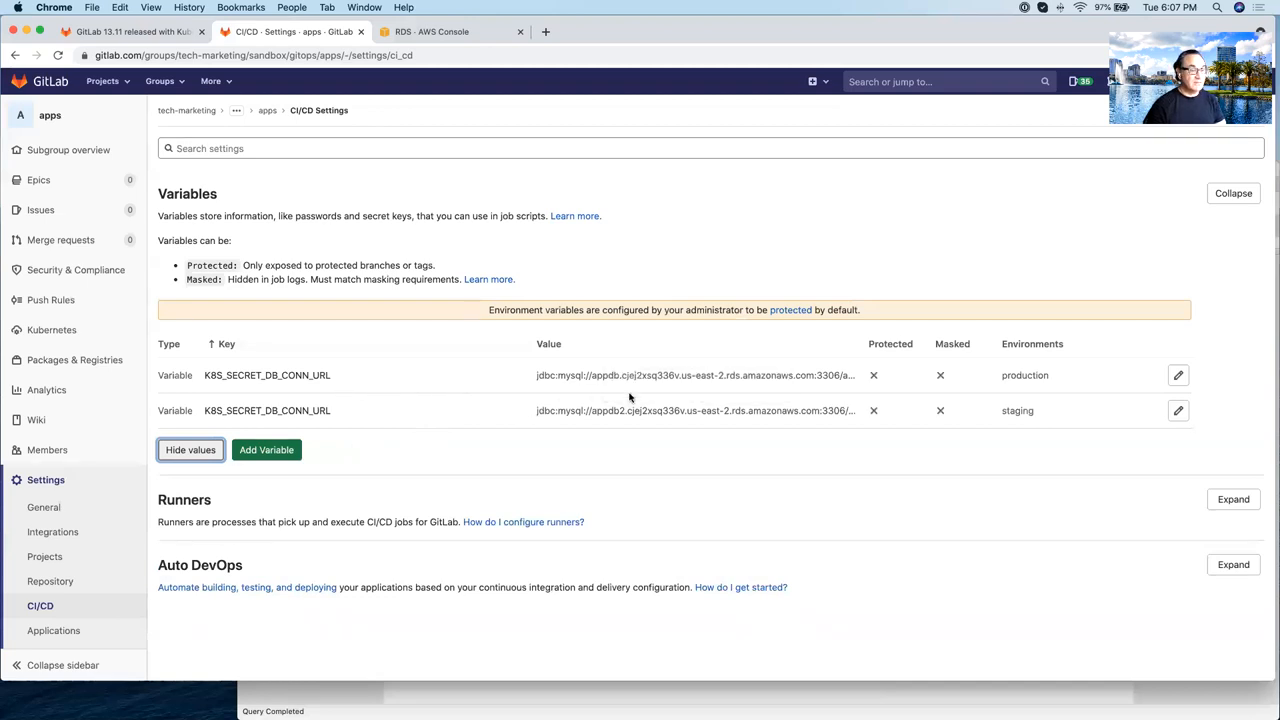
pyautogui.moveTo(685, 420)
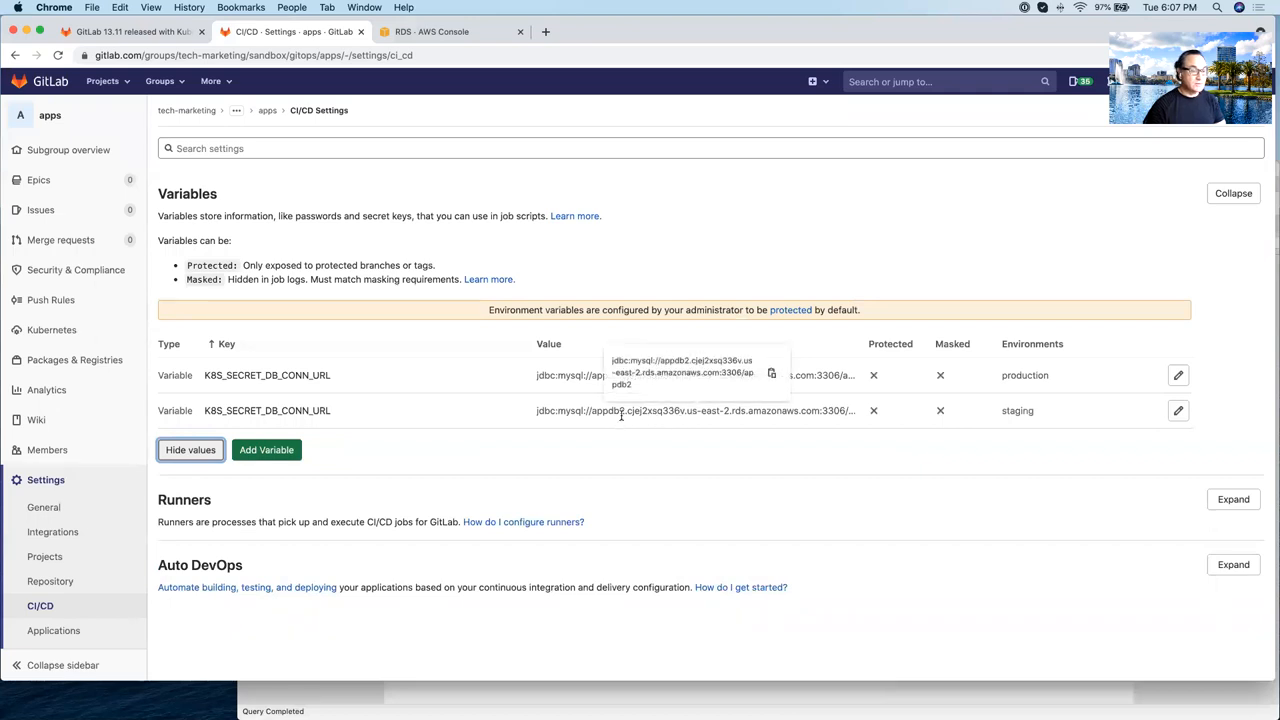
pyautogui.moveTo(605, 390)
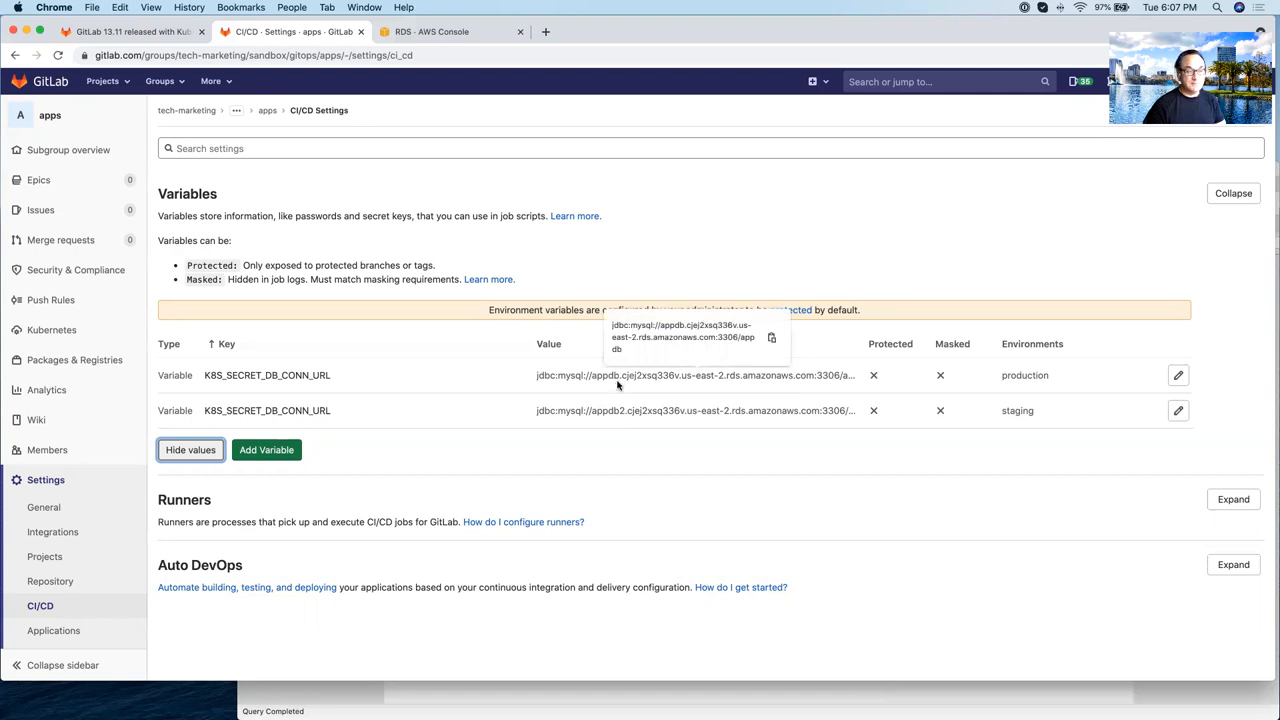
pyautogui.moveTo(942, 371)
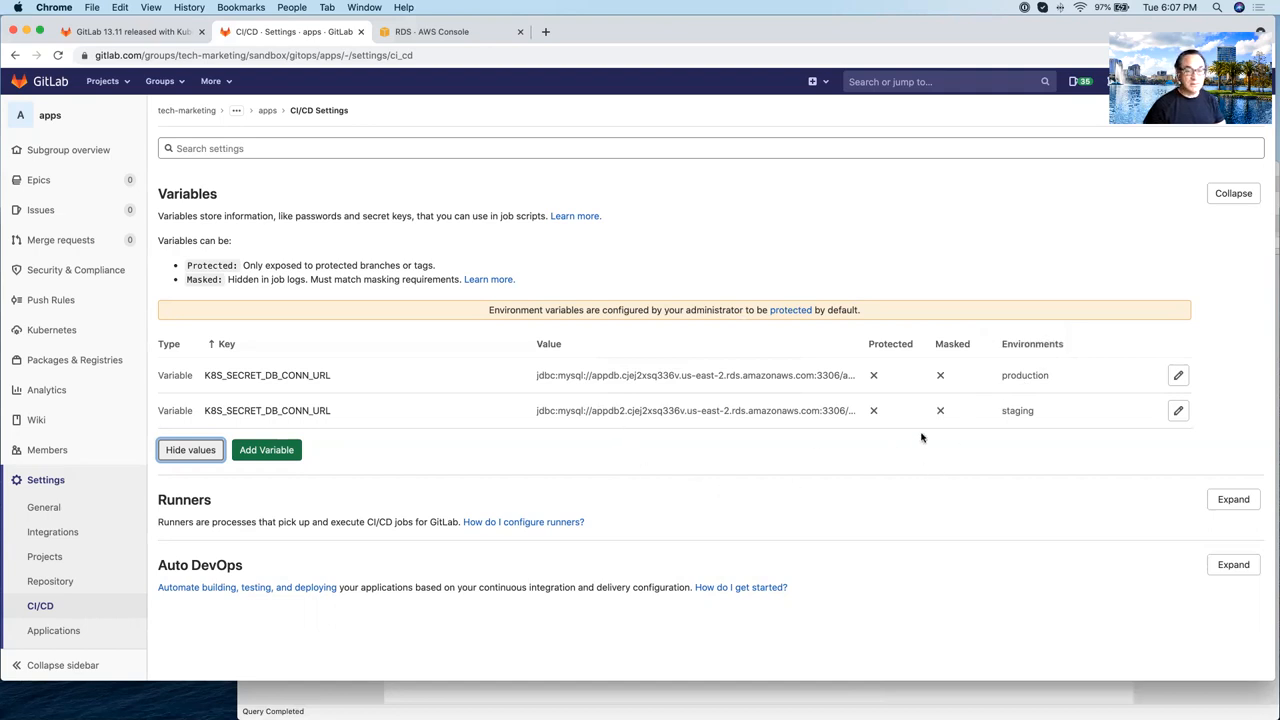
pyautogui.moveTo(350, 320)
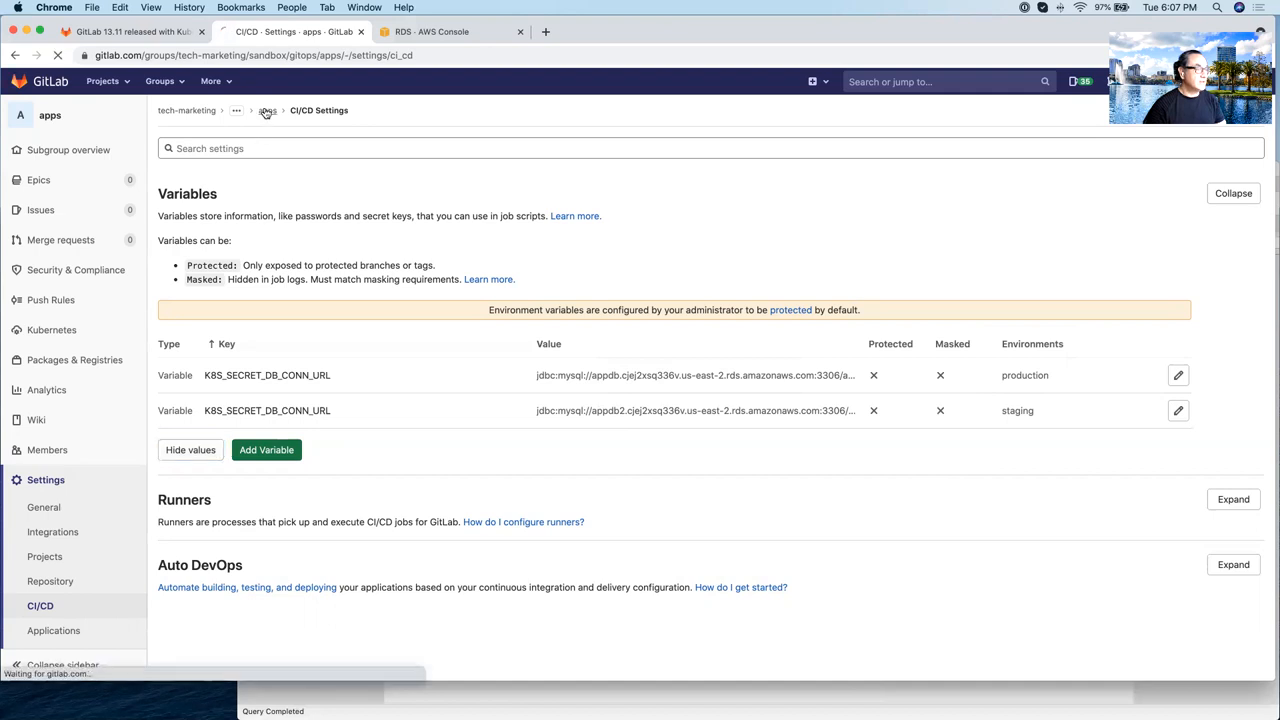
# Go from the apps group to the Spring MVC JPA project, denying both keychain prompts
pyautogui.click(263, 110)
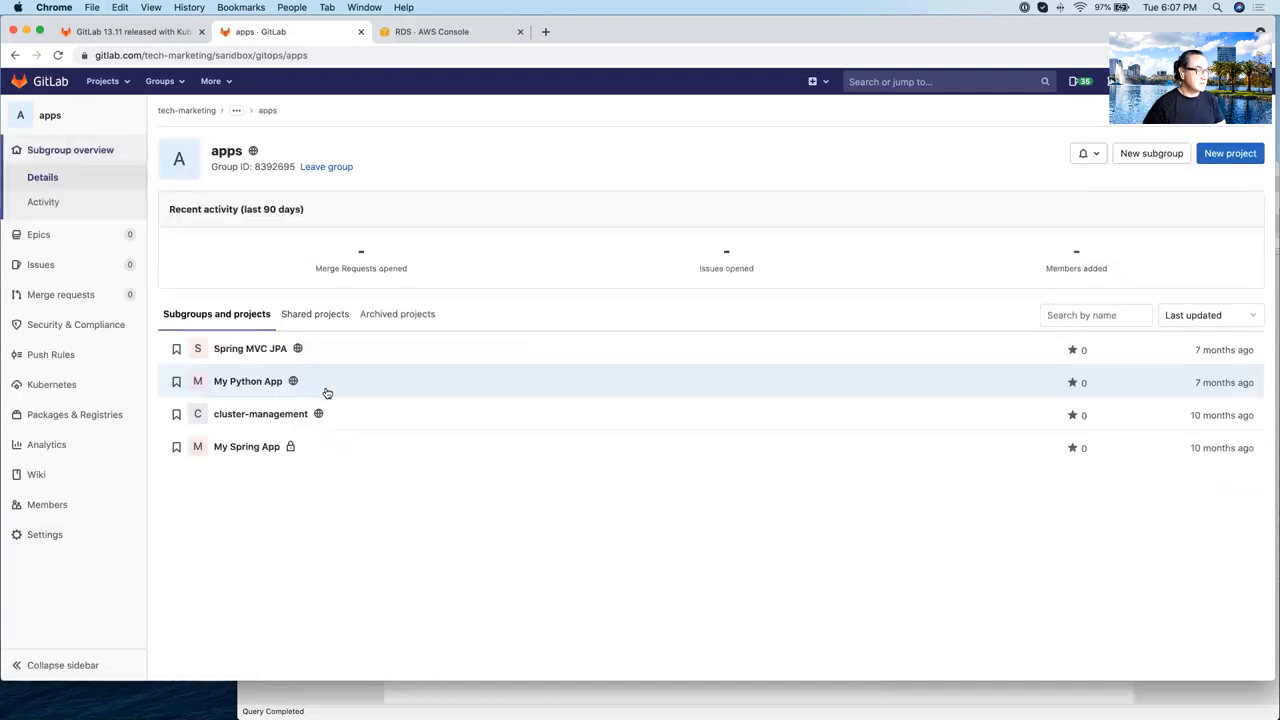
pyautogui.moveTo(305, 361)
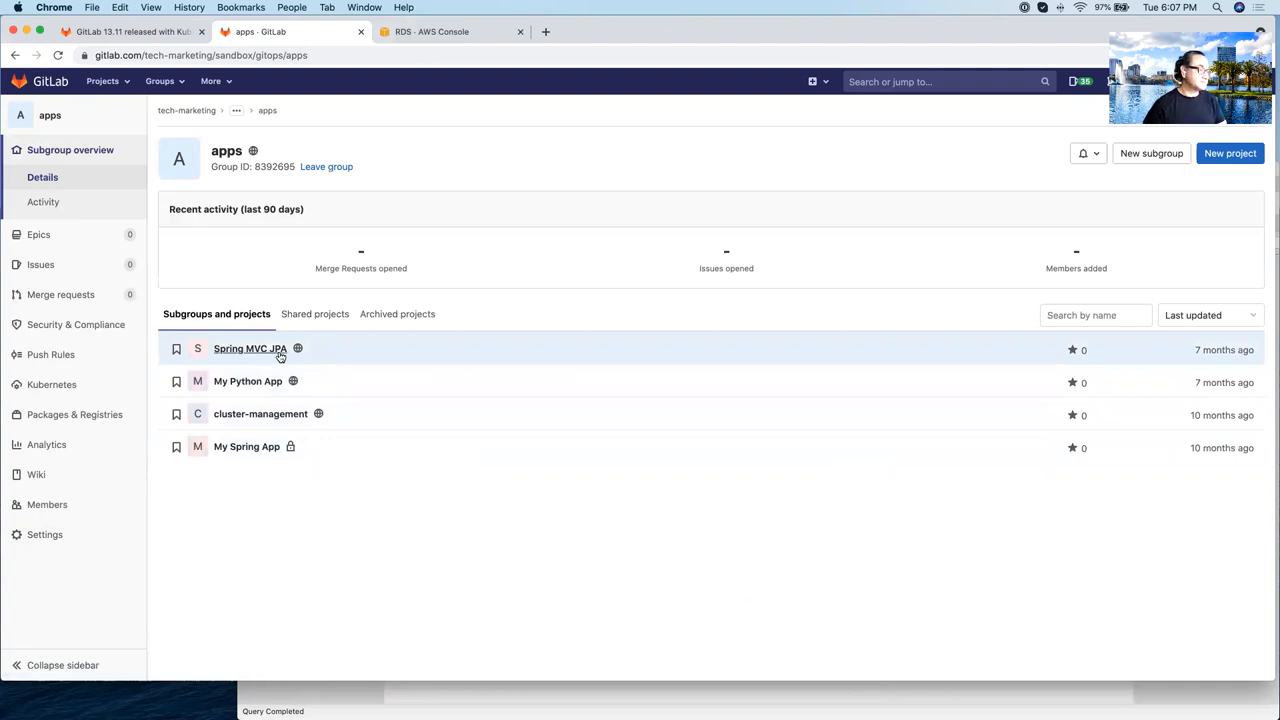
pyautogui.moveTo(248, 348)
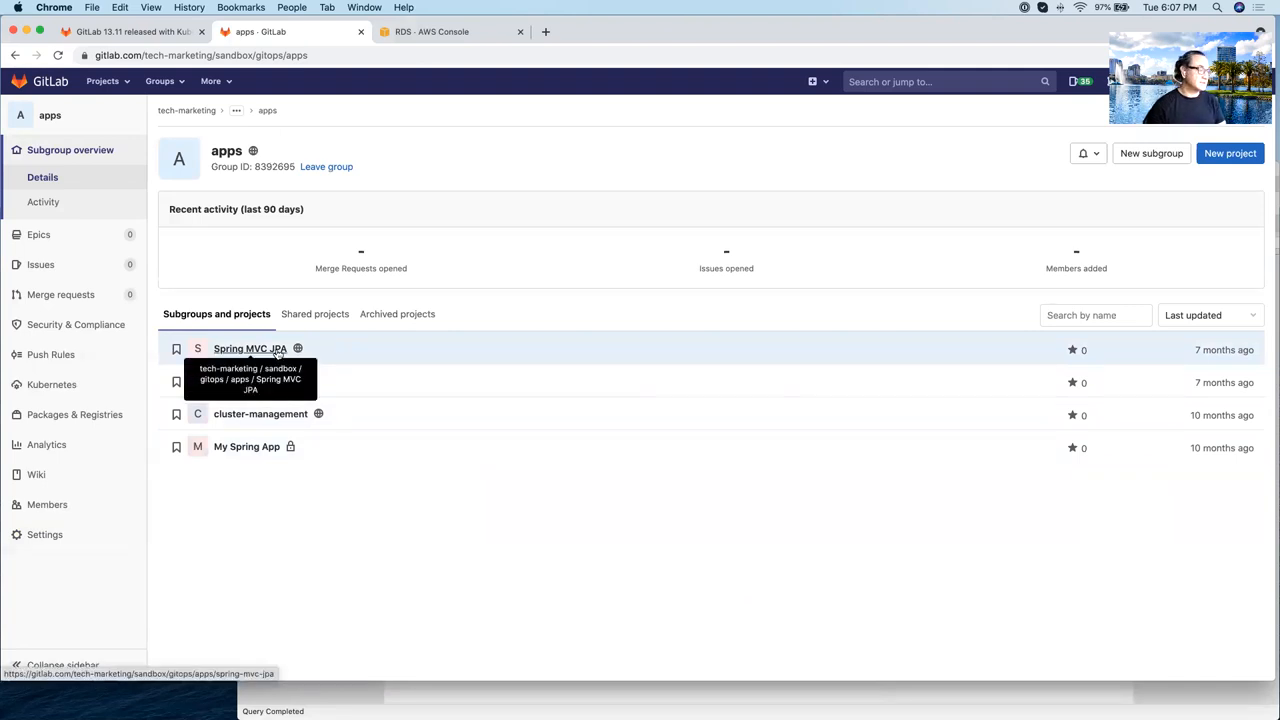
pyautogui.click(249, 348)
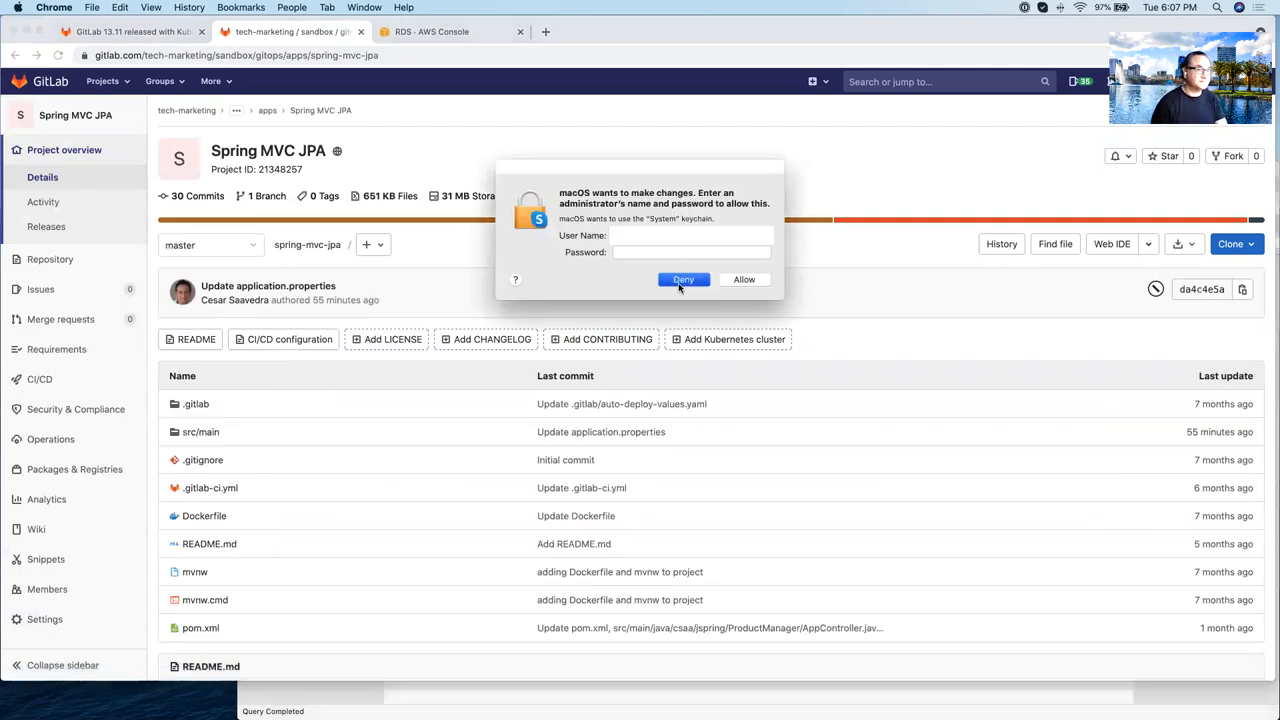
pyautogui.click(683, 279)
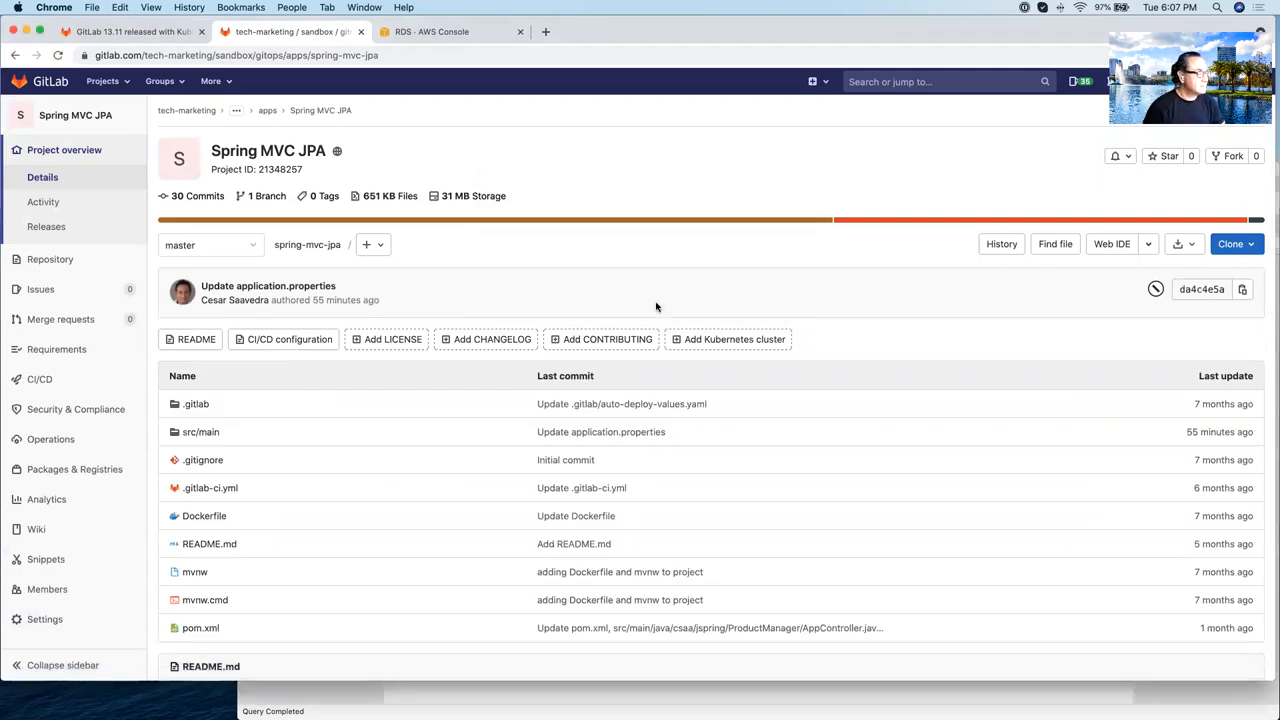
pyautogui.moveTo(366, 473)
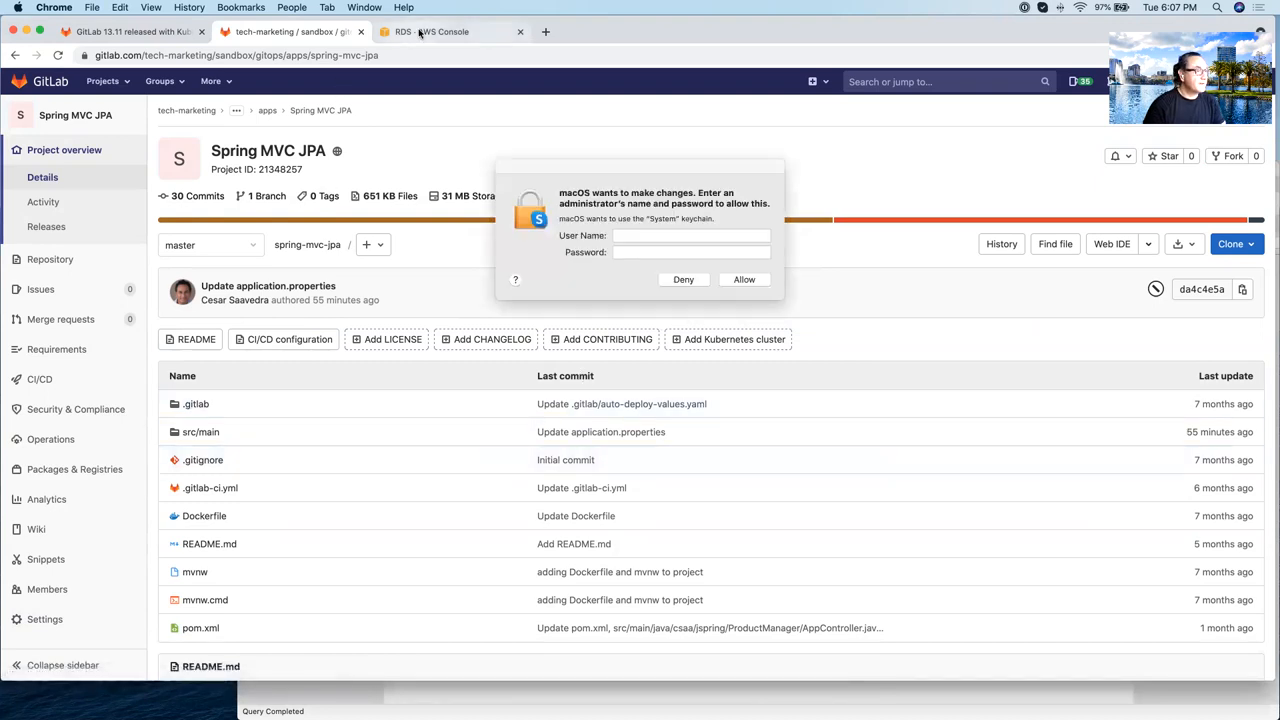
pyautogui.click(683, 279)
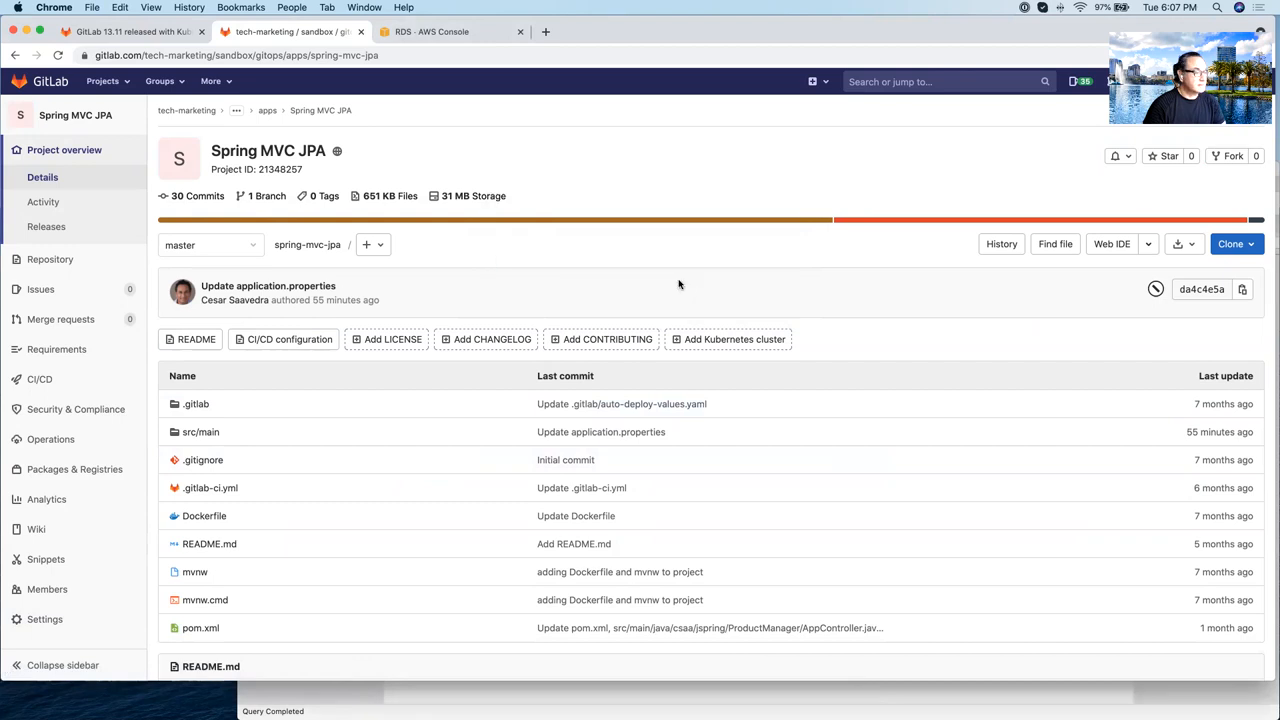
pyautogui.moveTo(200, 432)
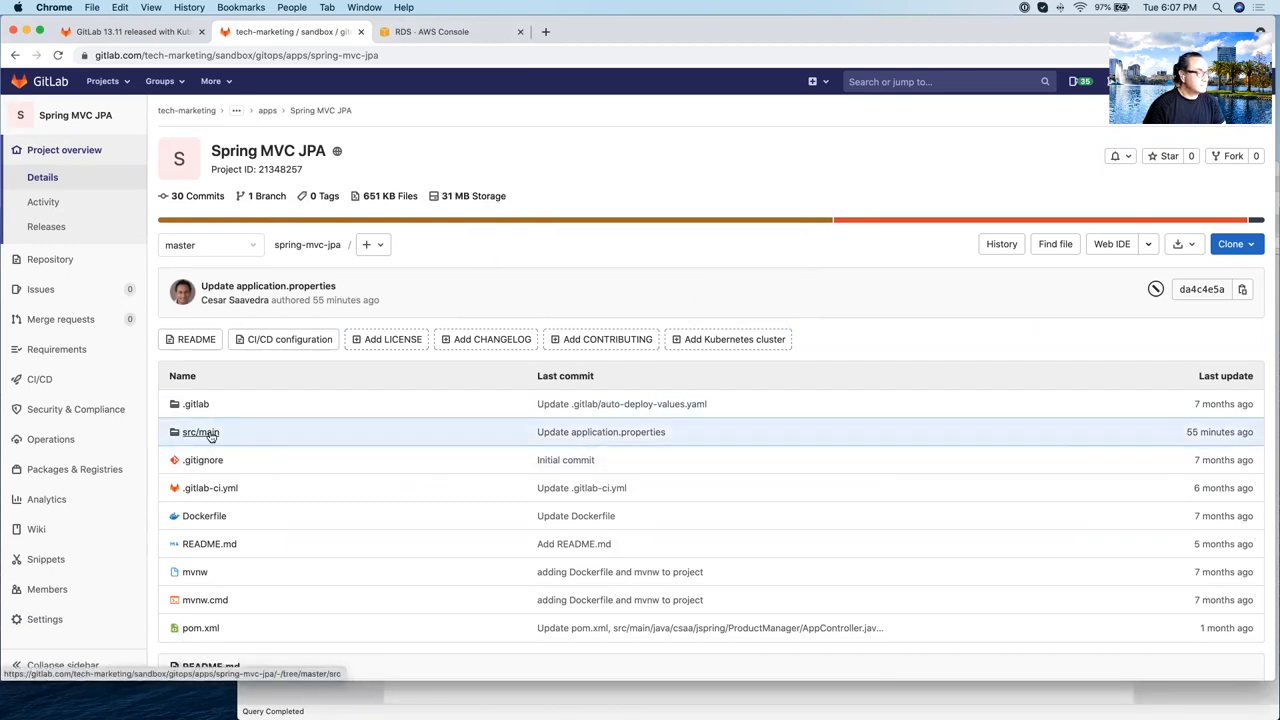
# View src/main/resources/application.properties and highlight its DB_CONN_URL reference
pyautogui.click(200, 432)
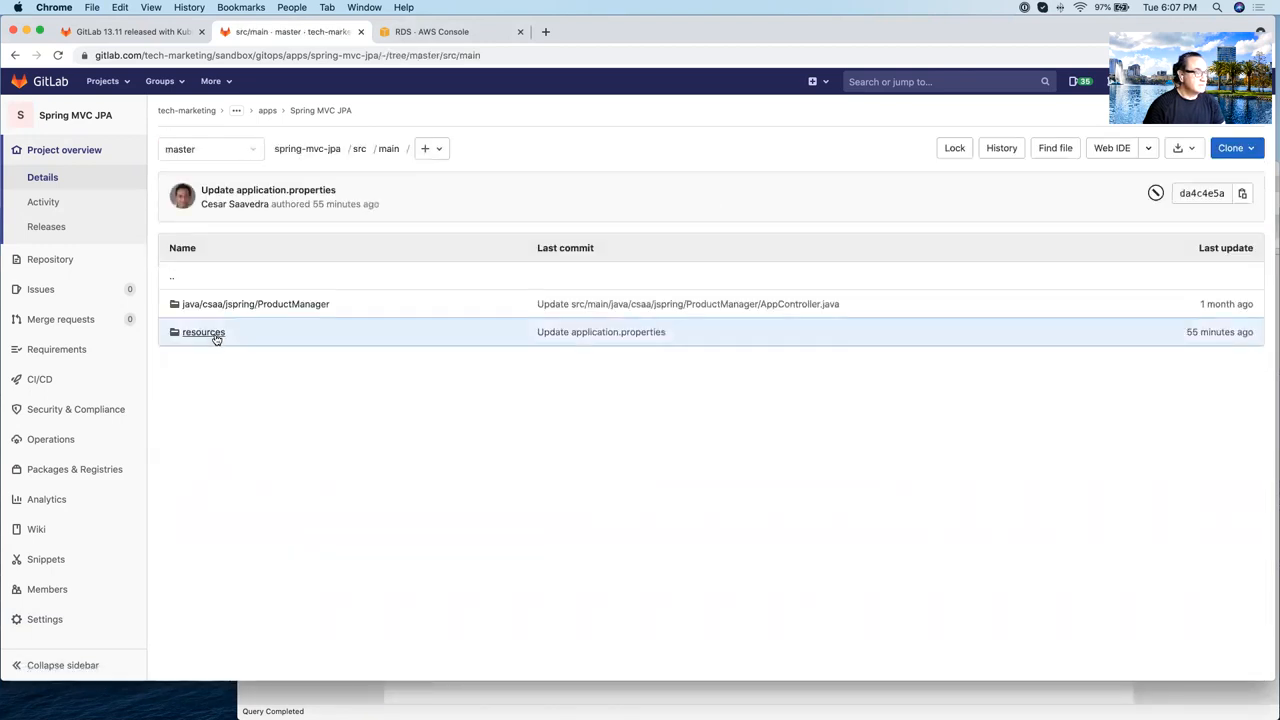
pyautogui.click(204, 332)
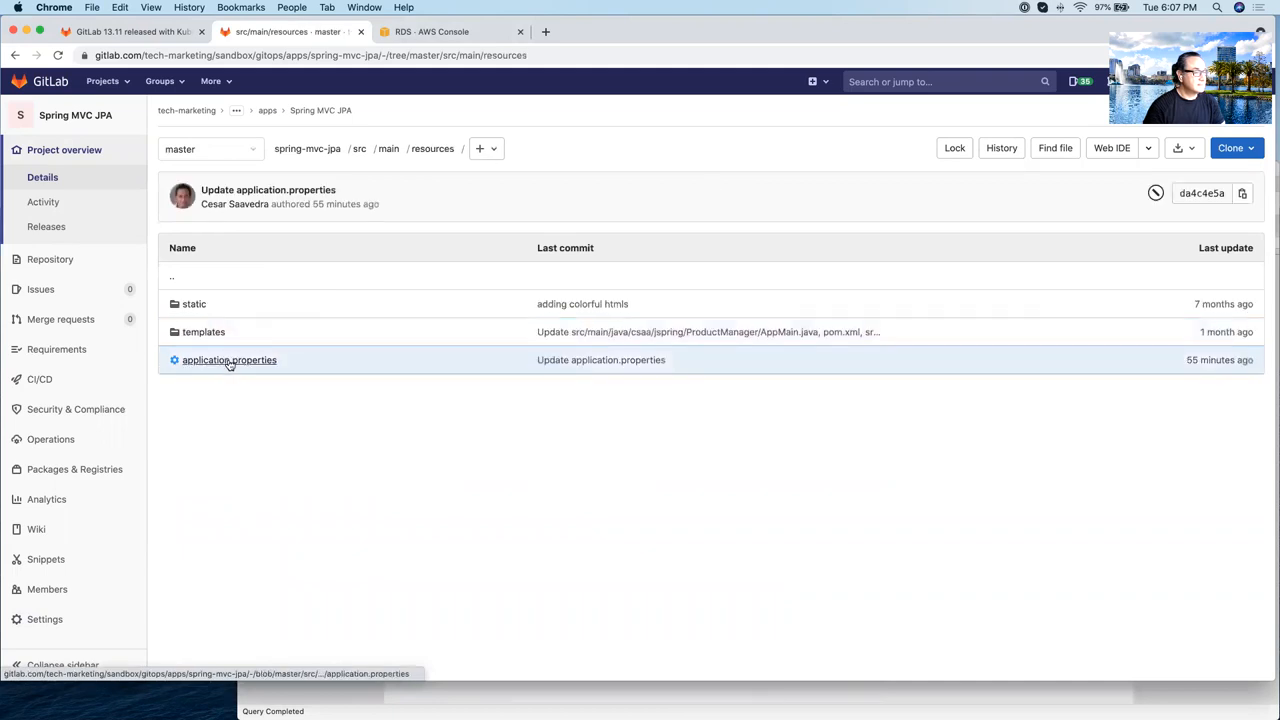
pyautogui.click(229, 360)
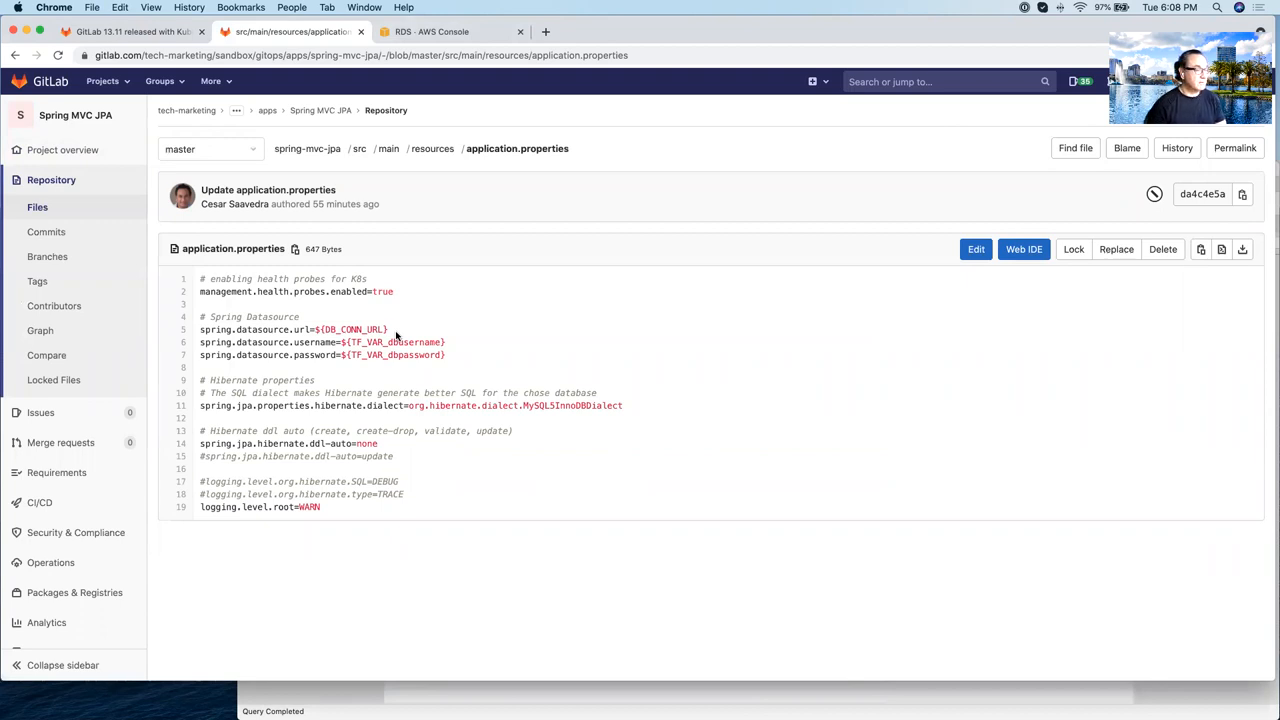
pyautogui.doubleClick(352, 329)
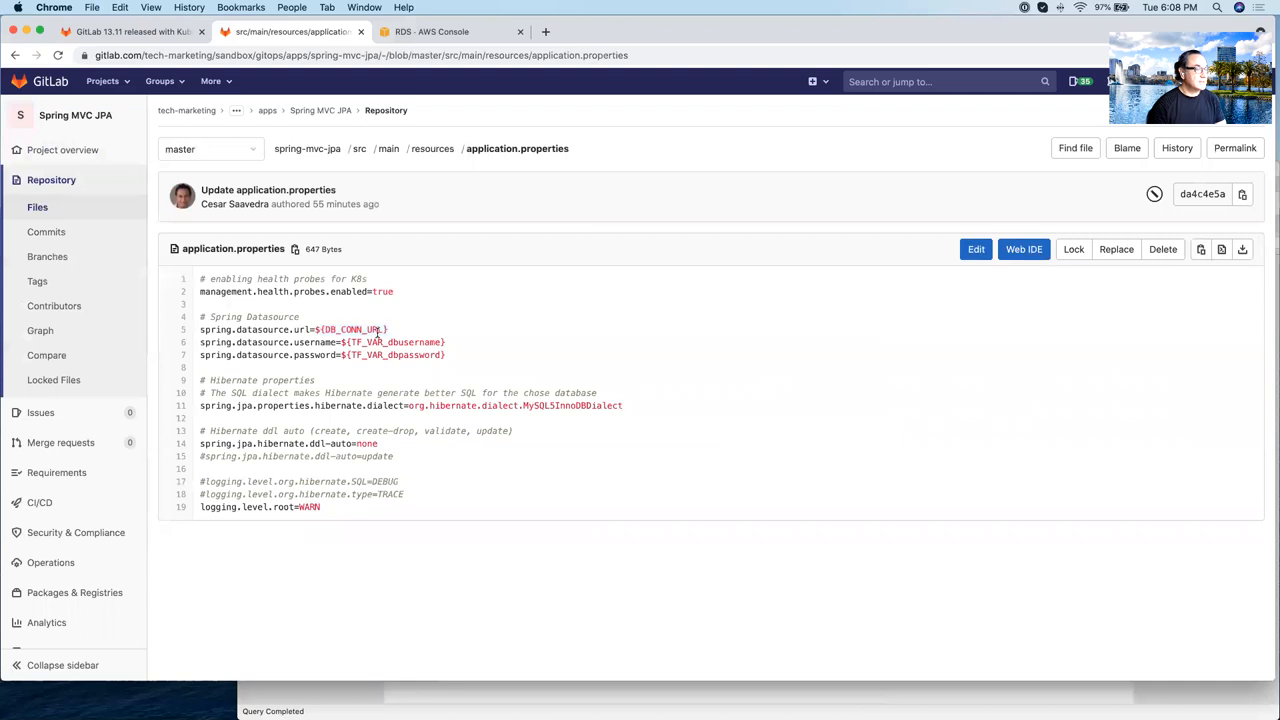
pyautogui.moveTo(388, 342)
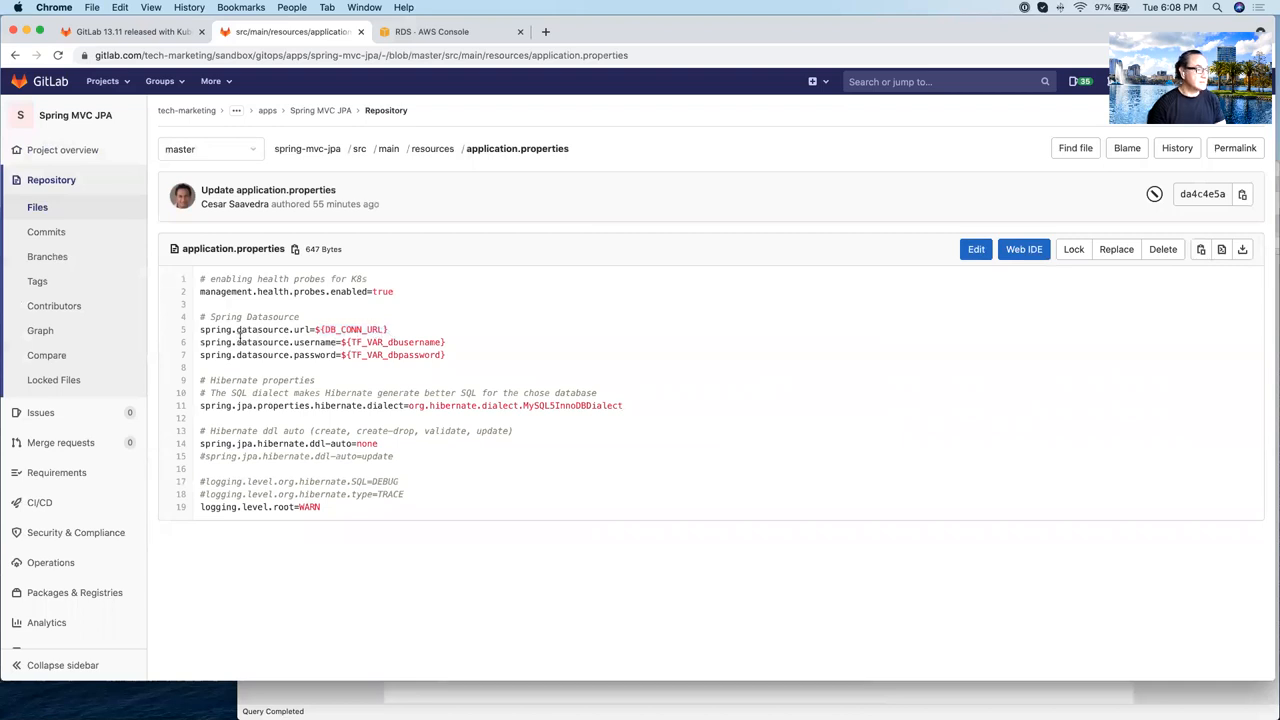
pyautogui.moveTo(300, 329)
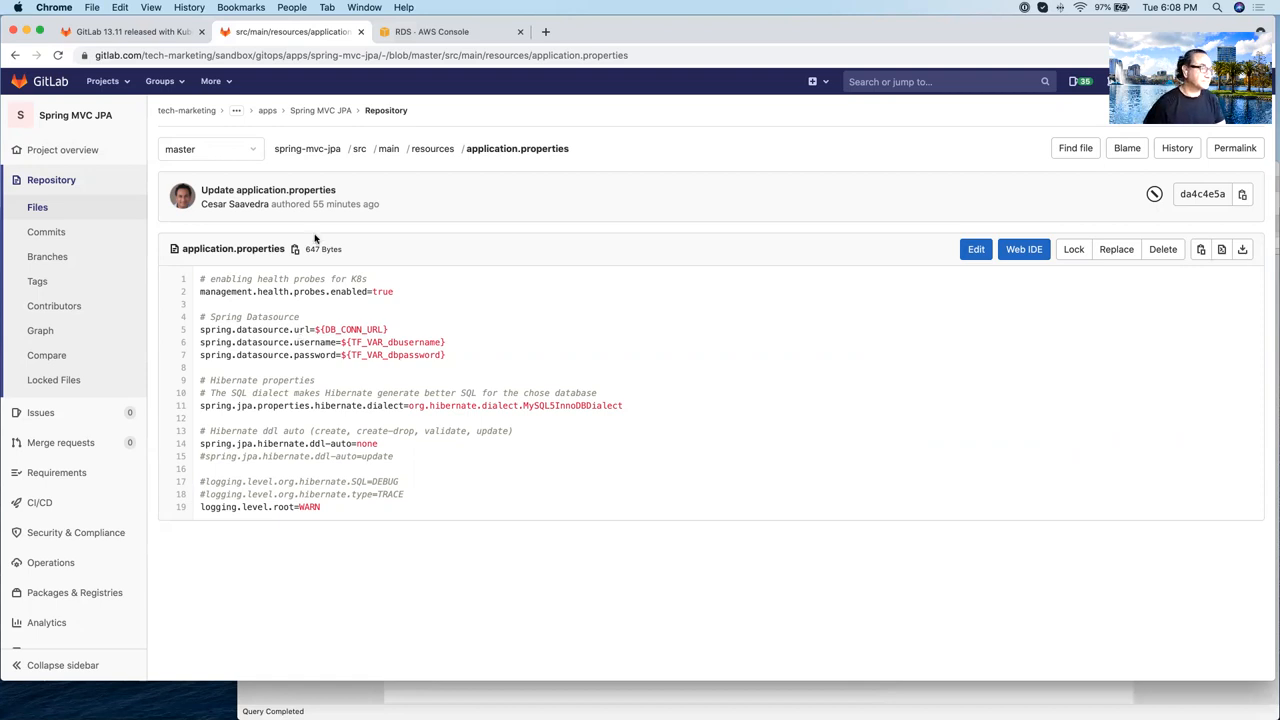
pyautogui.moveTo(320, 115)
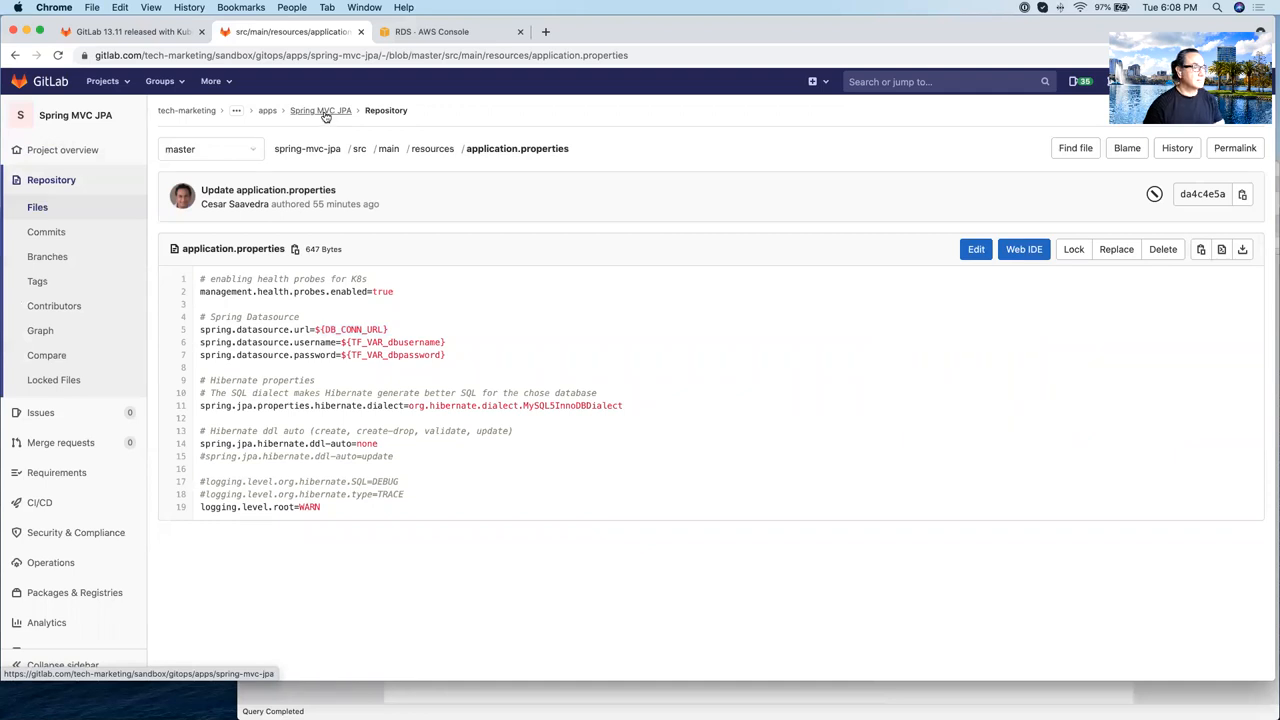
# Return to the Spring MVC JPA project overview, then bring up the RDS databases list
pyautogui.click(320, 110)
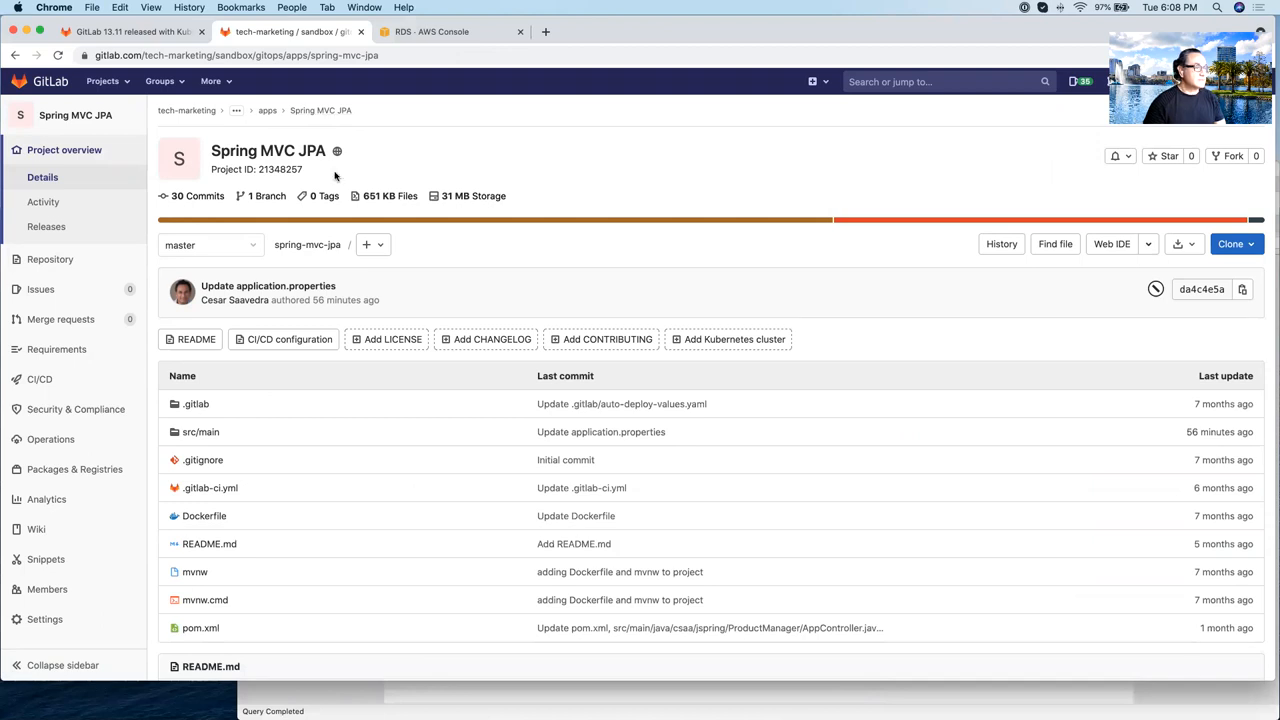
pyautogui.moveTo(376, 167)
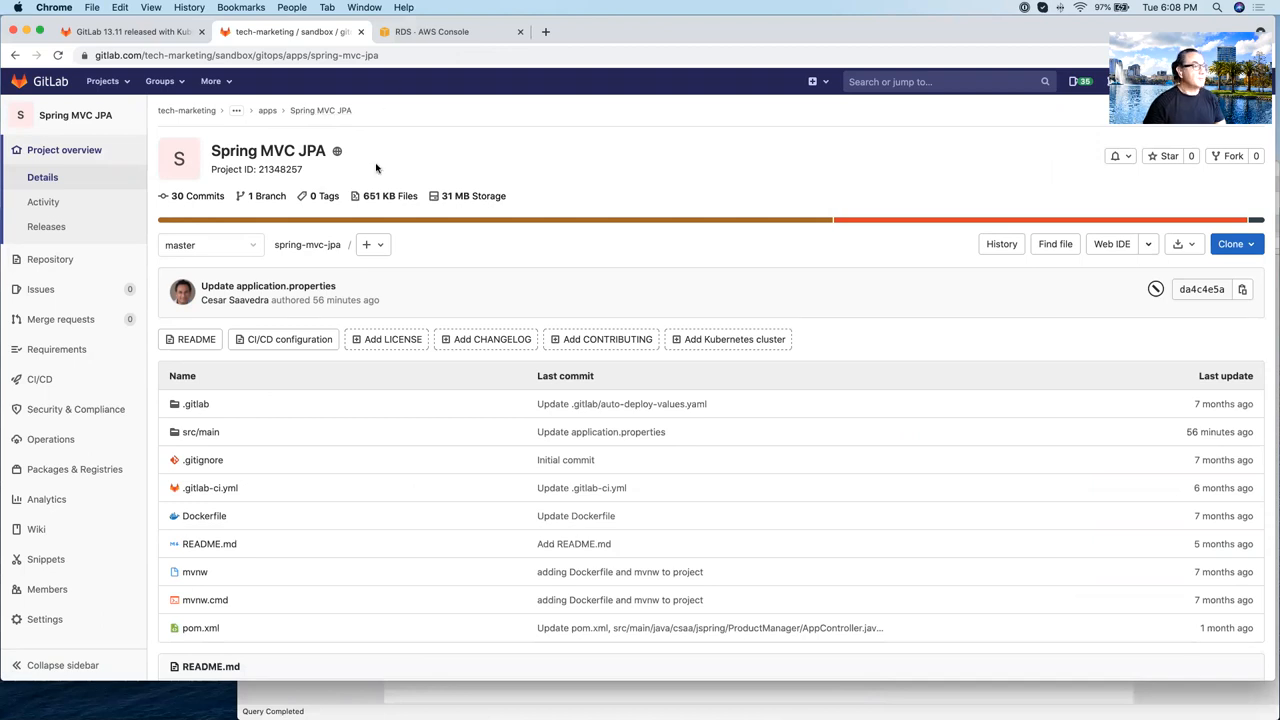
pyautogui.click(440, 32)
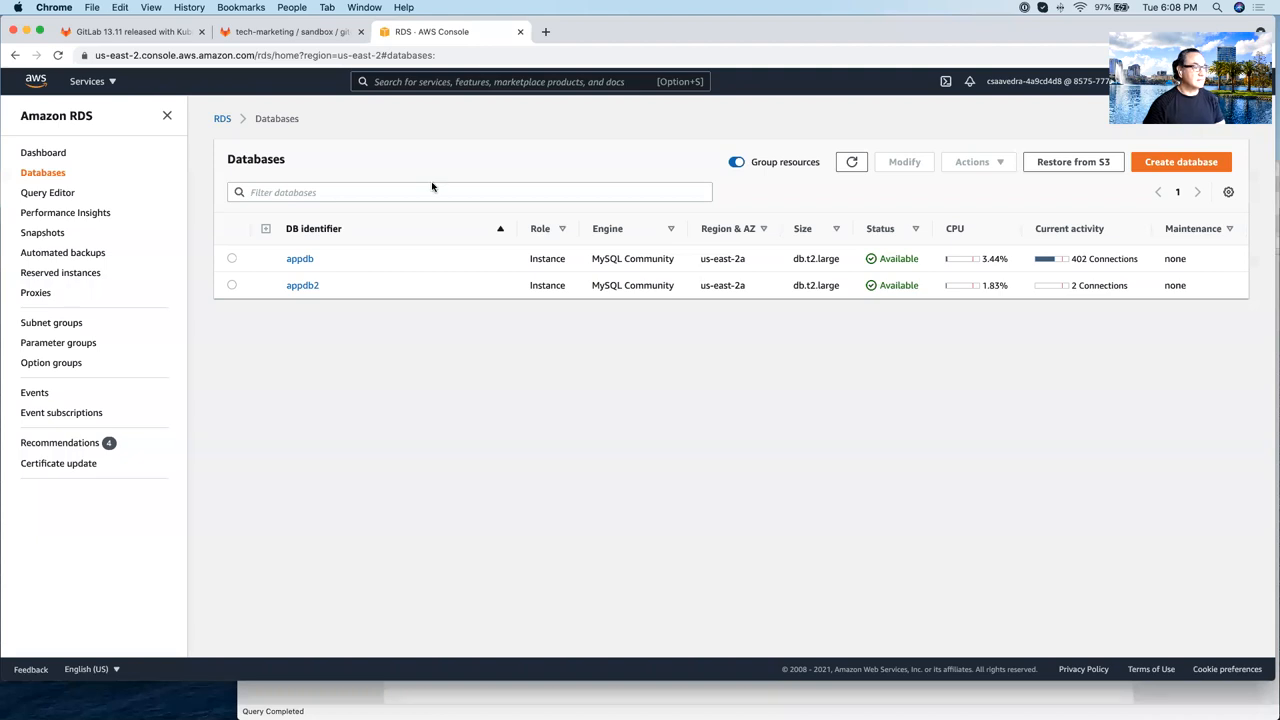
pyautogui.moveTo(455, 332)
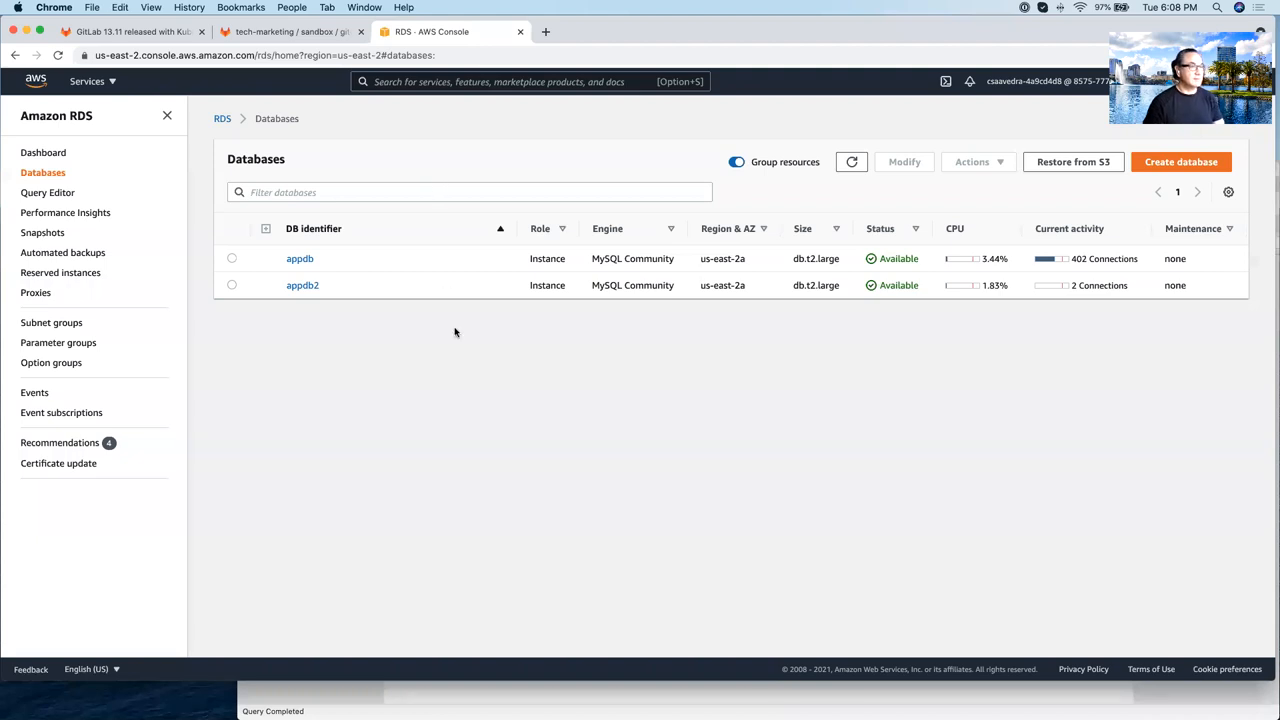
pyautogui.moveTo(372, 350)
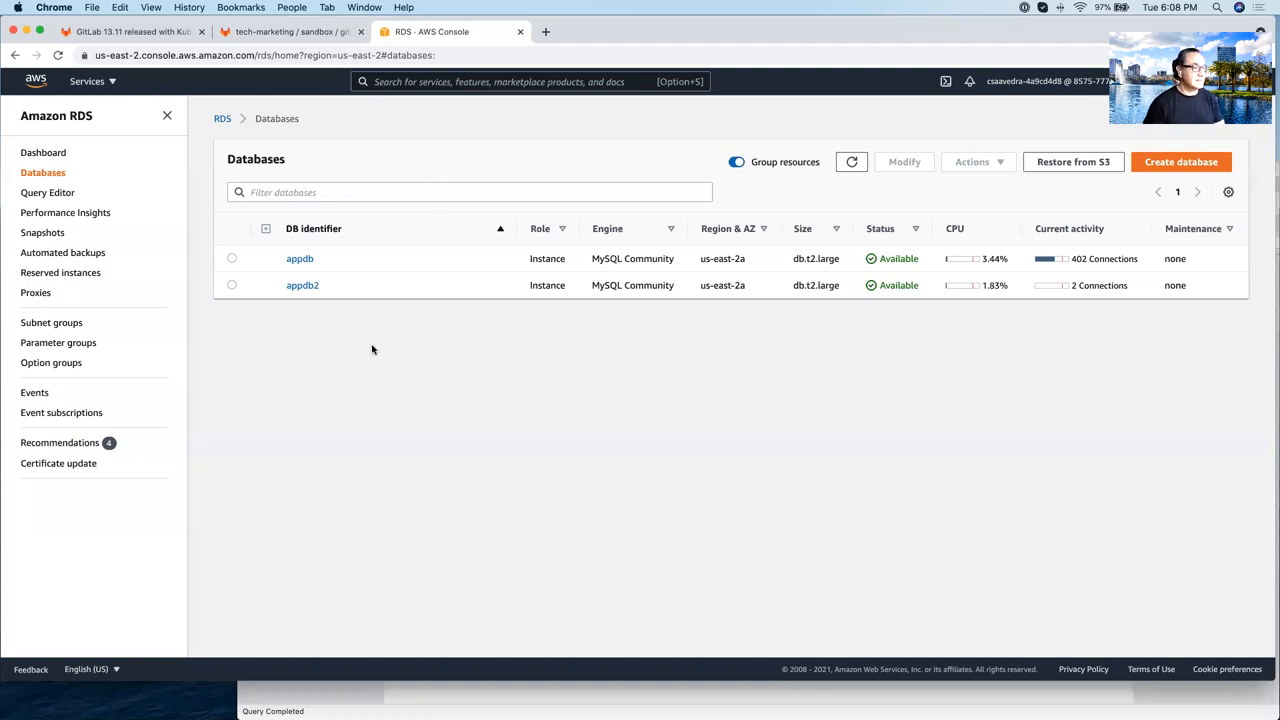
pyautogui.moveTo(329, 312)
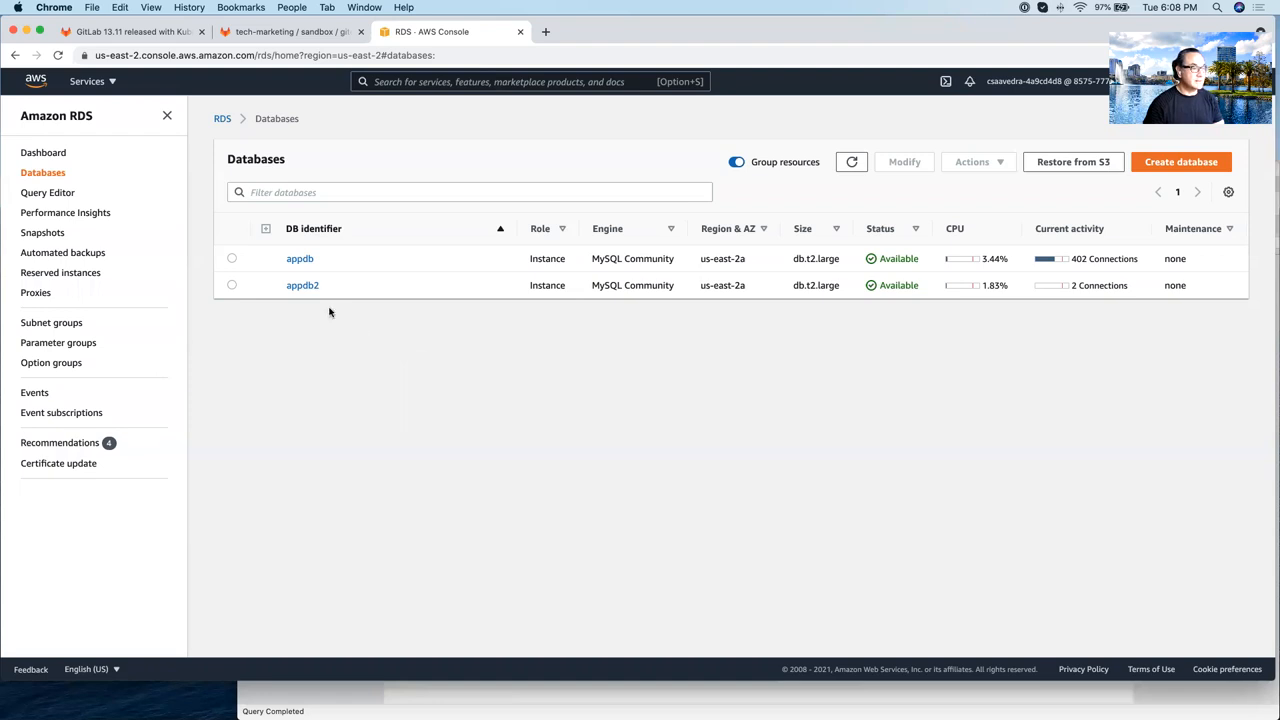
pyautogui.moveTo(327, 299)
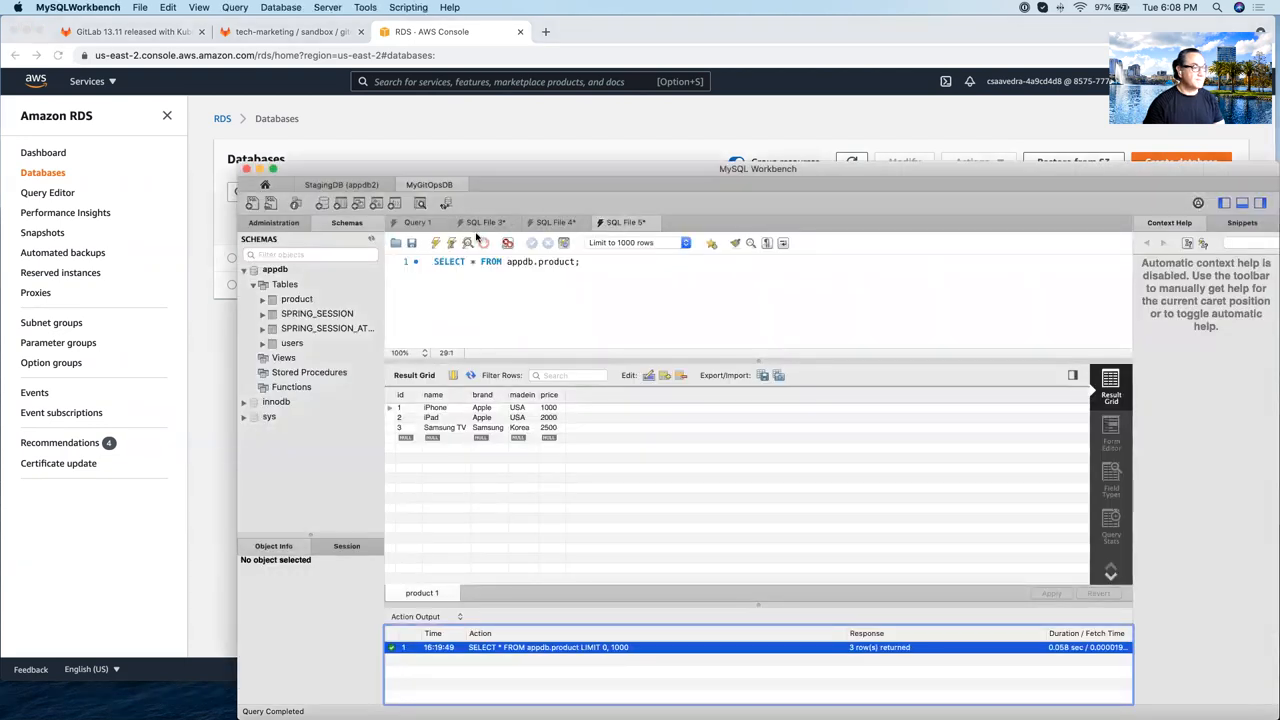
pyautogui.moveTo(517, 176)
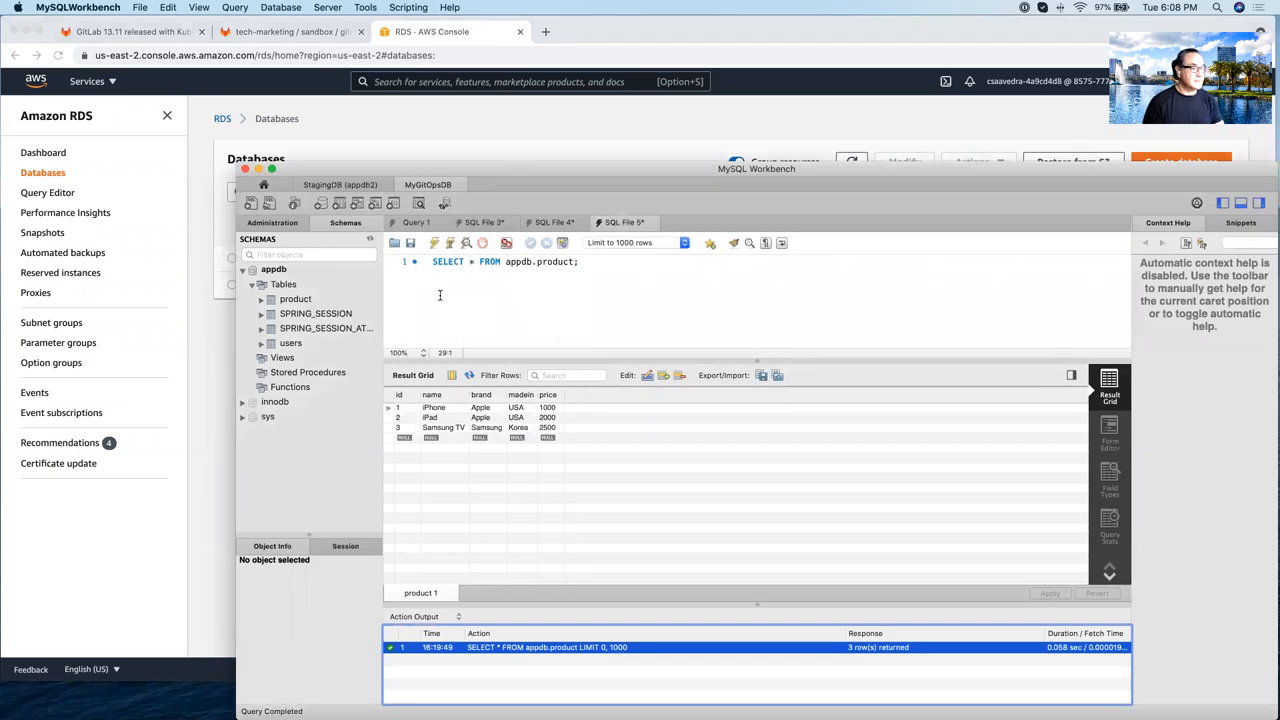
pyautogui.moveTo(549, 511)
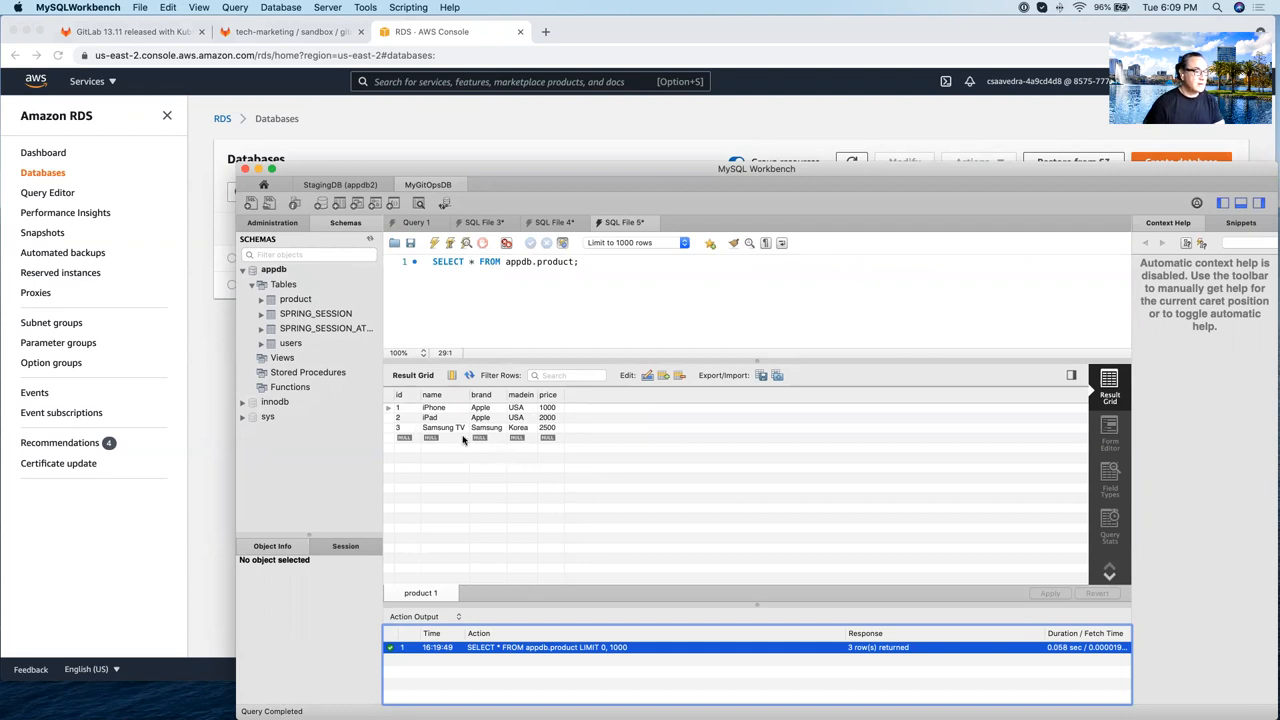
pyautogui.moveTo(482, 356)
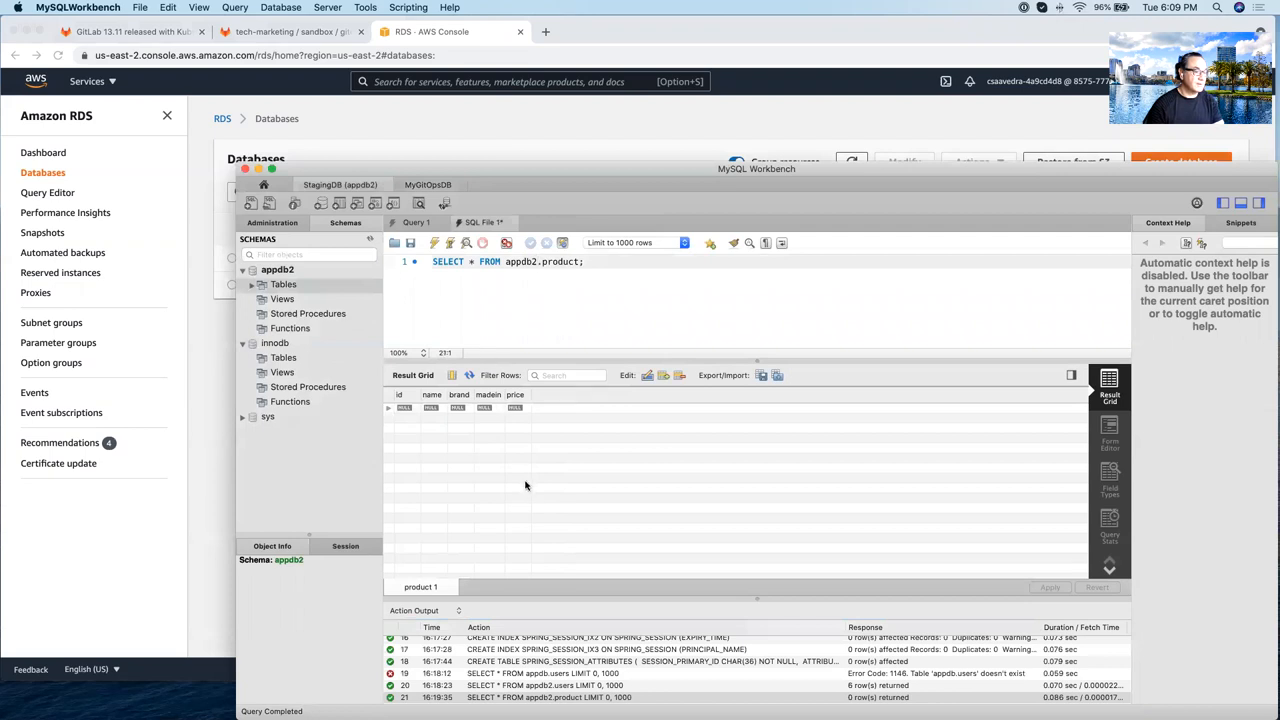
pyautogui.moveTo(515, 474)
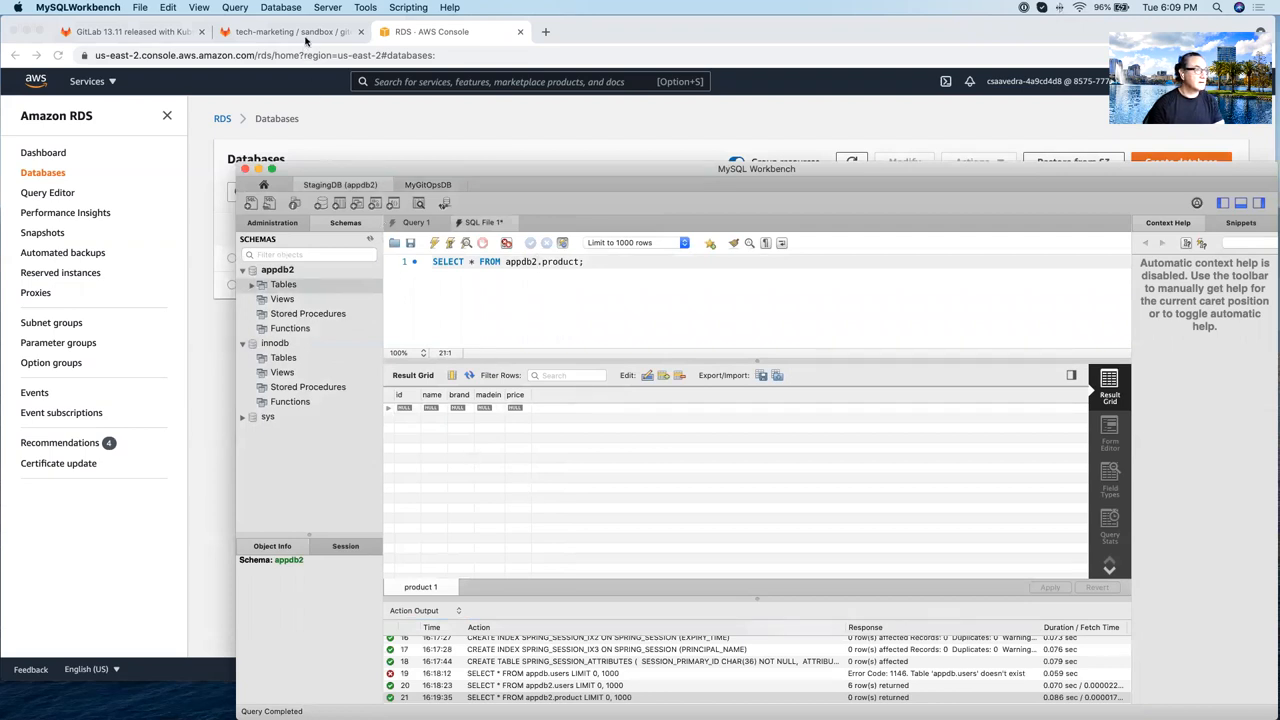
# Switch back to the GitLab project page after checking both product tables
pyautogui.click(290, 31)
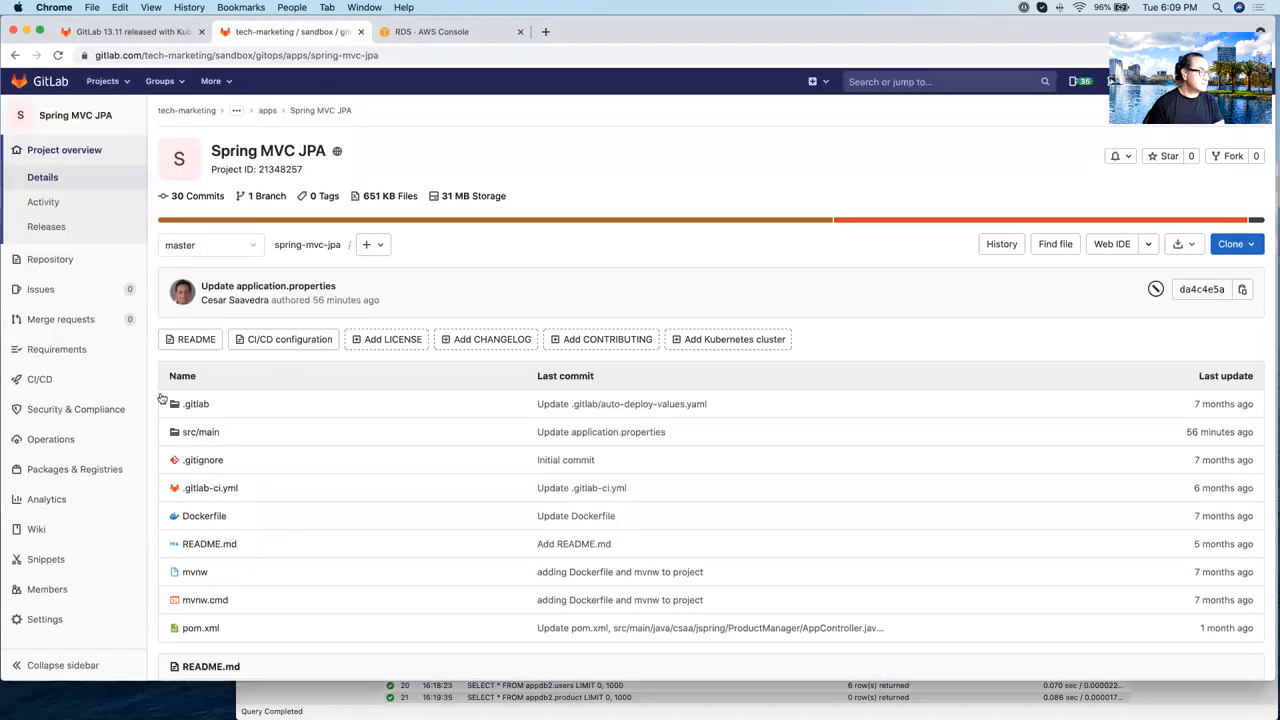
# Run a new pipeline on the master branch from the project's Pipelines page
pyautogui.click(38, 380)
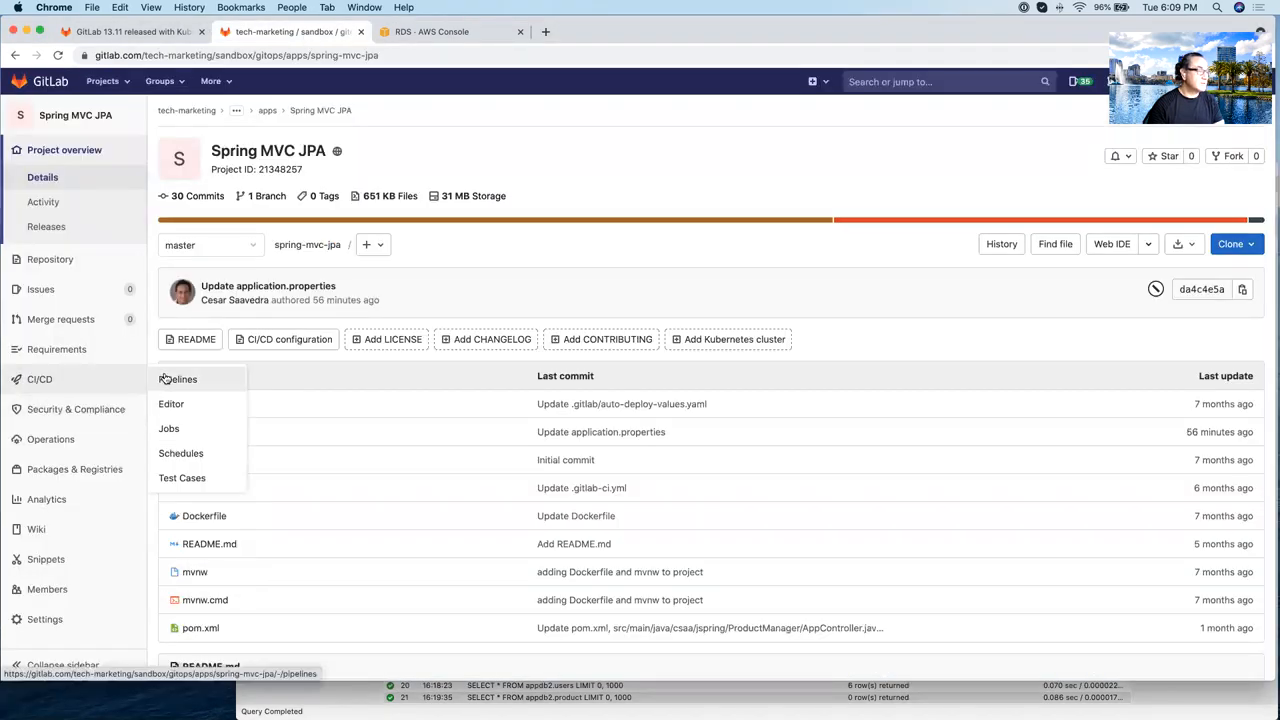
pyautogui.click(178, 379)
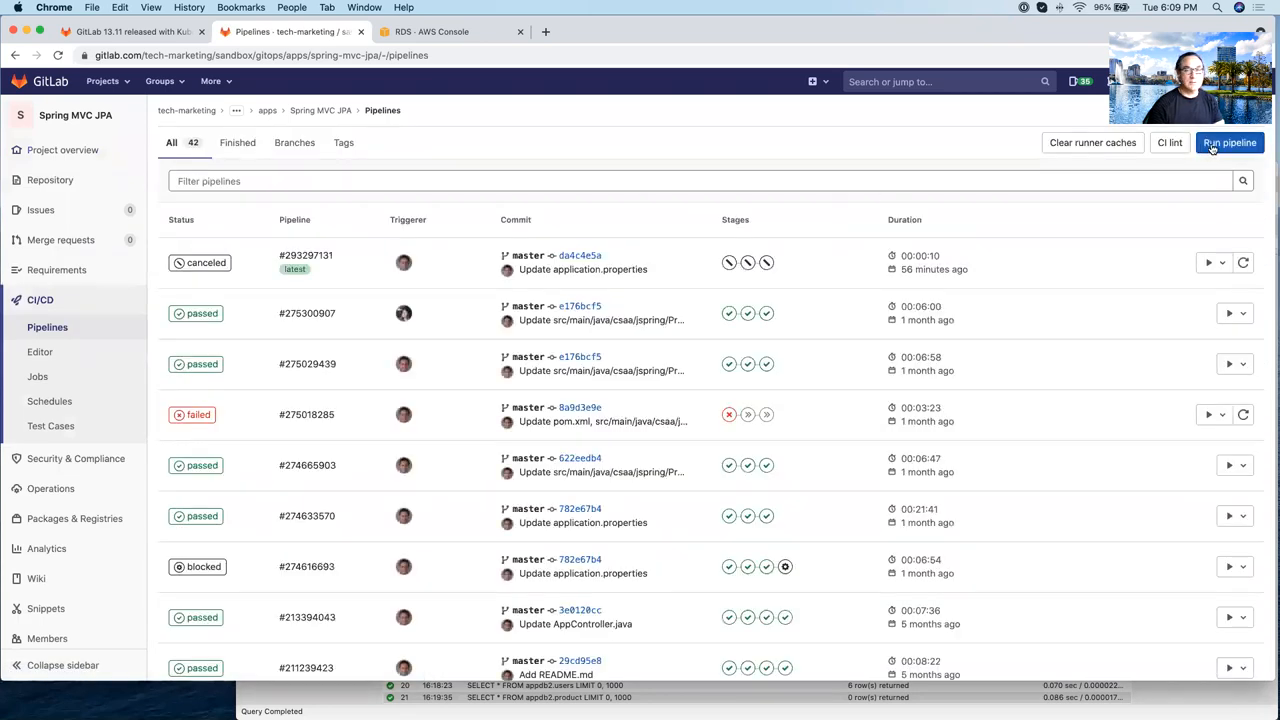
pyautogui.click(1257, 142)
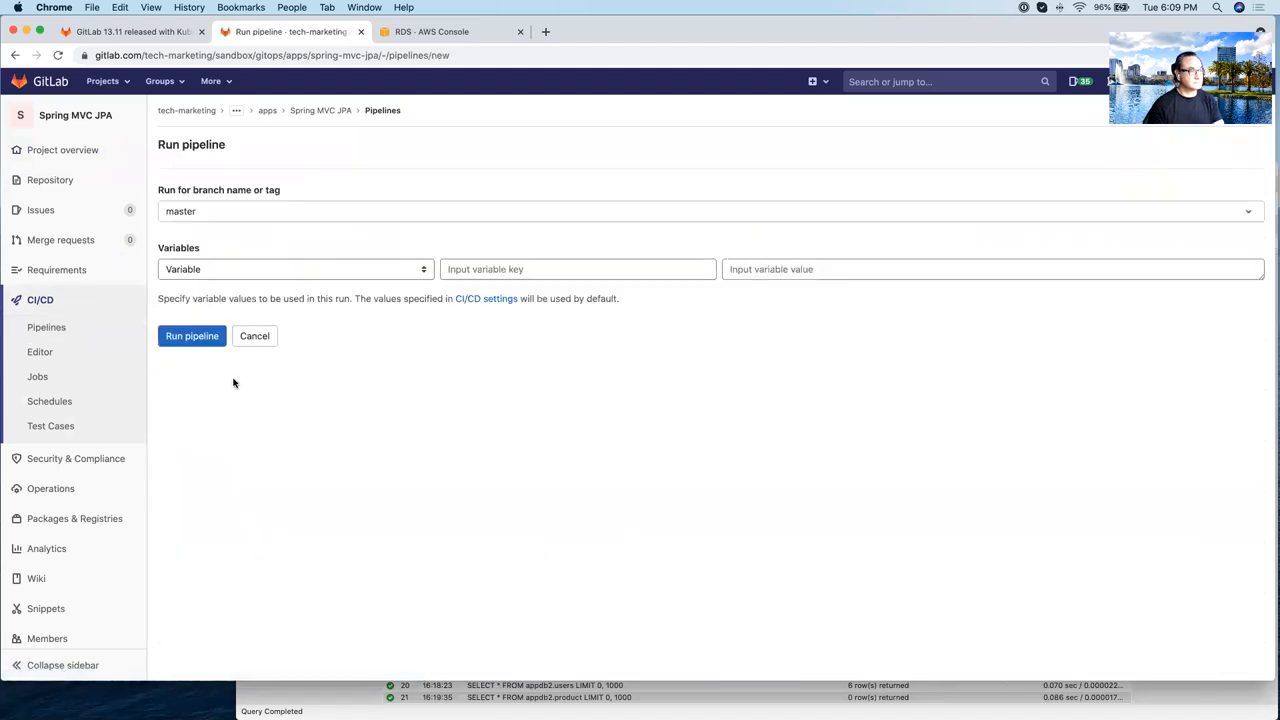
pyautogui.click(191, 335)
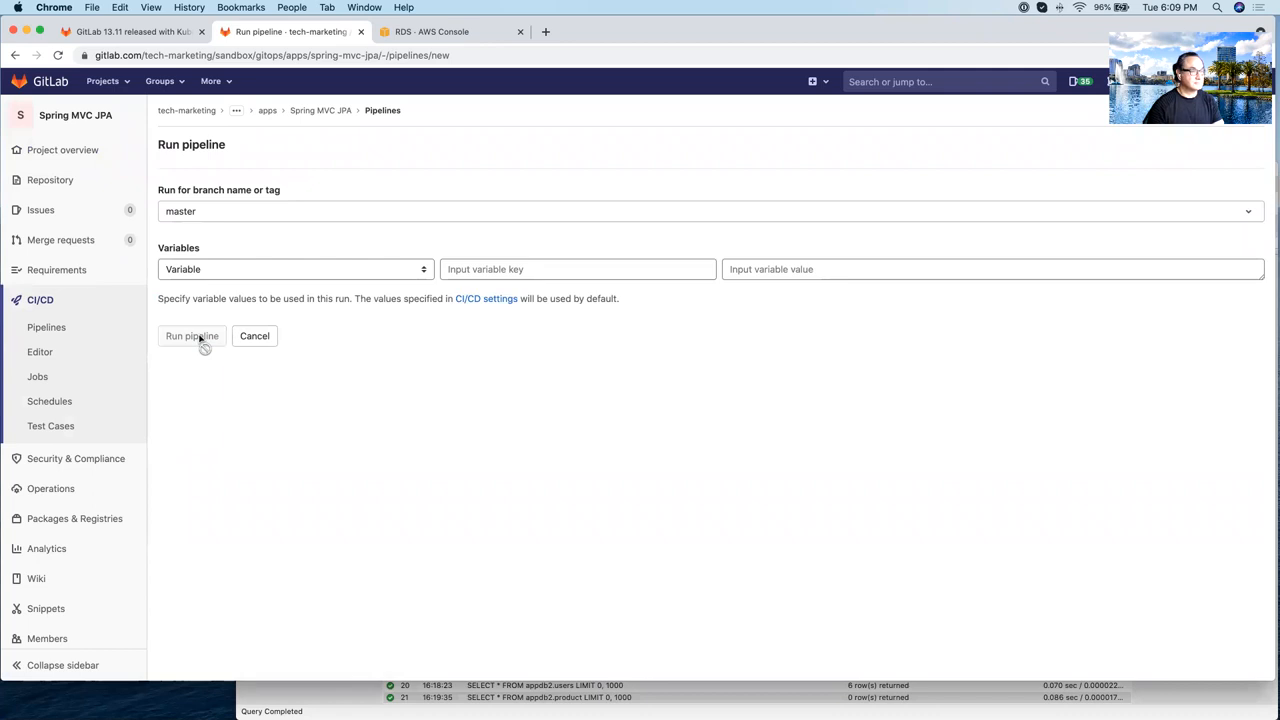
pyautogui.click(191, 335)
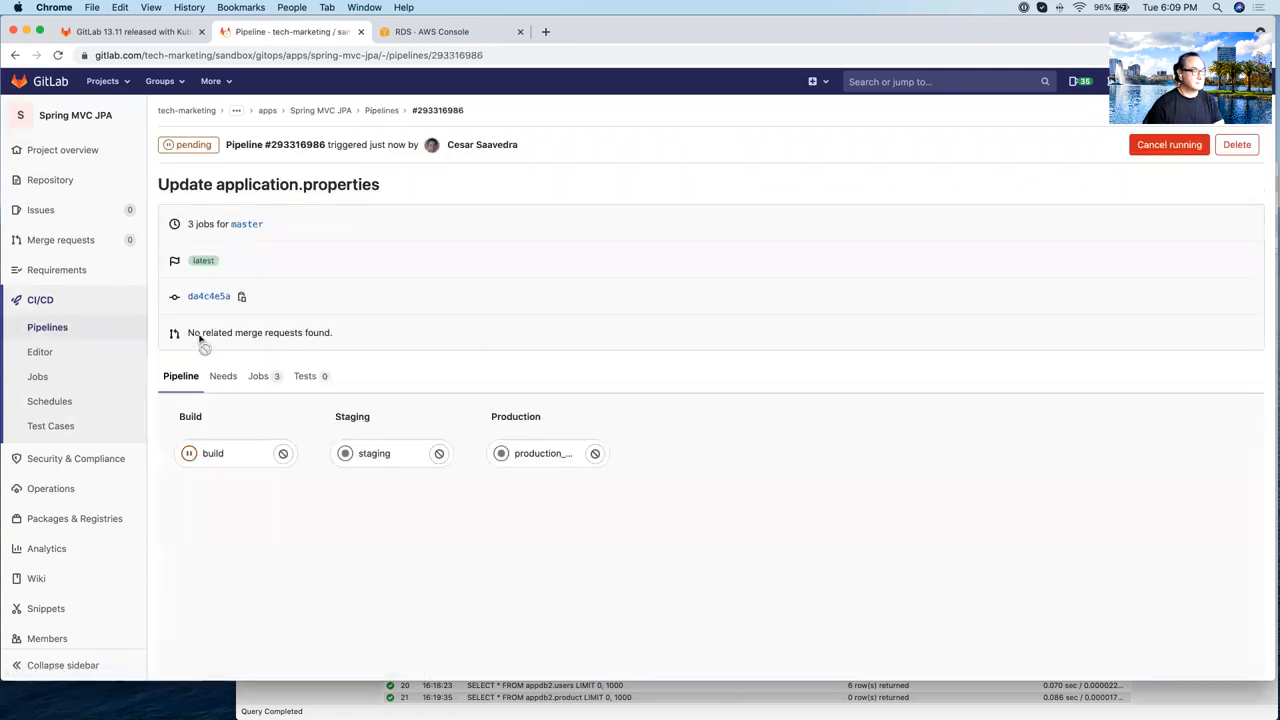
pyautogui.moveTo(727, 497)
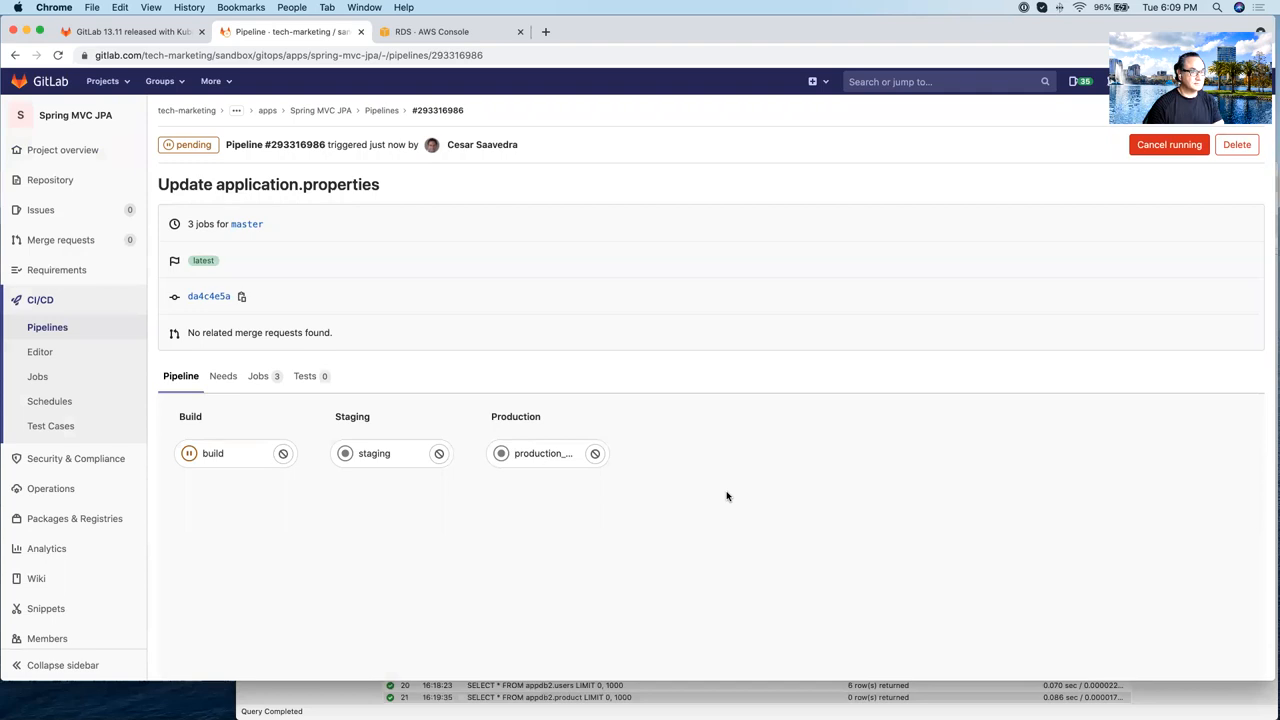
pyautogui.moveTo(836, 671)
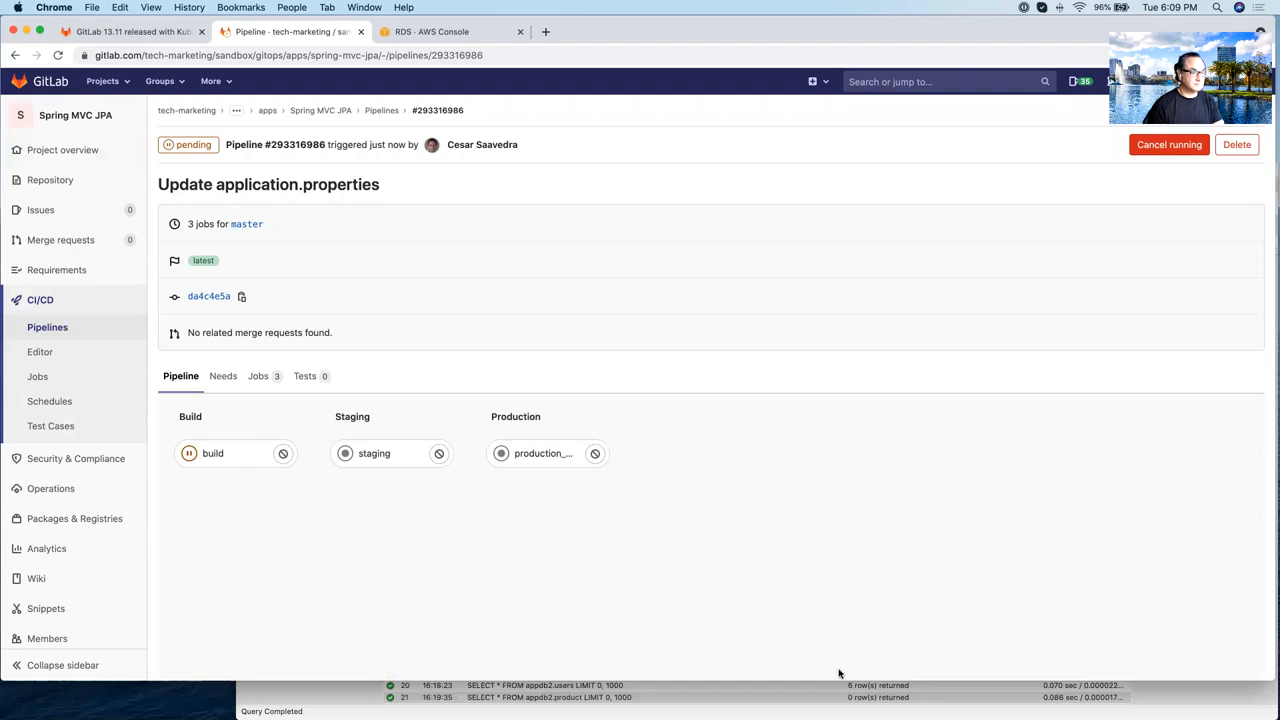
pyautogui.moveTo(878, 455)
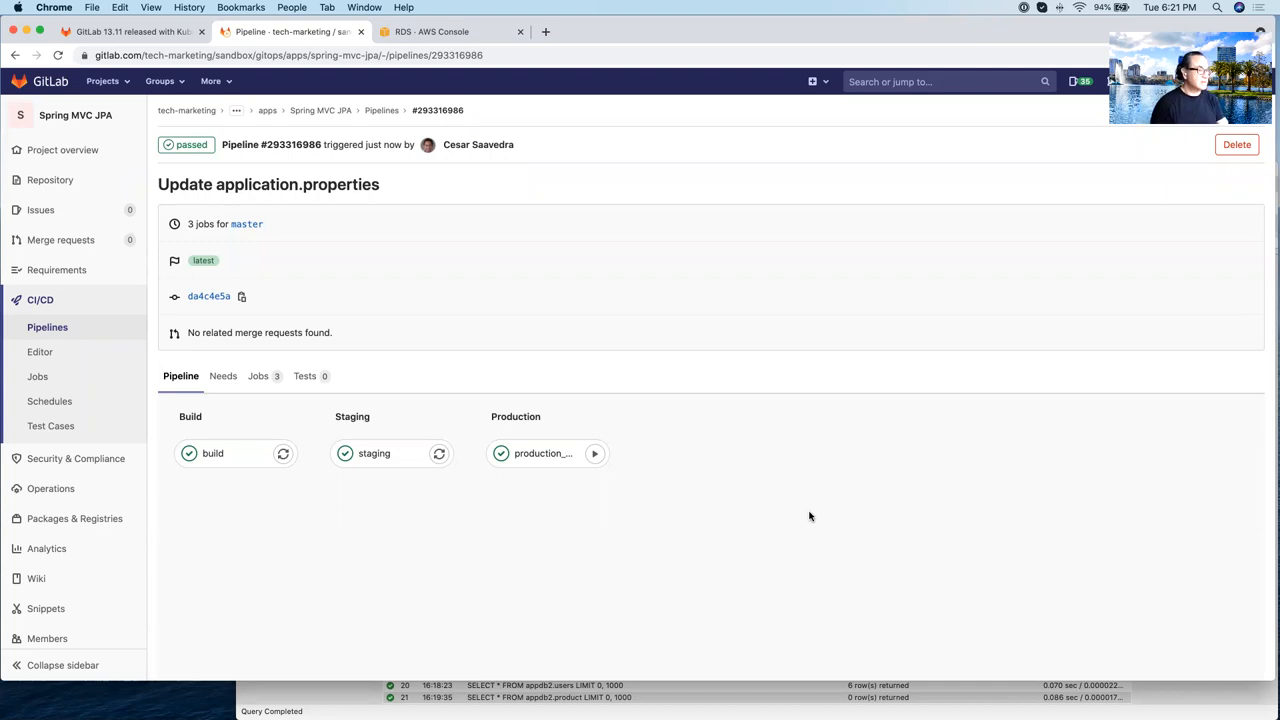
pyautogui.moveTo(333, 560)
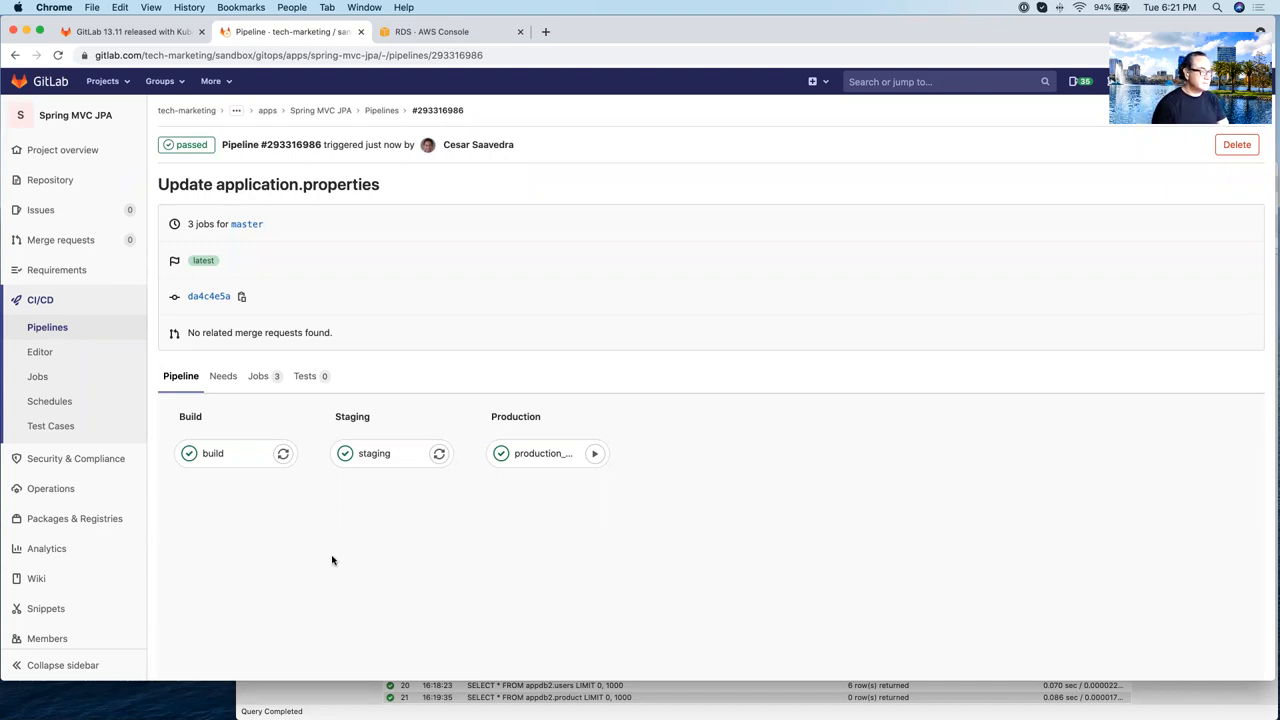
pyautogui.moveTo(431, 562)
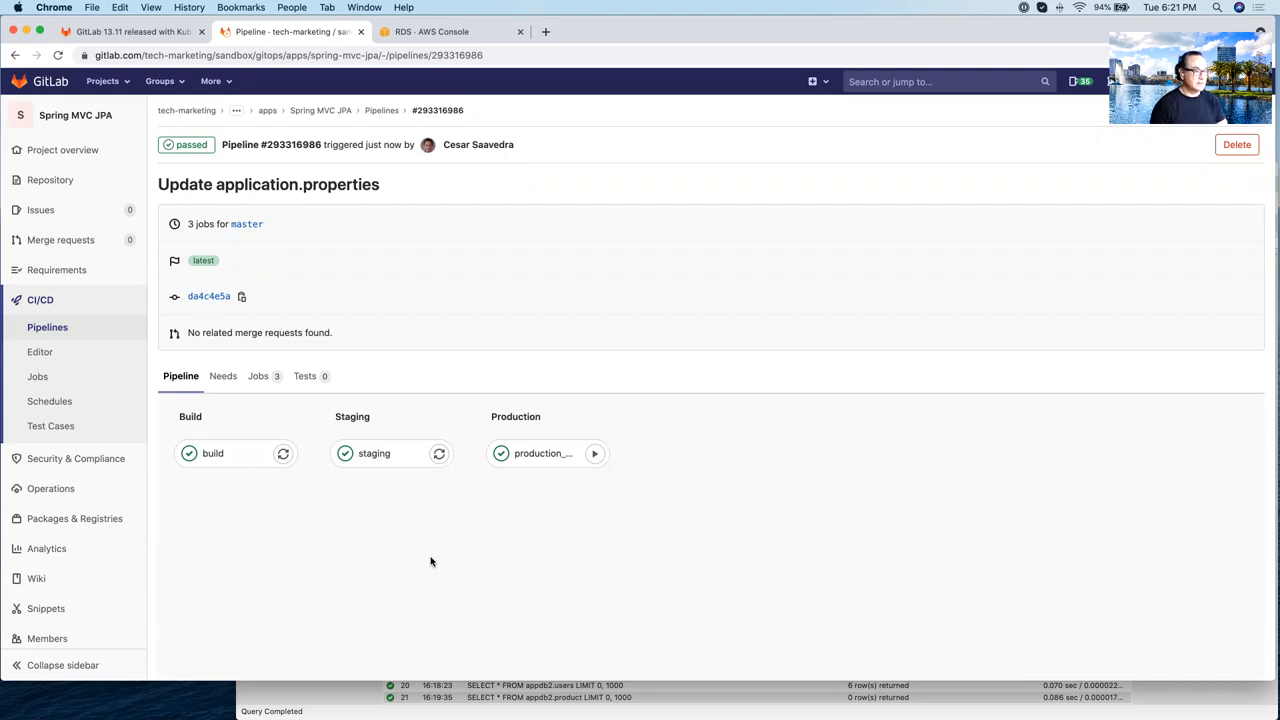
pyautogui.moveTo(417, 564)
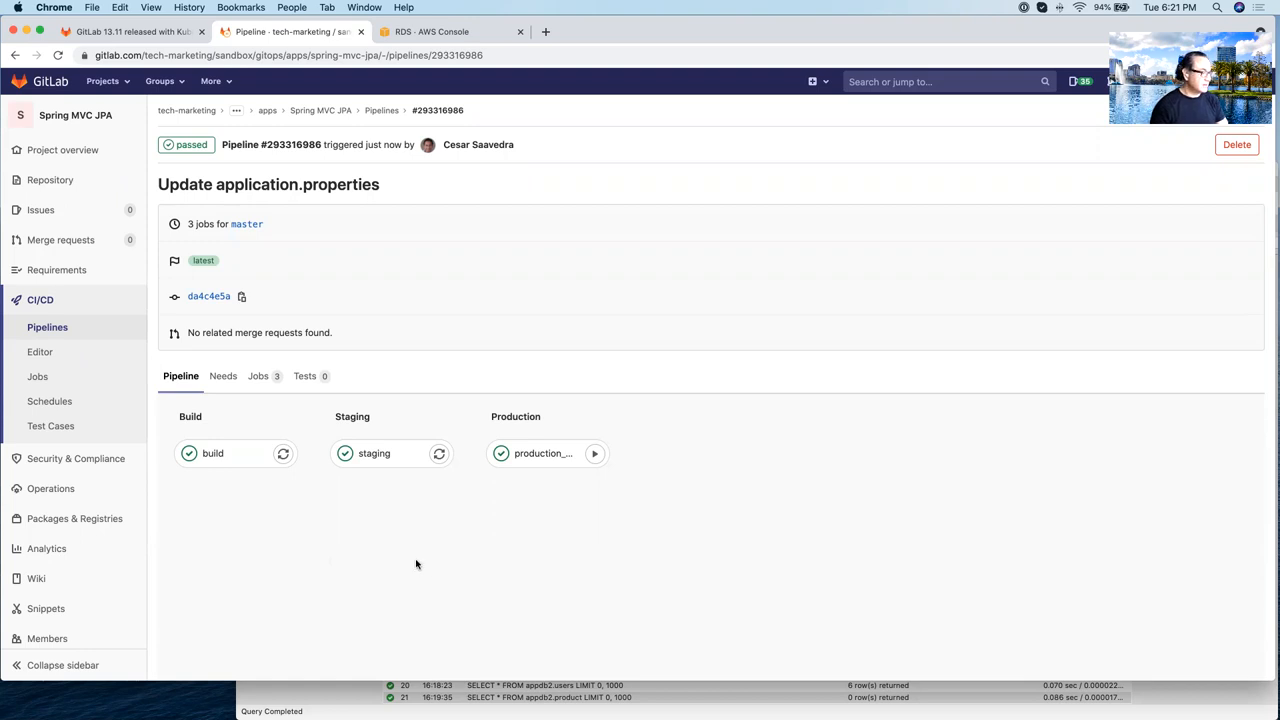
# Open the project's Environments page in a new tab and launch the live staging app
pyautogui.click(49, 489)
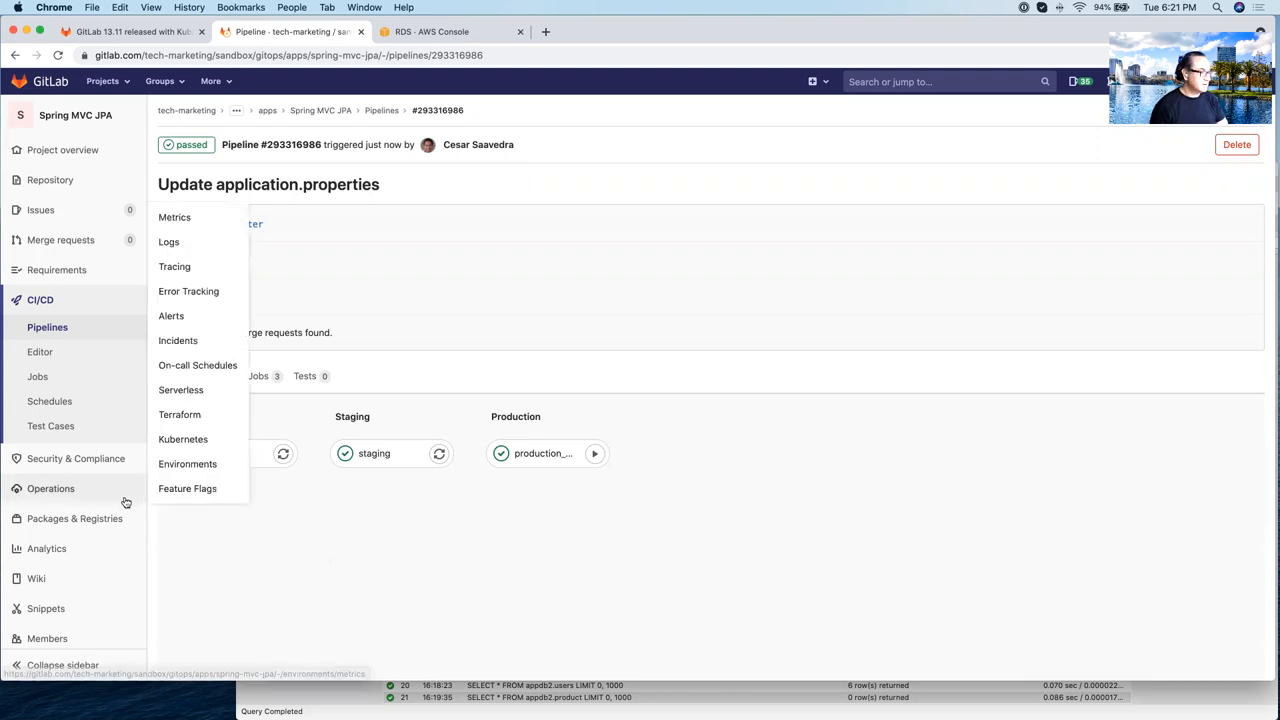
pyautogui.moveTo(187, 469)
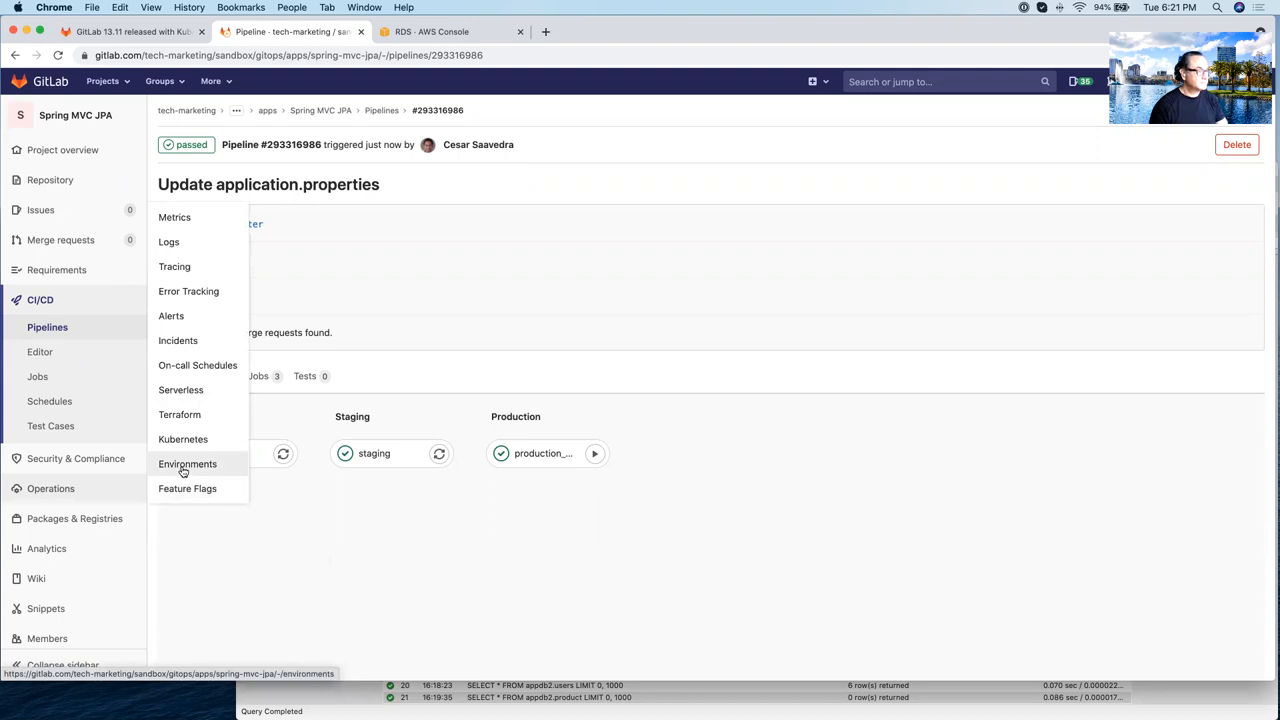
pyautogui.click(187, 463)
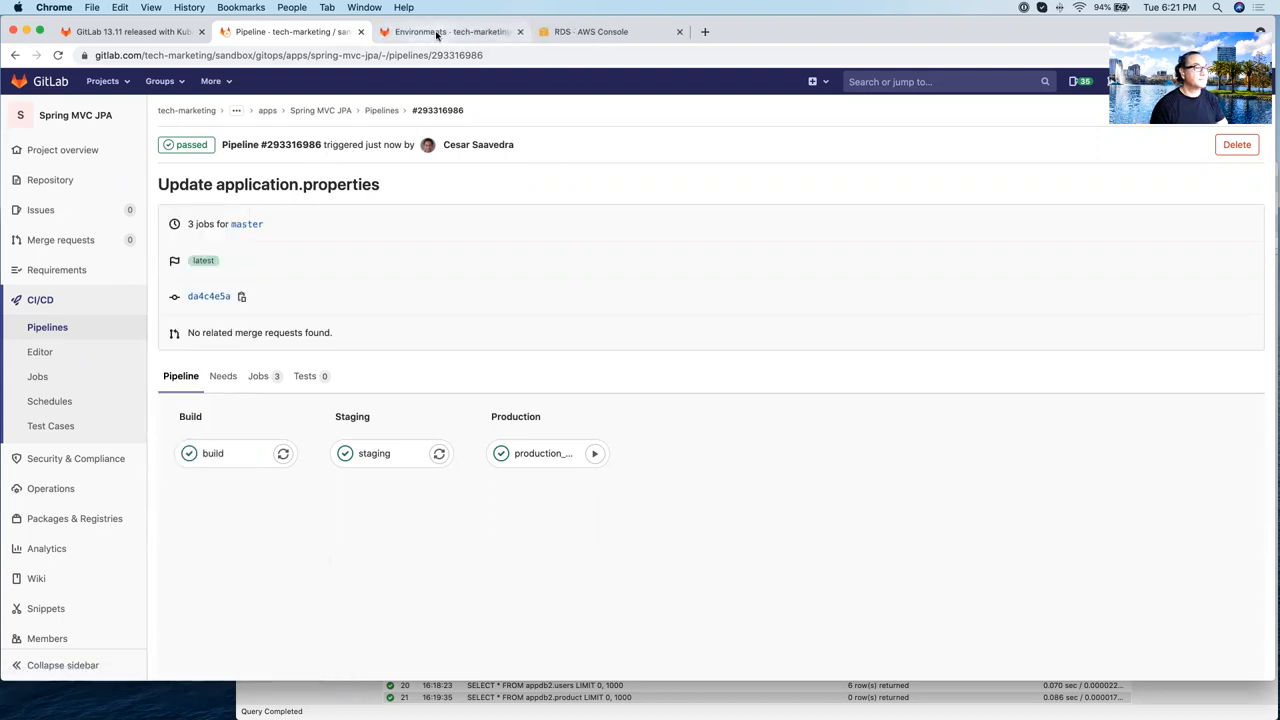
pyautogui.click(435, 31)
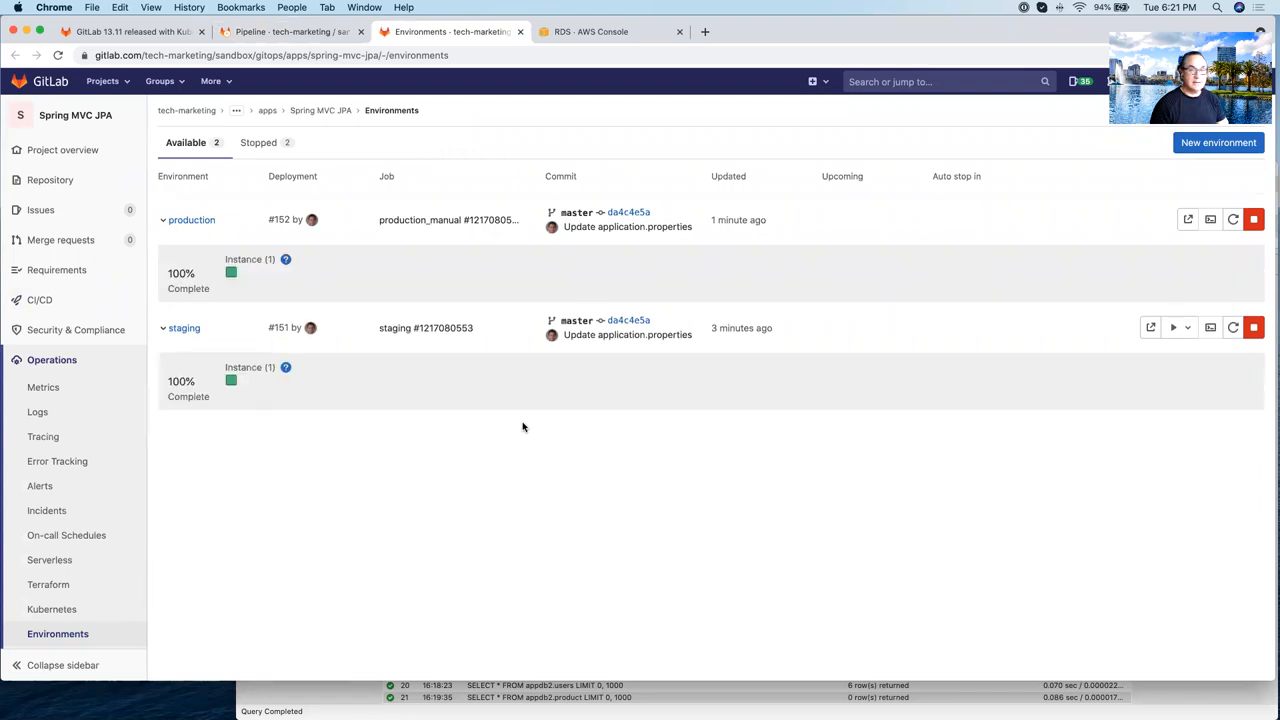
pyautogui.moveTo(1140, 328)
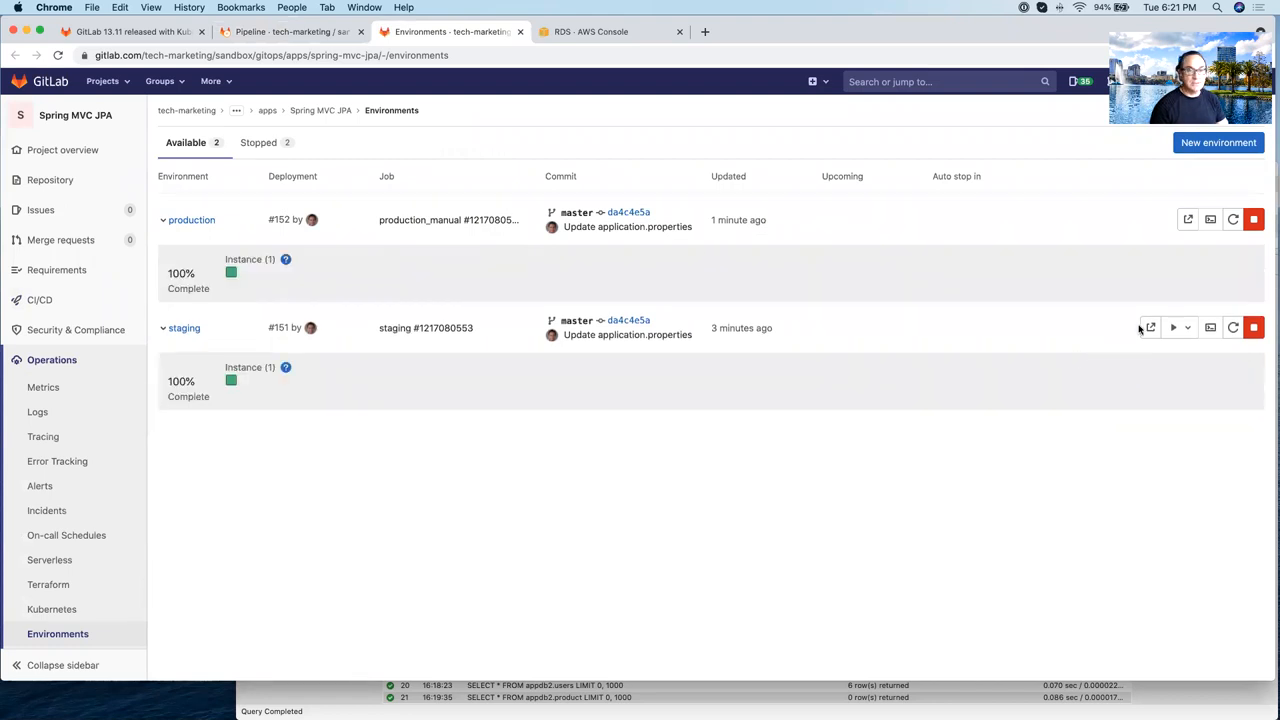
pyautogui.moveTo(1150, 327)
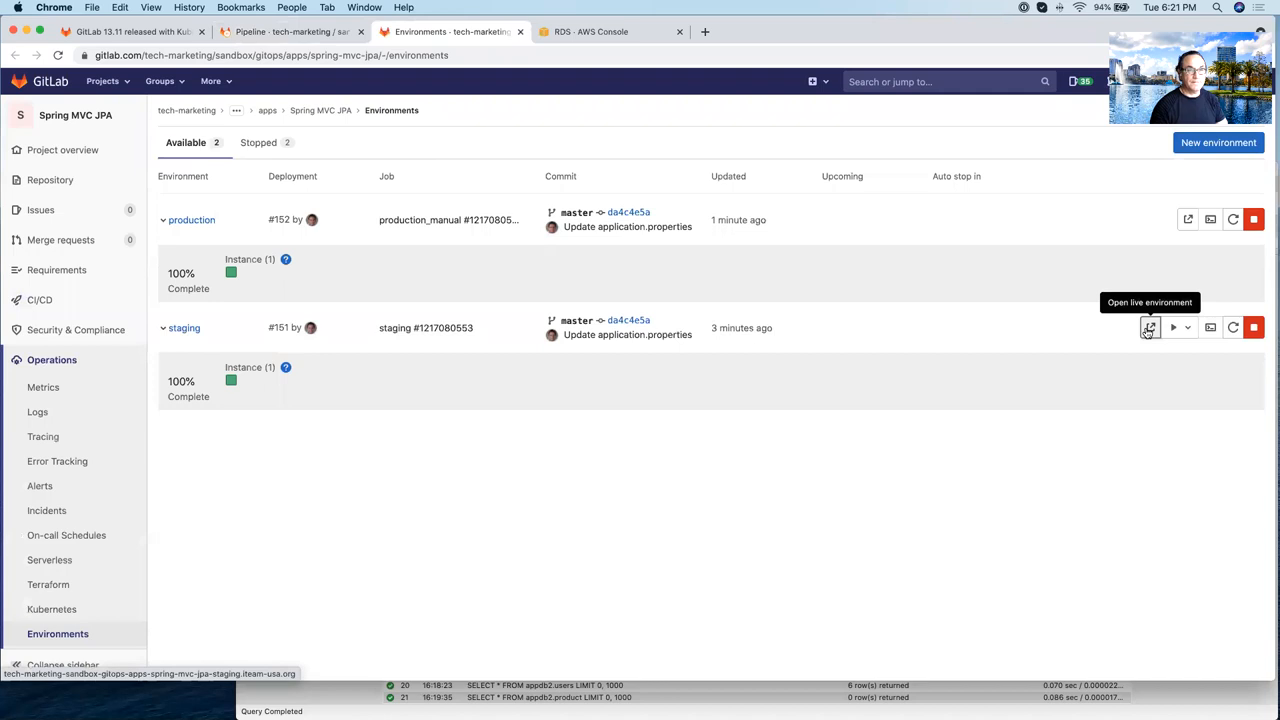
pyautogui.click(1145, 328)
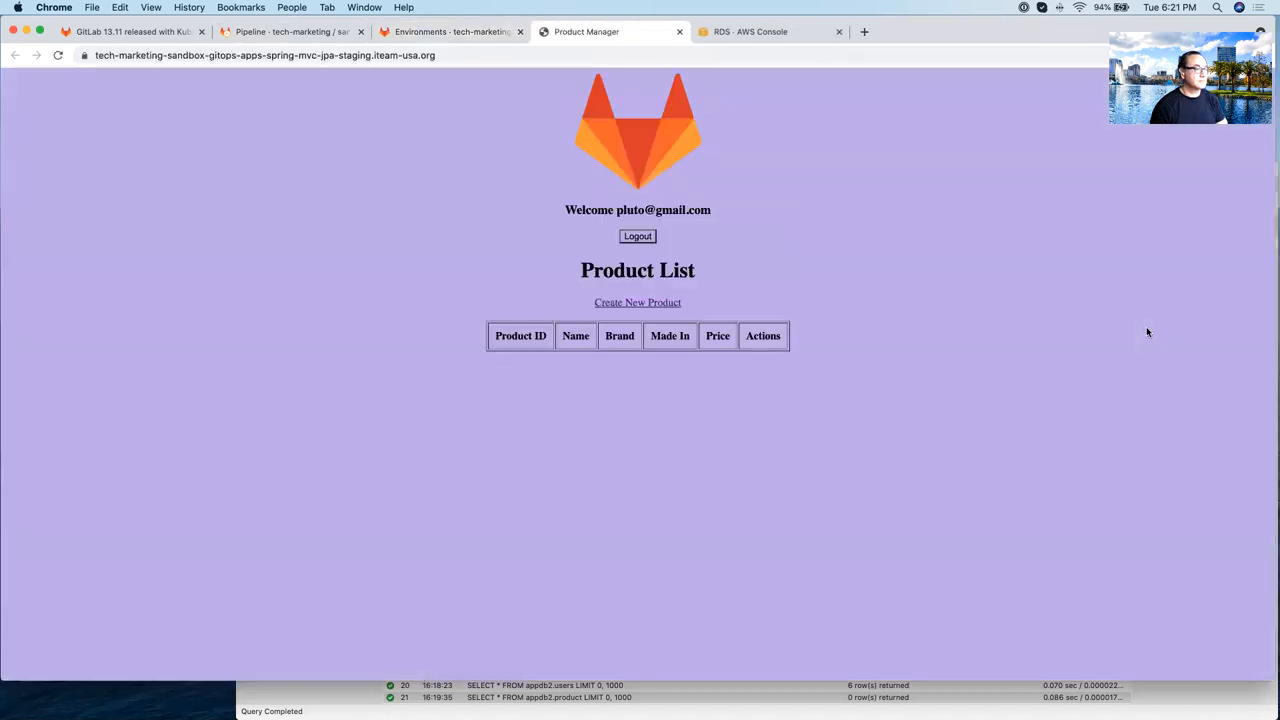
pyautogui.moveTo(715, 300)
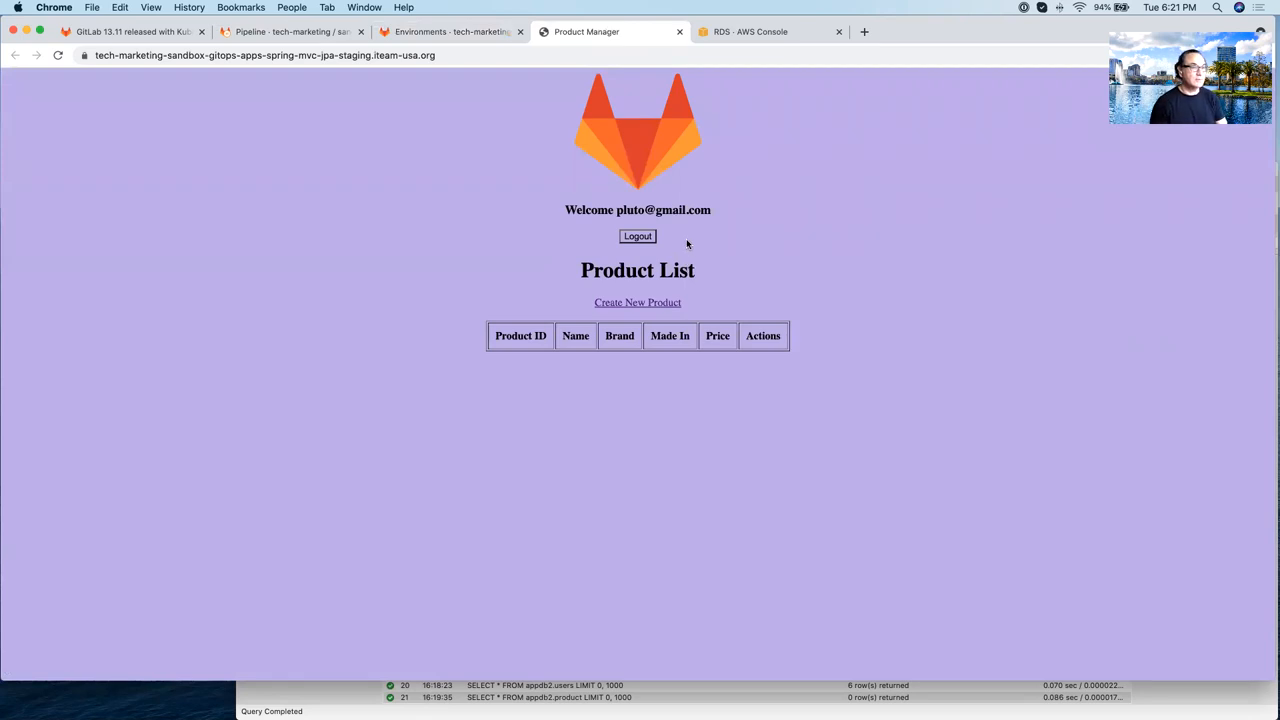
pyautogui.moveTo(677, 236)
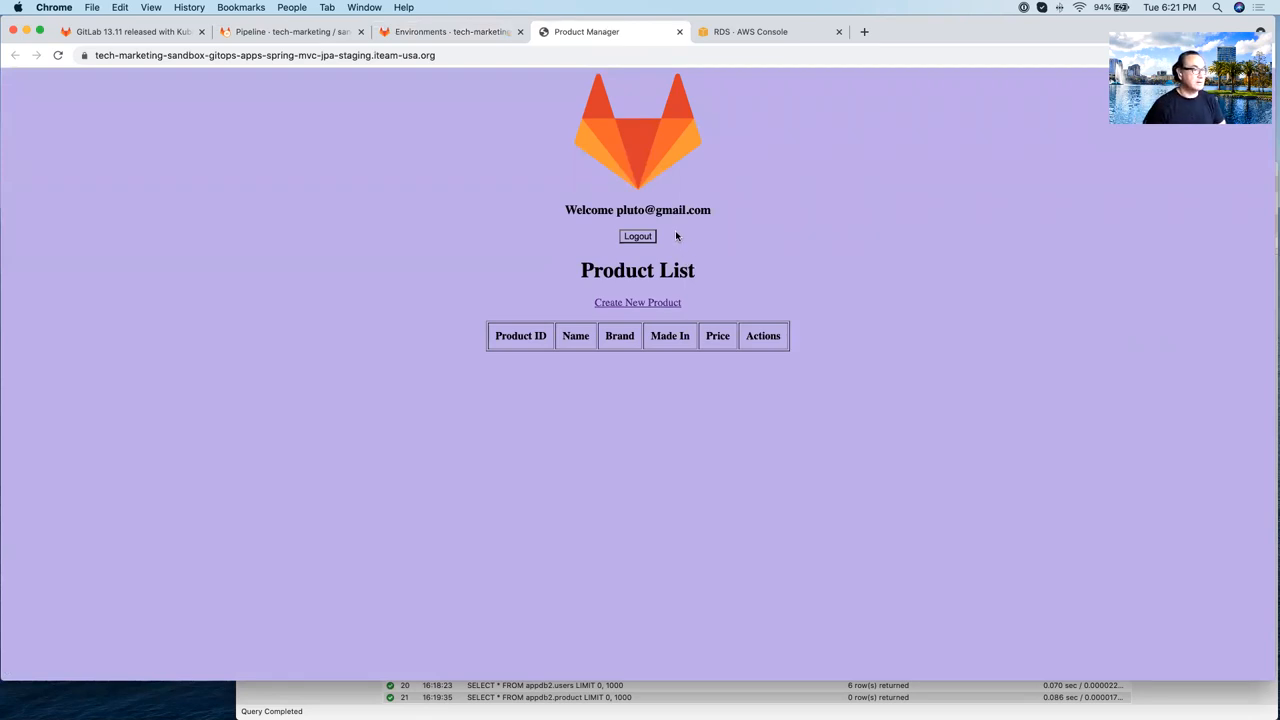
pyautogui.moveTo(667, 252)
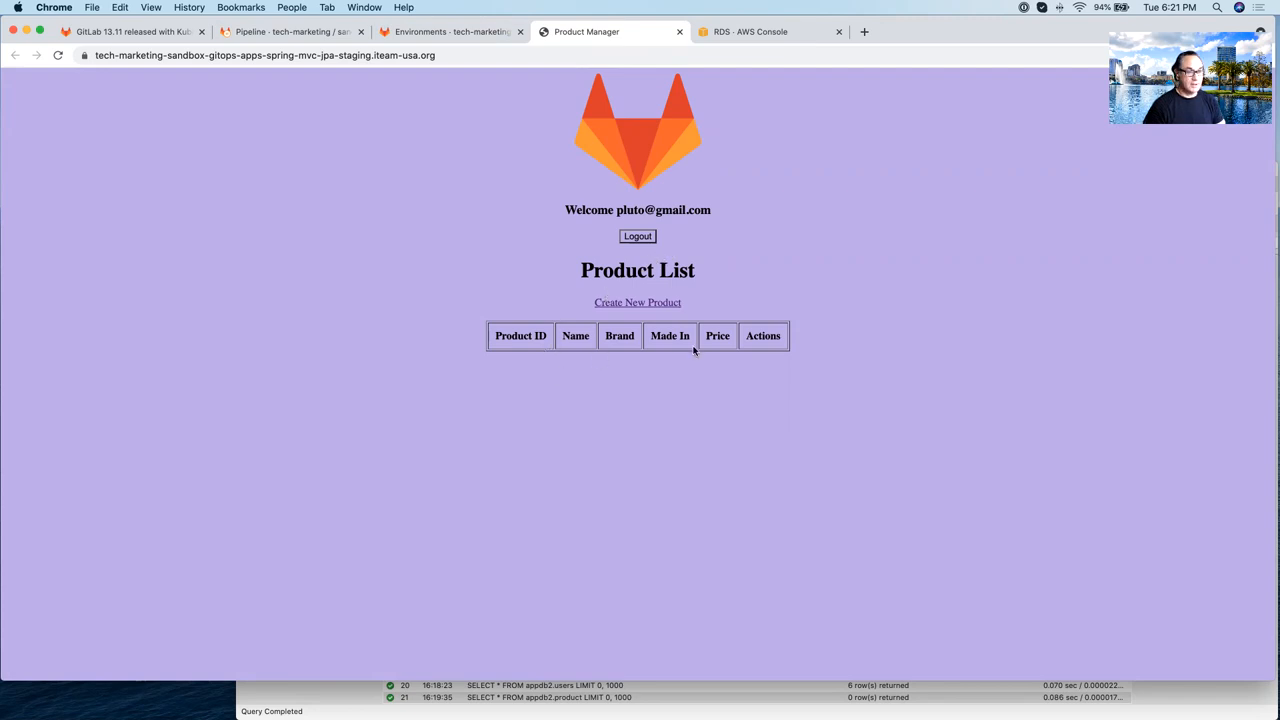
pyautogui.moveTo(733, 114)
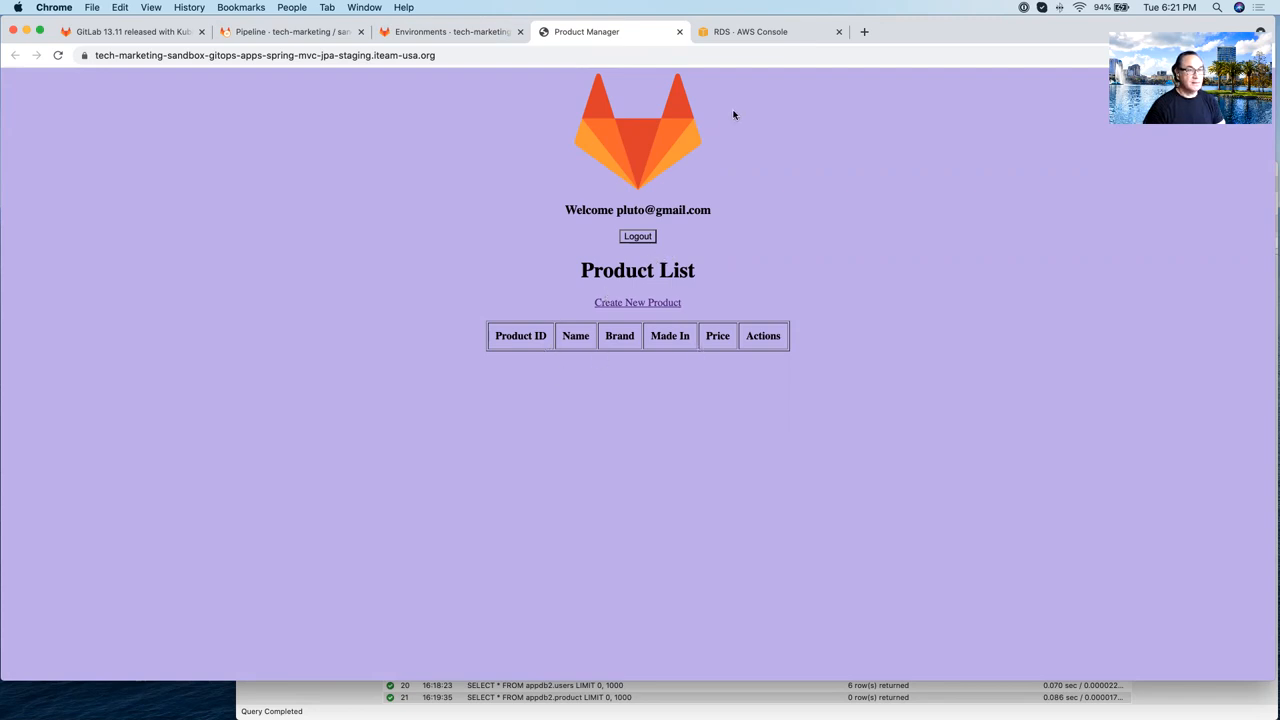
pyautogui.moveTo(456, 609)
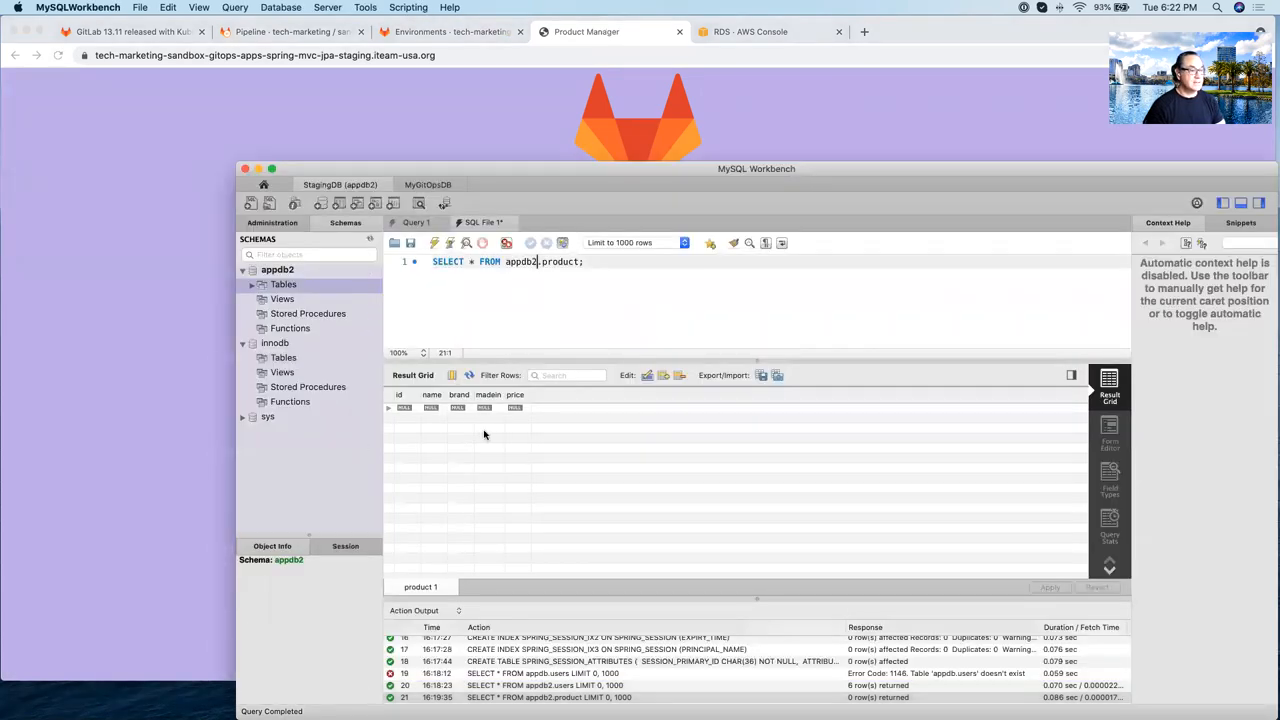
# Confirm the staging Product List is empty, then return to the GitLab Environments page
pyautogui.click(596, 31)
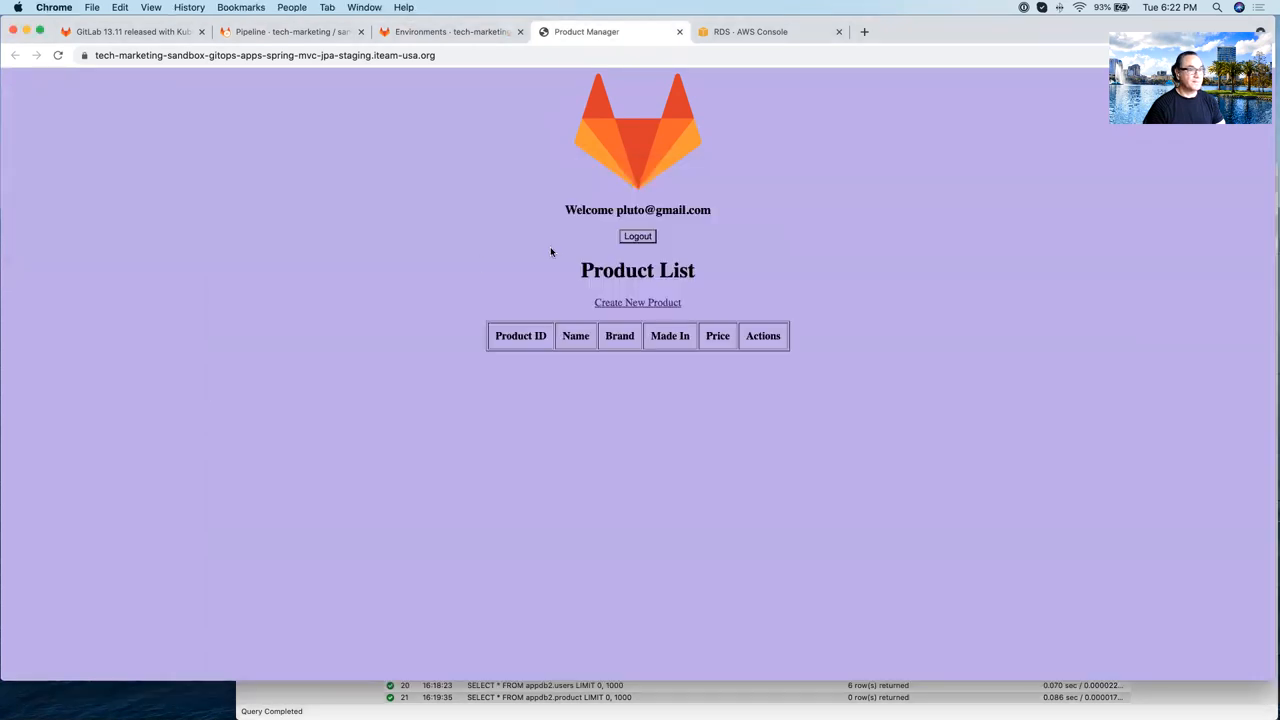
pyautogui.click(637, 236)
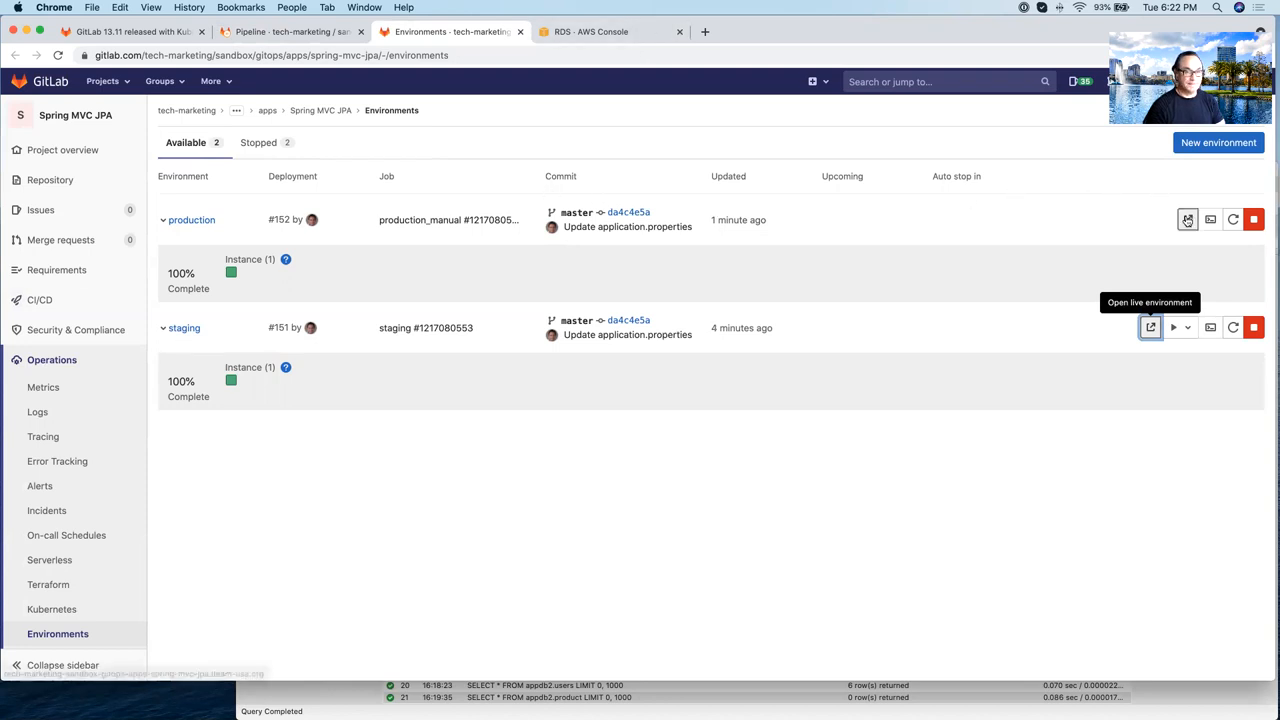
pyautogui.click(1153, 328)
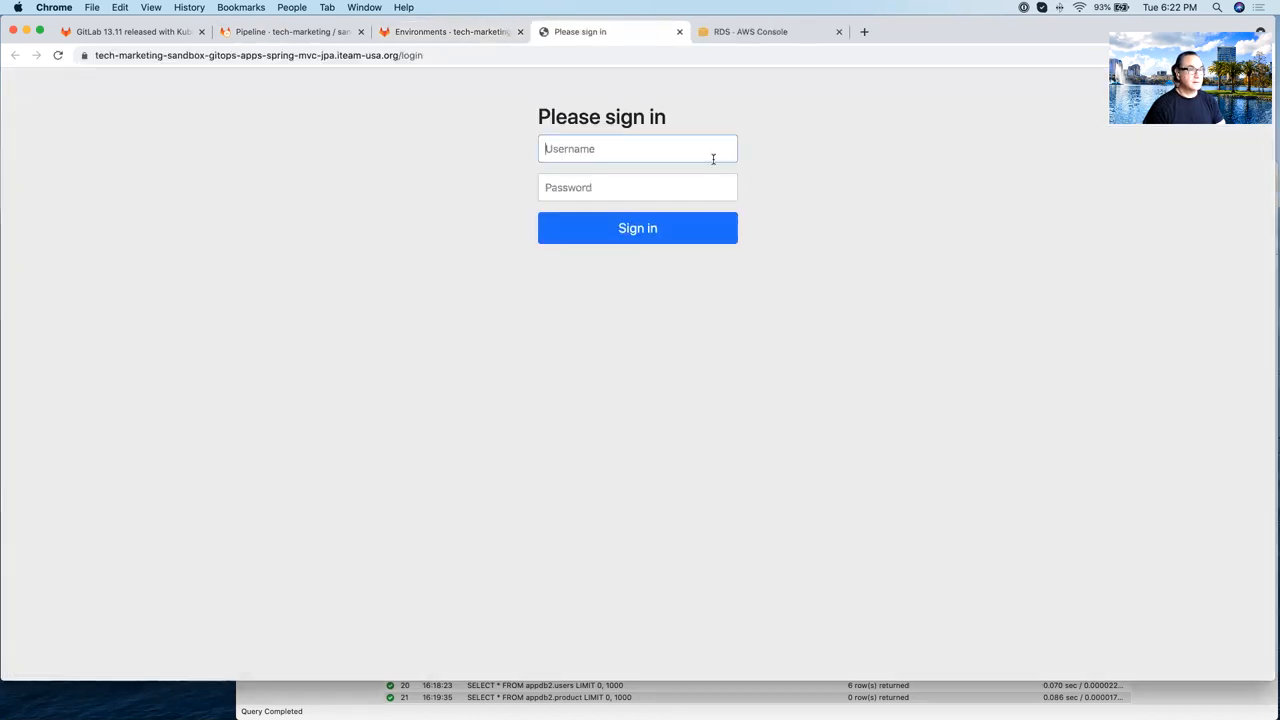
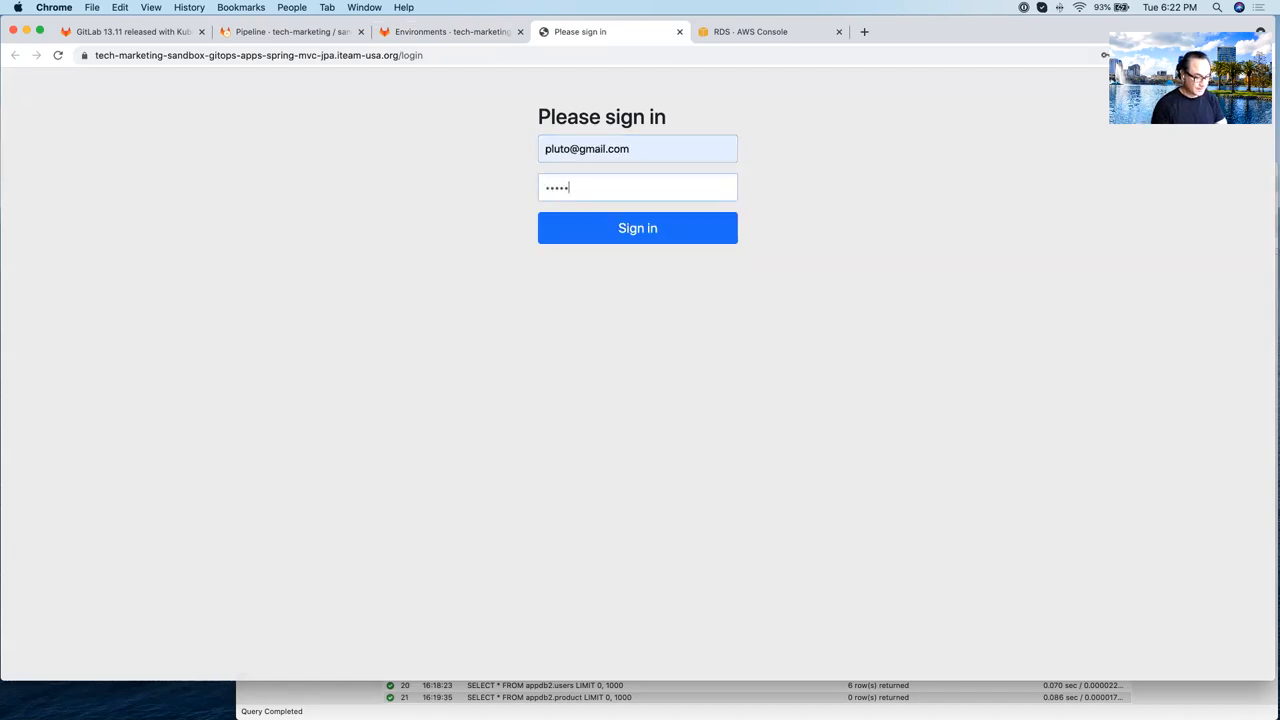
pyautogui.click(637, 228)
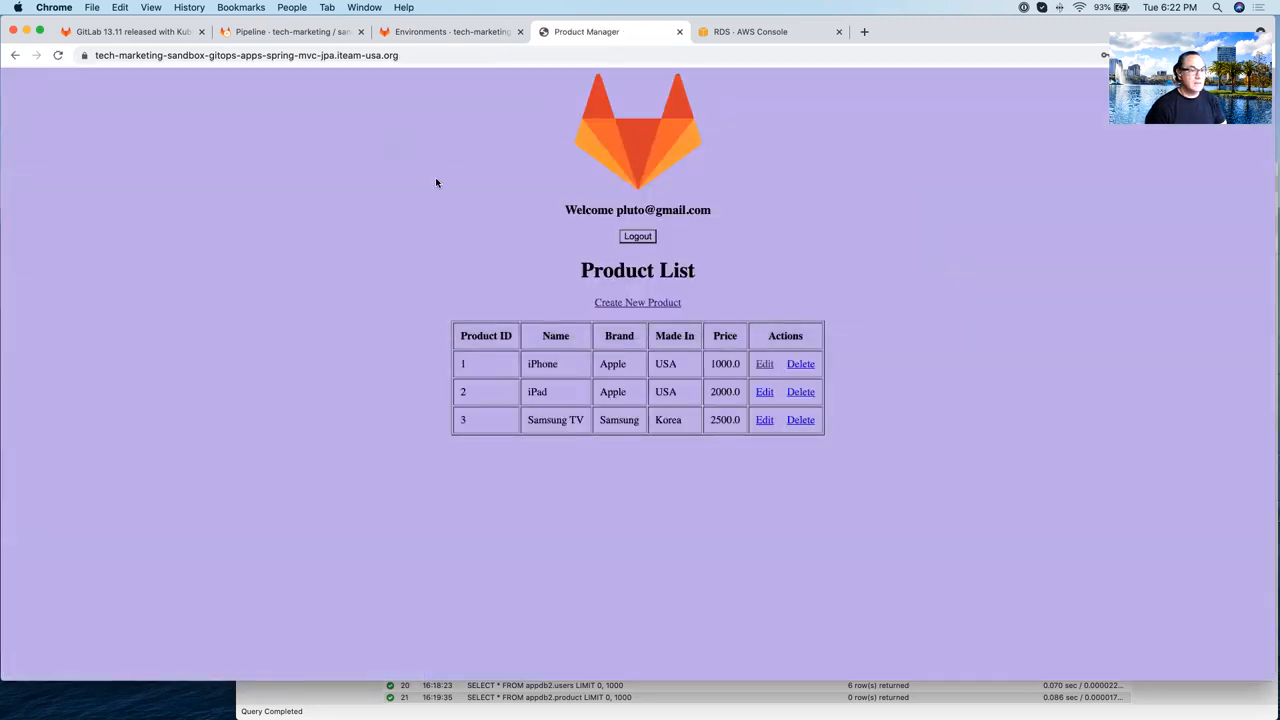
pyautogui.moveTo(400, 258)
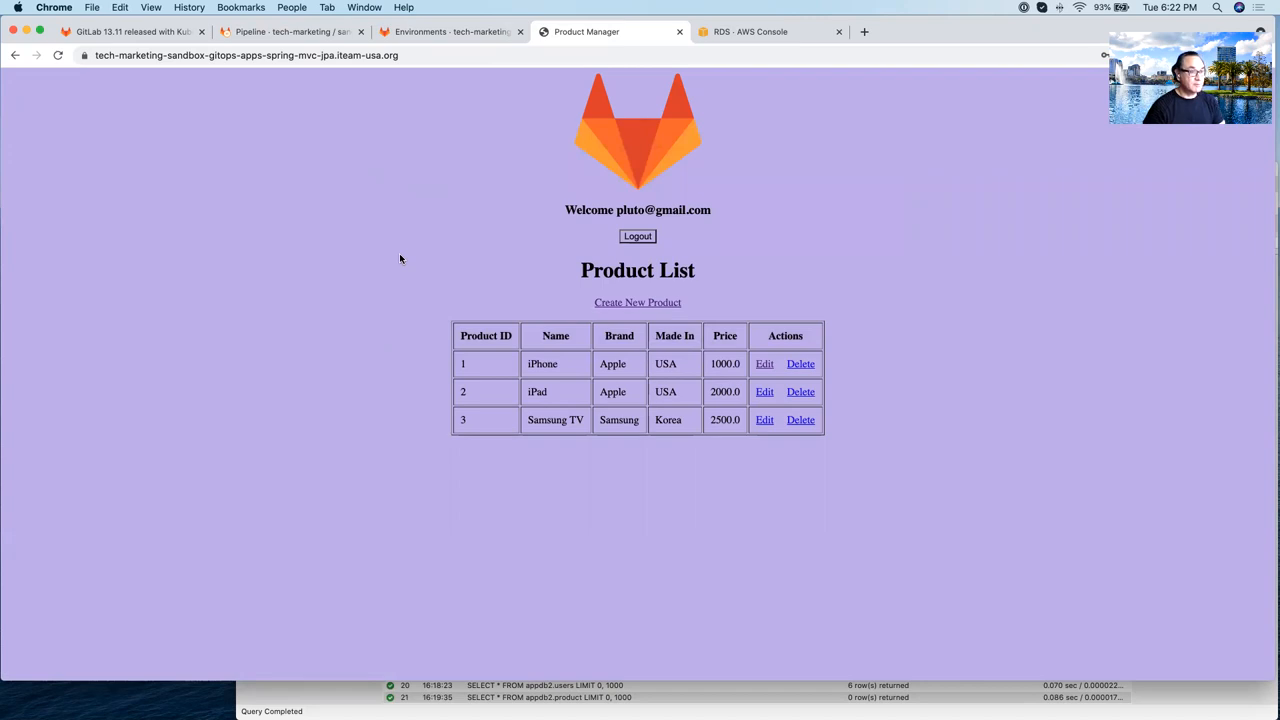
pyautogui.moveTo(383, 557)
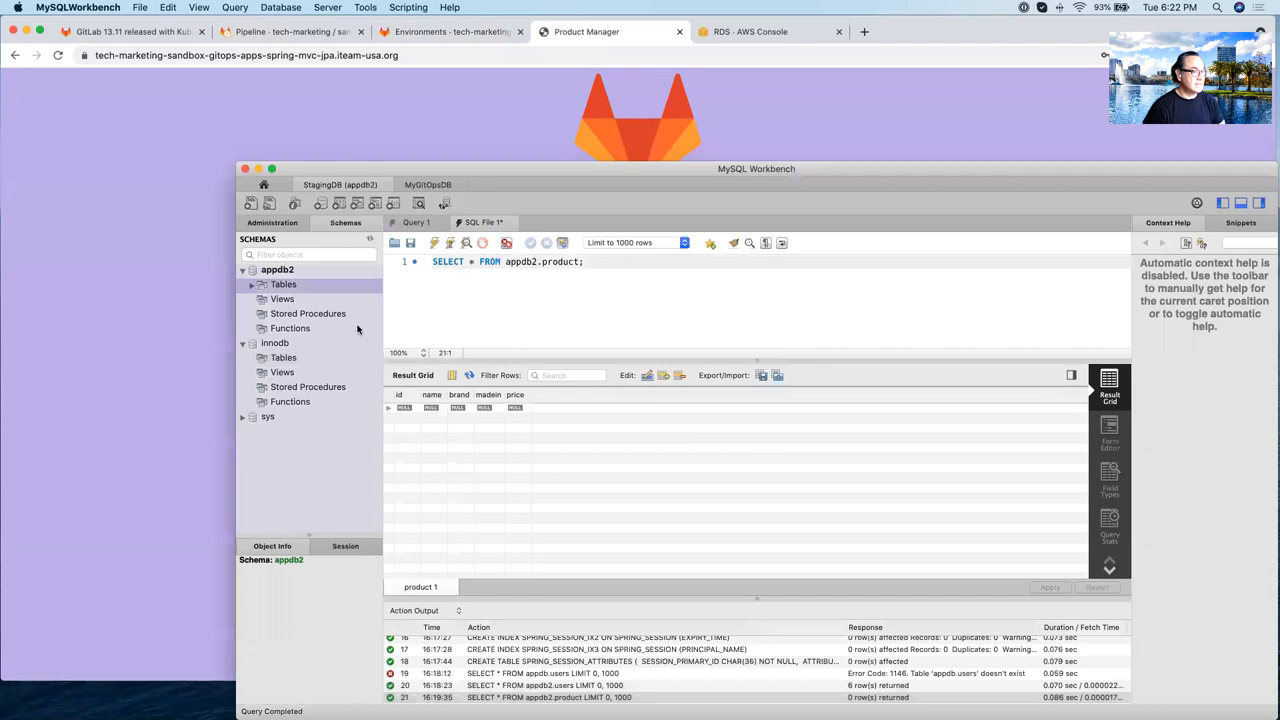
pyautogui.click(425, 184)
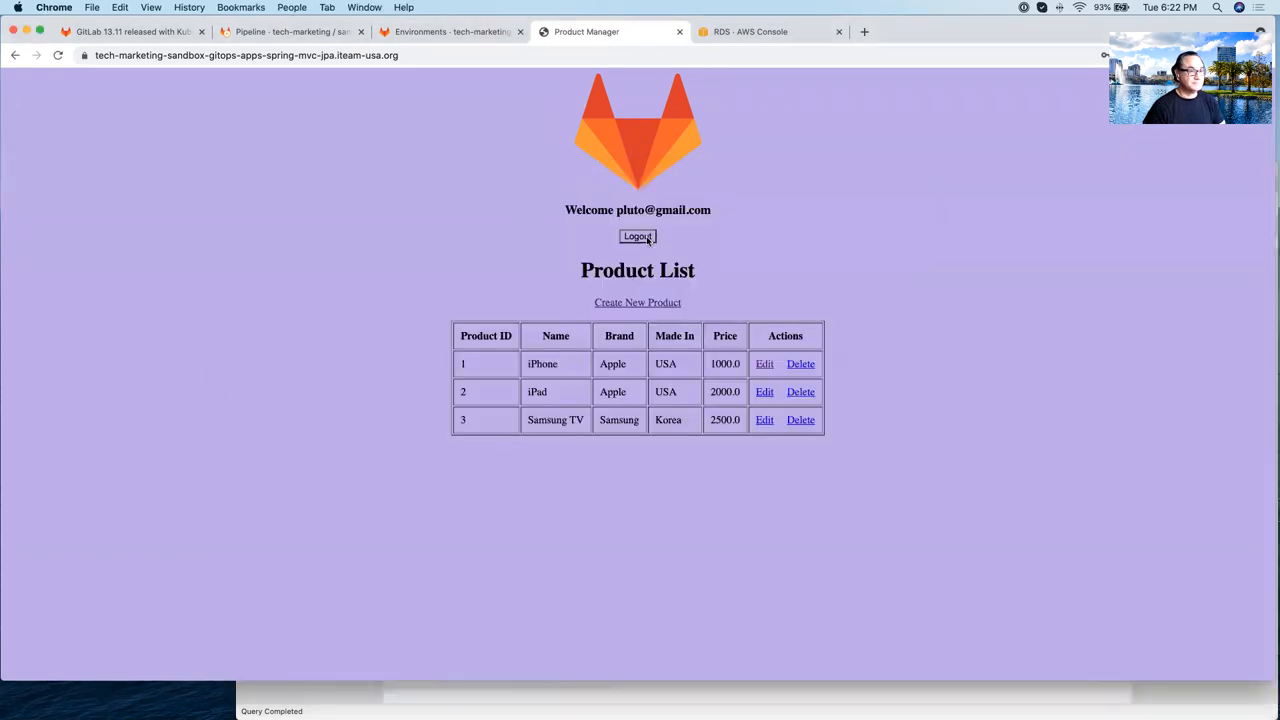
pyautogui.click(637, 236)
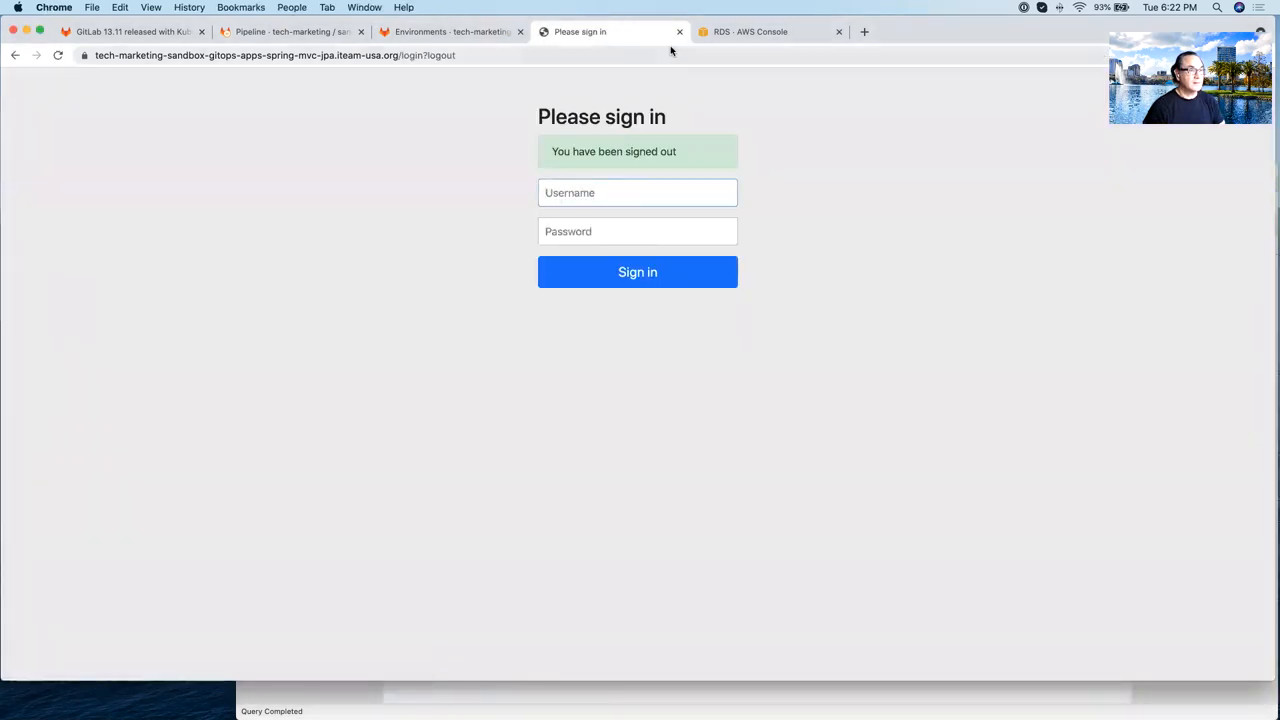
# Open the Spring MVC JPA project's CI/CD settings and expand the Variables section
pyautogui.click(450, 31)
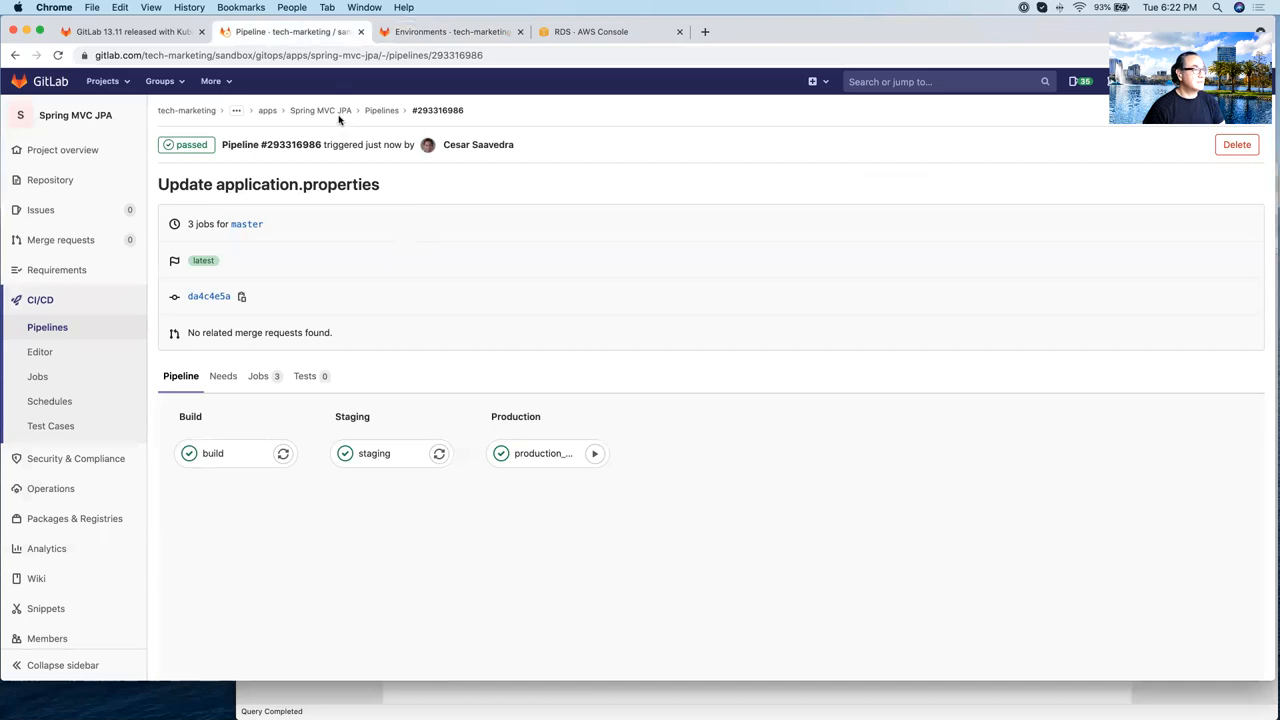
pyautogui.click(320, 110)
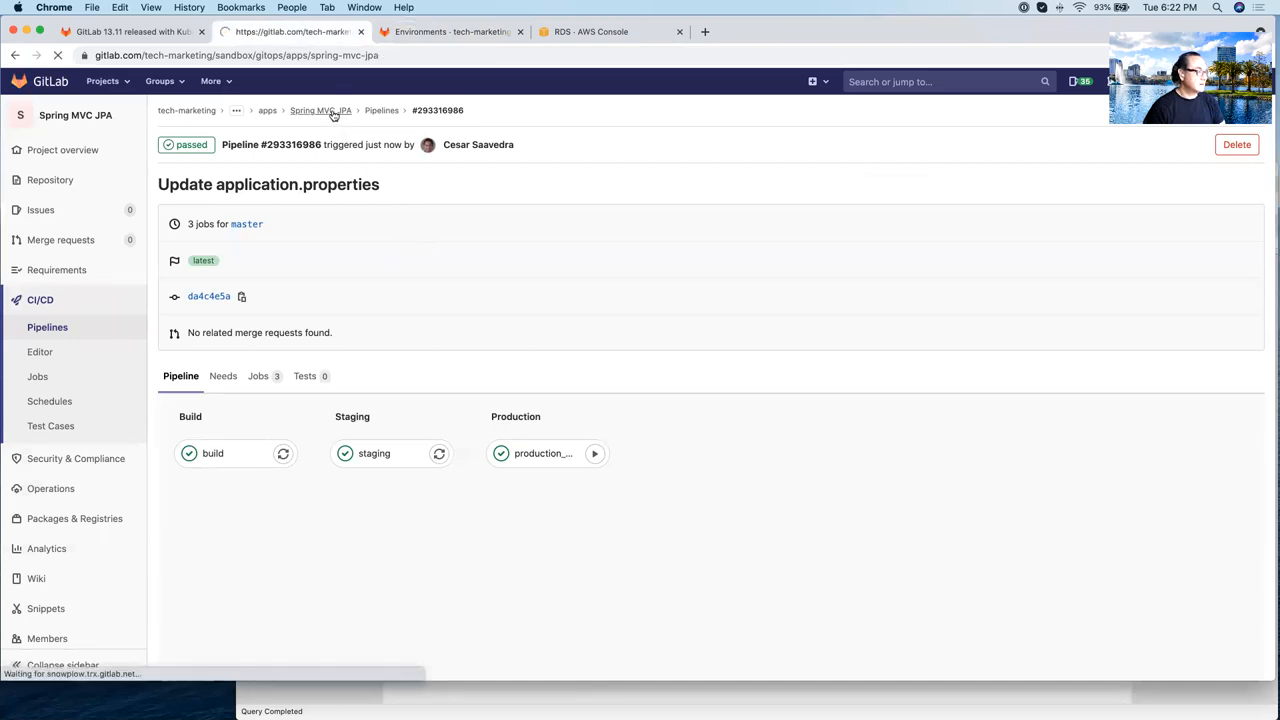
pyautogui.click(320, 110)
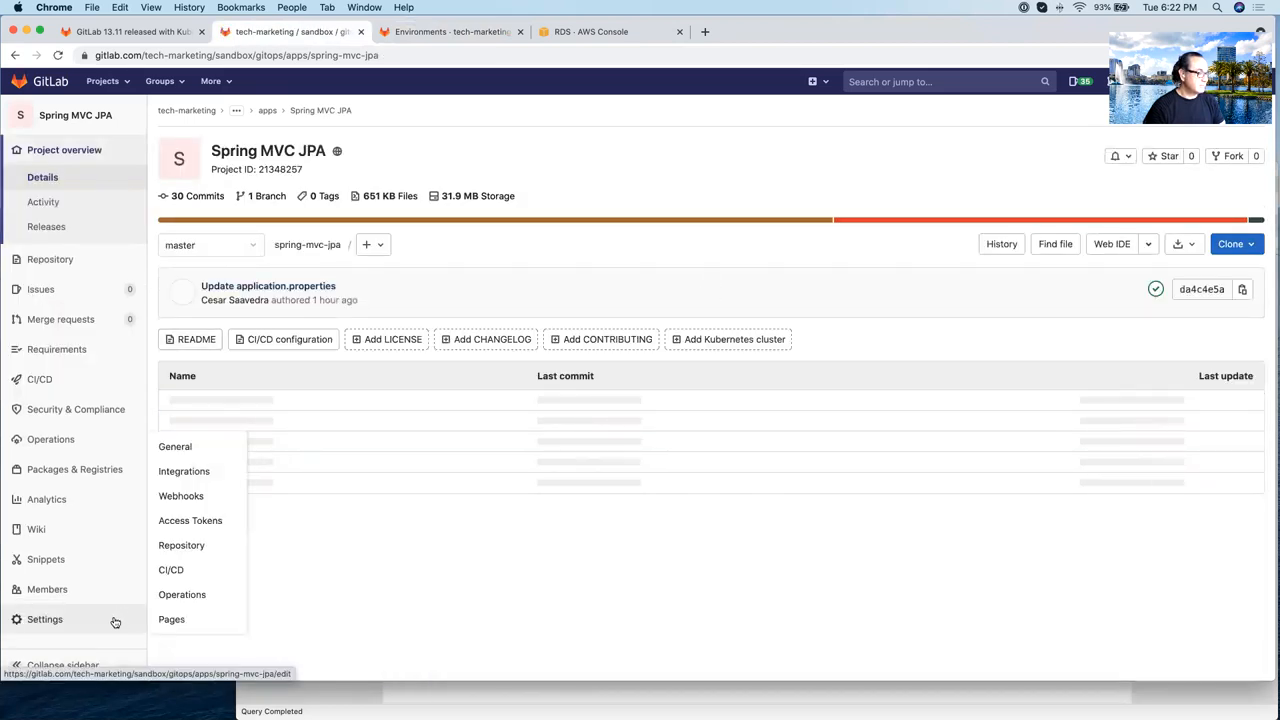
pyautogui.click(171, 570)
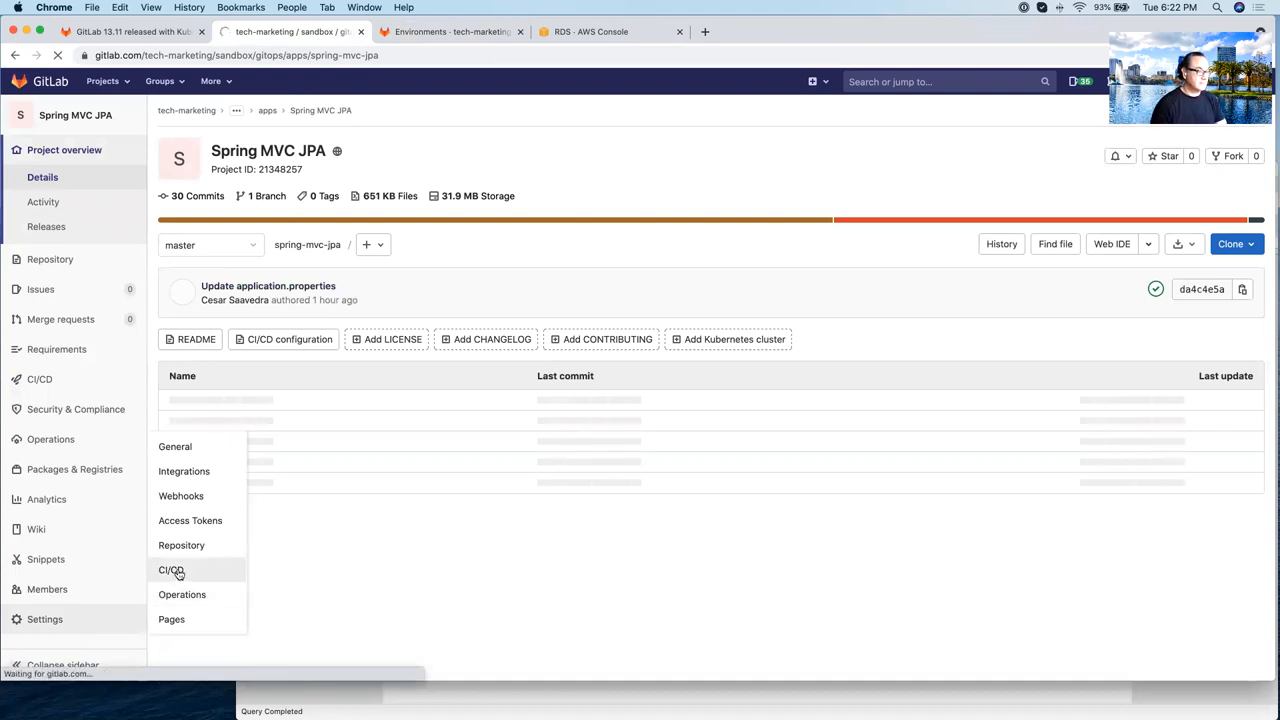
pyautogui.click(171, 570)
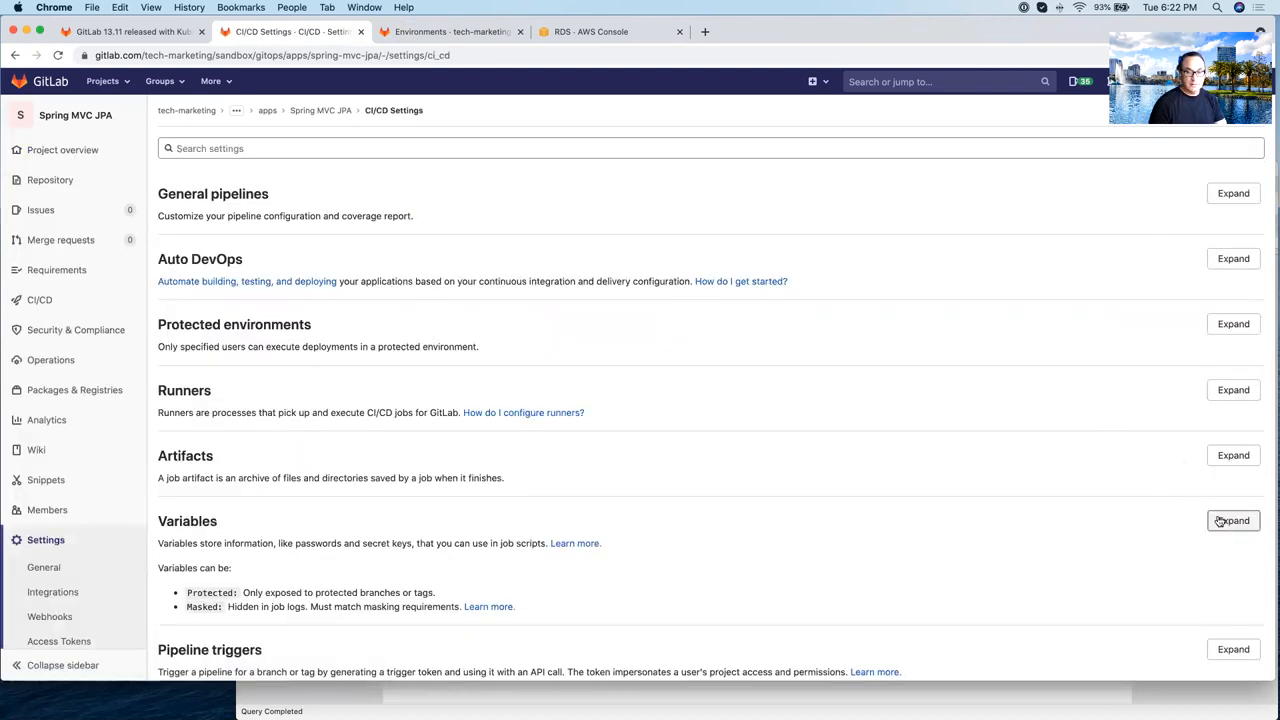
pyautogui.click(1232, 521)
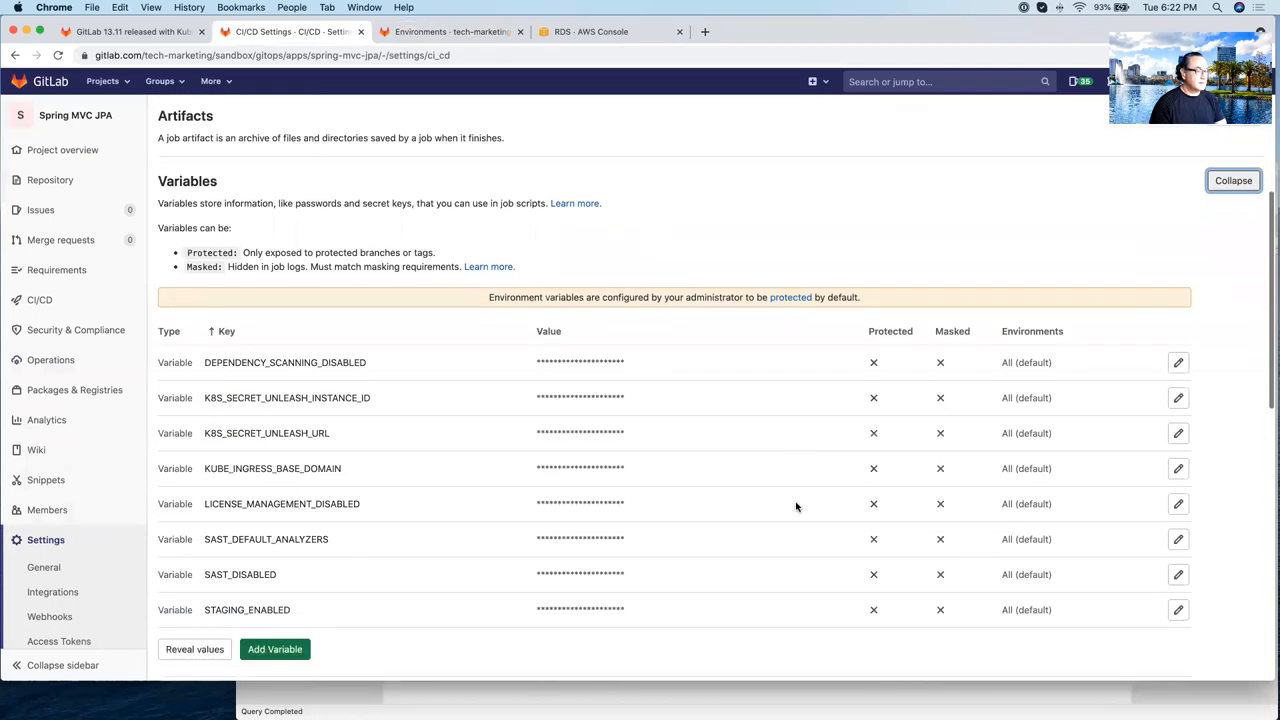
# Review the inherited K8S_SECRET_DB_CONN_URL group variables, then go to the apps group
pyautogui.scroll(-3)
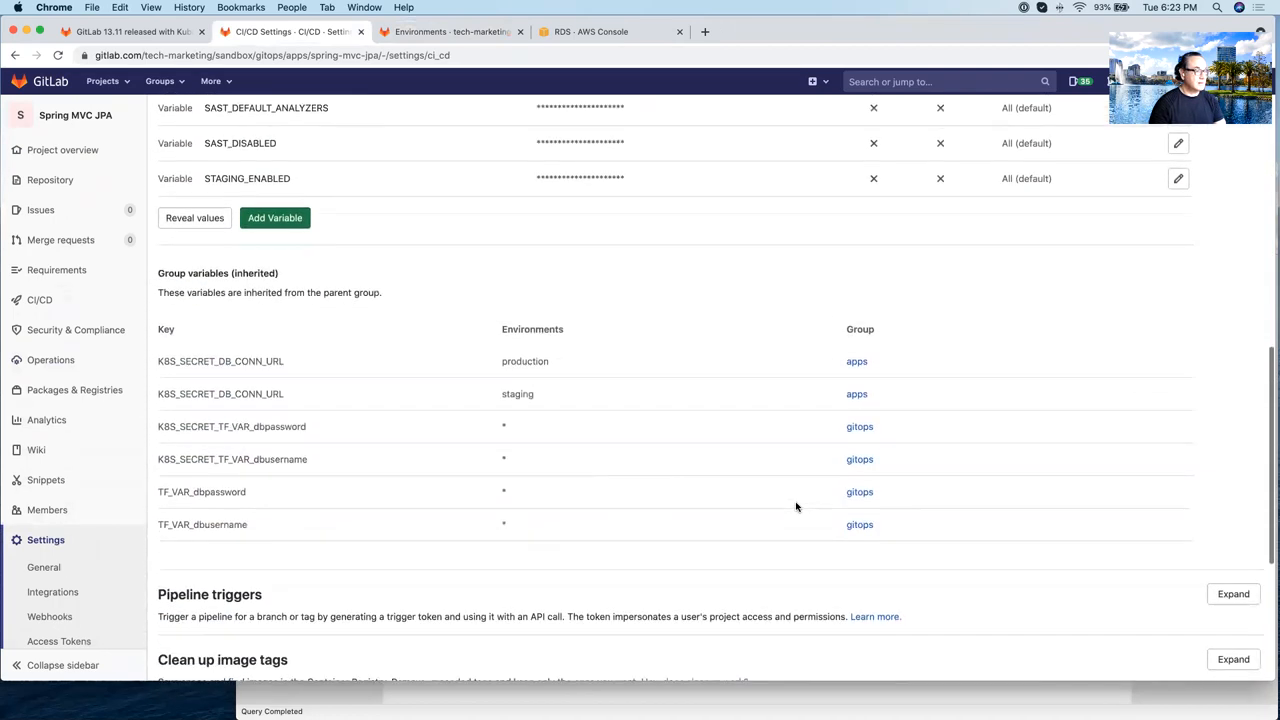
pyautogui.scroll(-3)
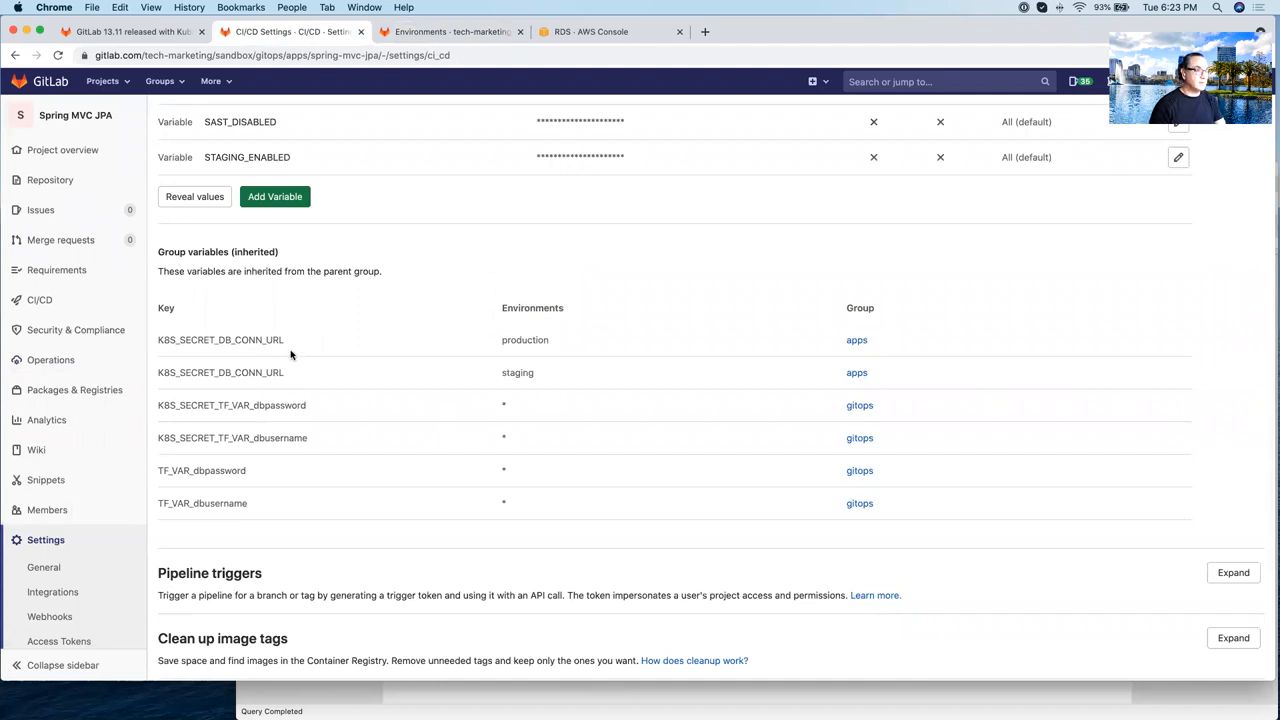
pyautogui.moveTo(884, 340)
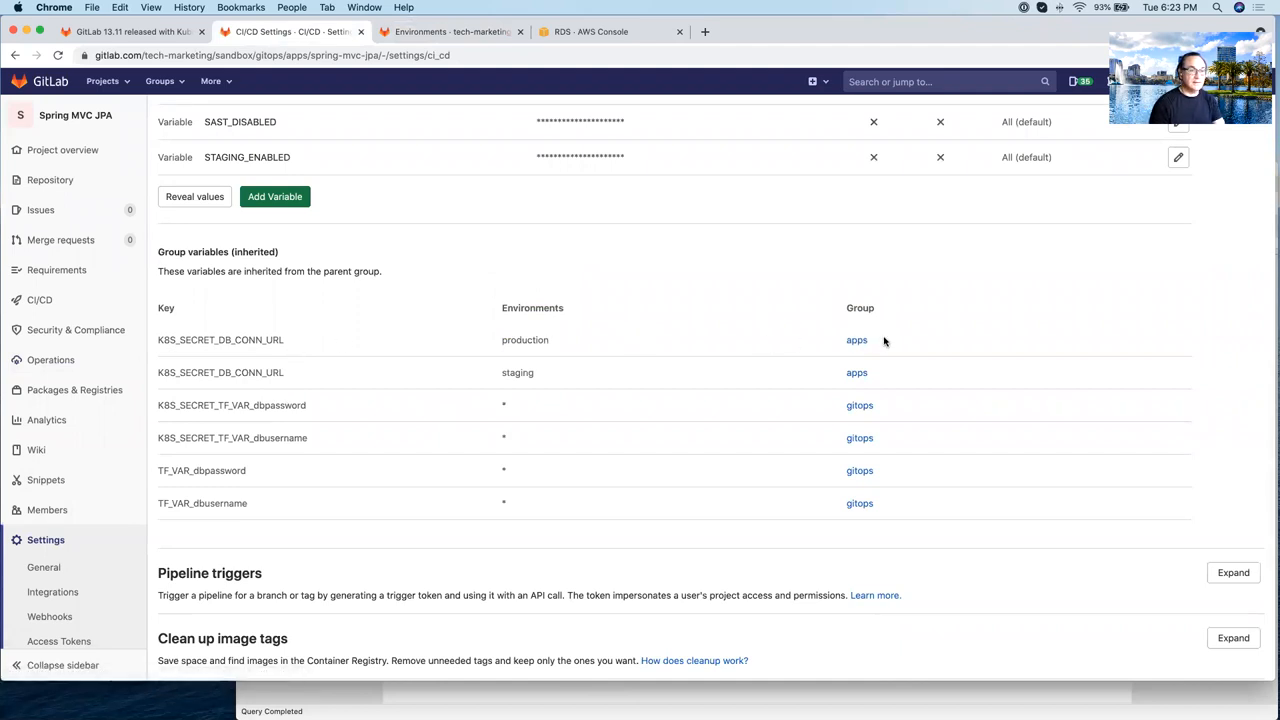
pyautogui.moveTo(890, 331)
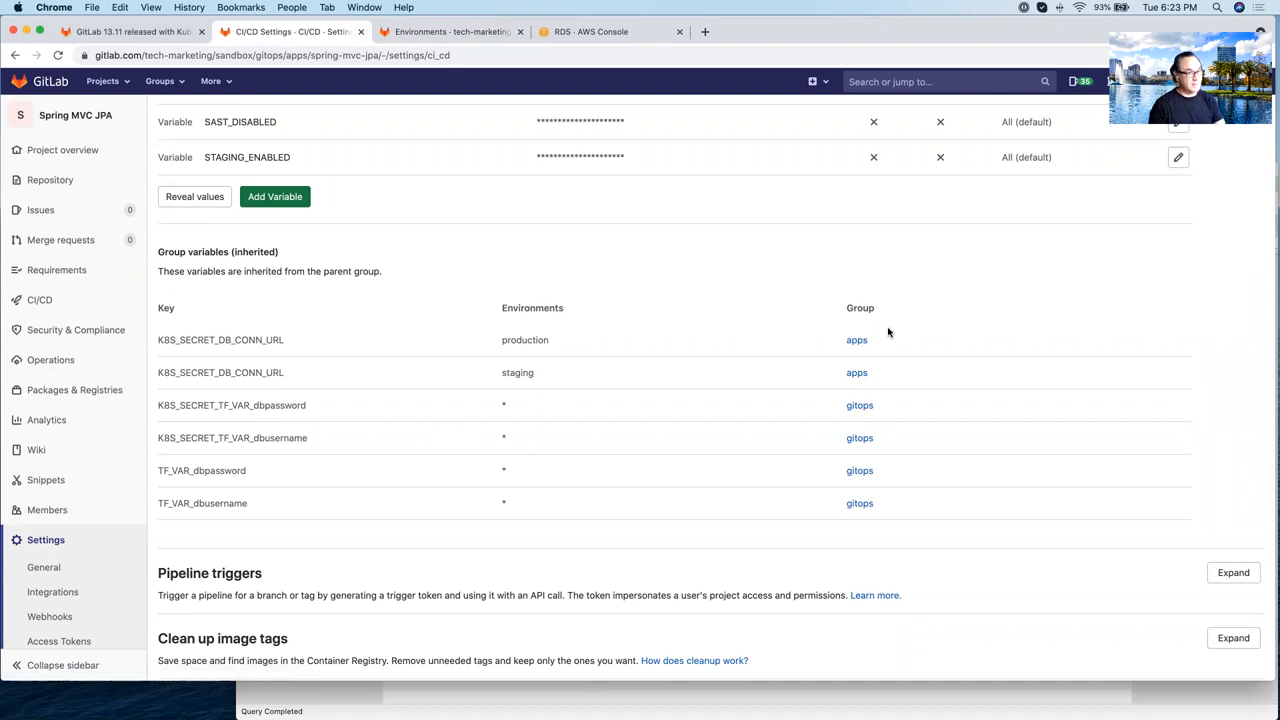
pyautogui.moveTo(877, 344)
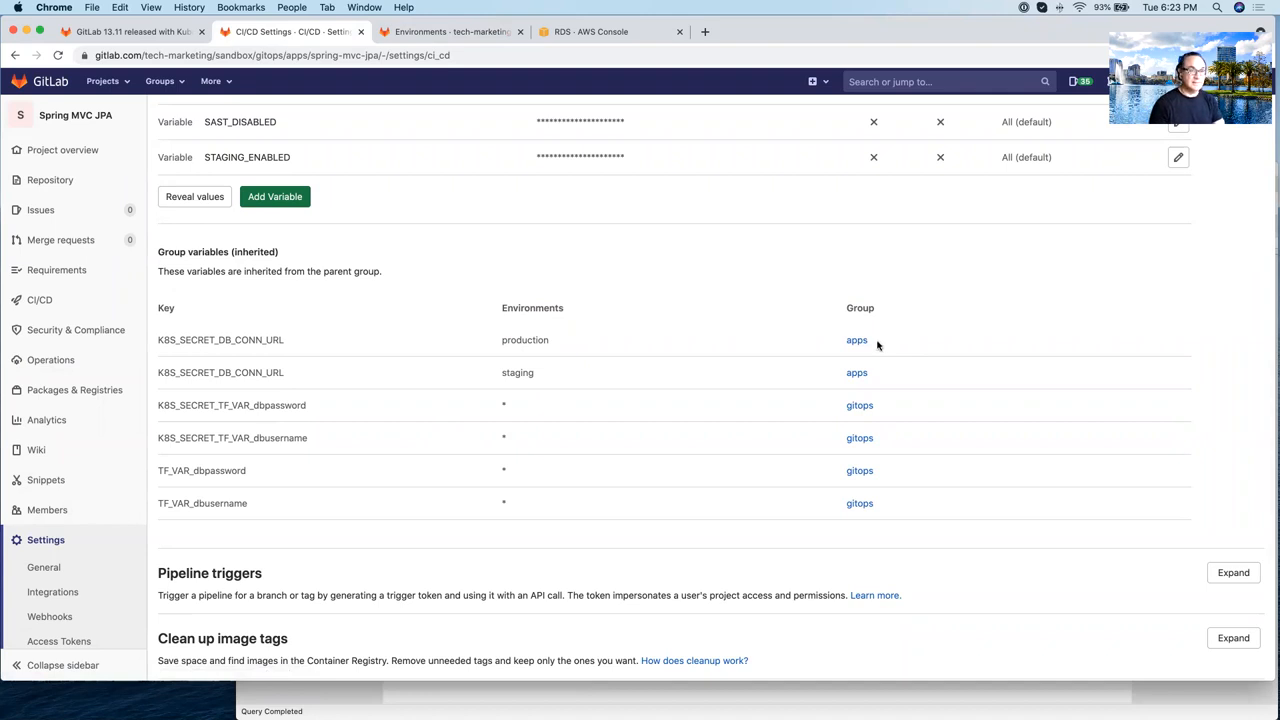
pyautogui.moveTo(717, 373)
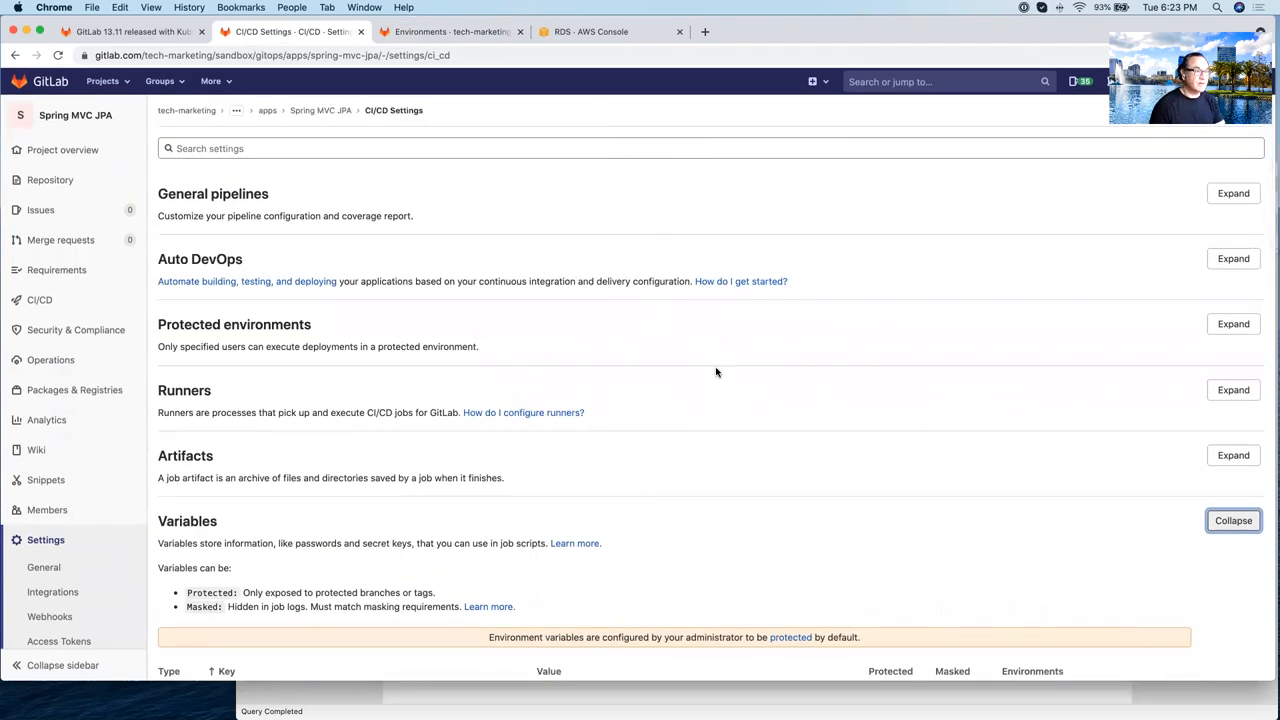
pyautogui.moveTo(364, 194)
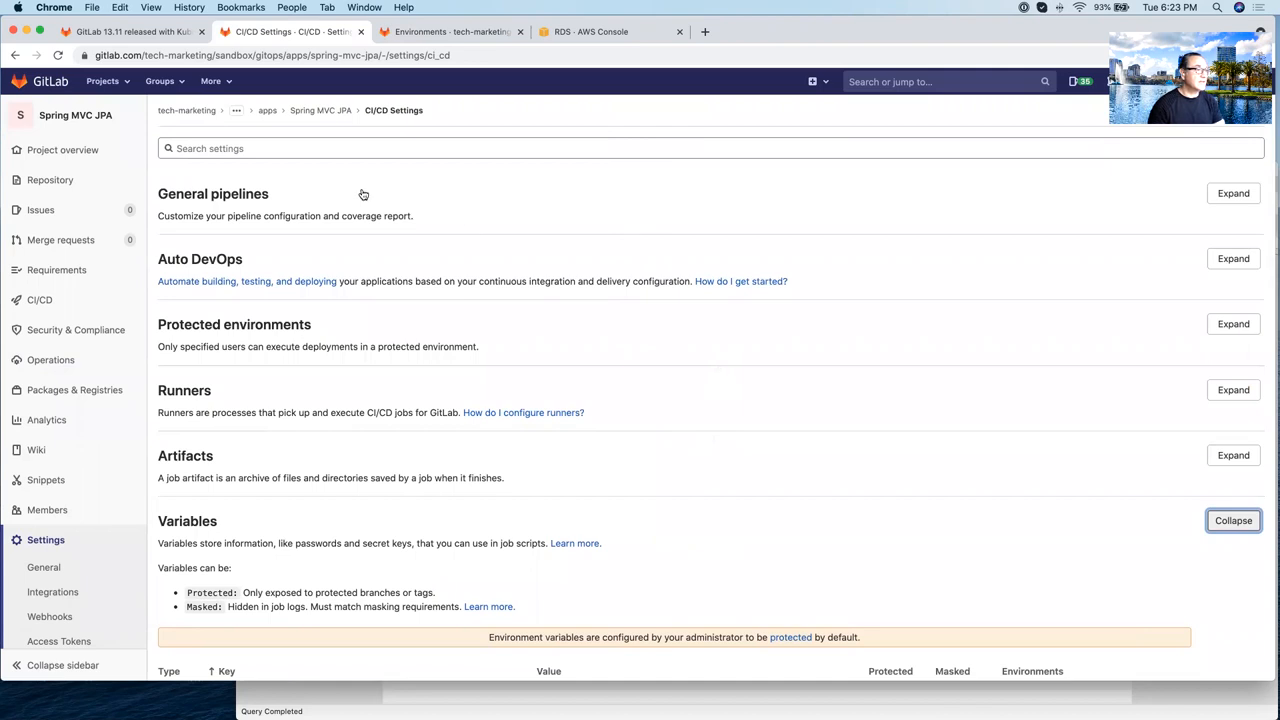
pyautogui.moveTo(269, 118)
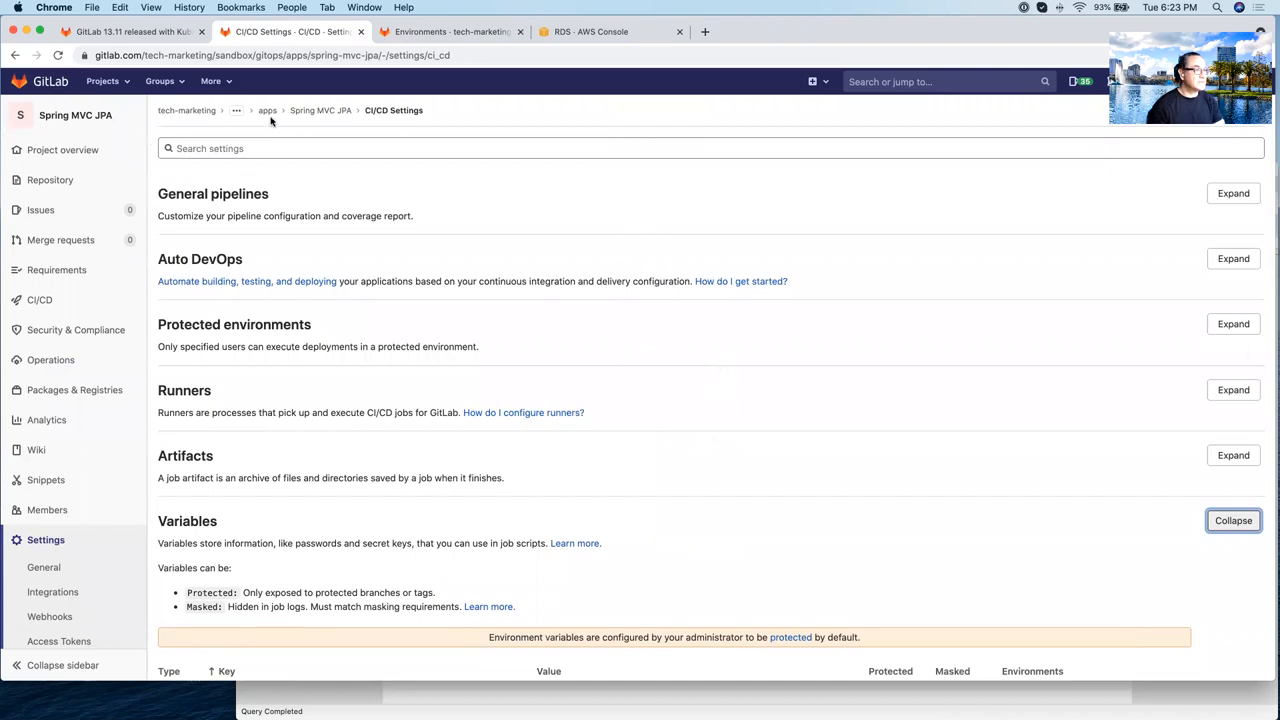
pyautogui.click(266, 110)
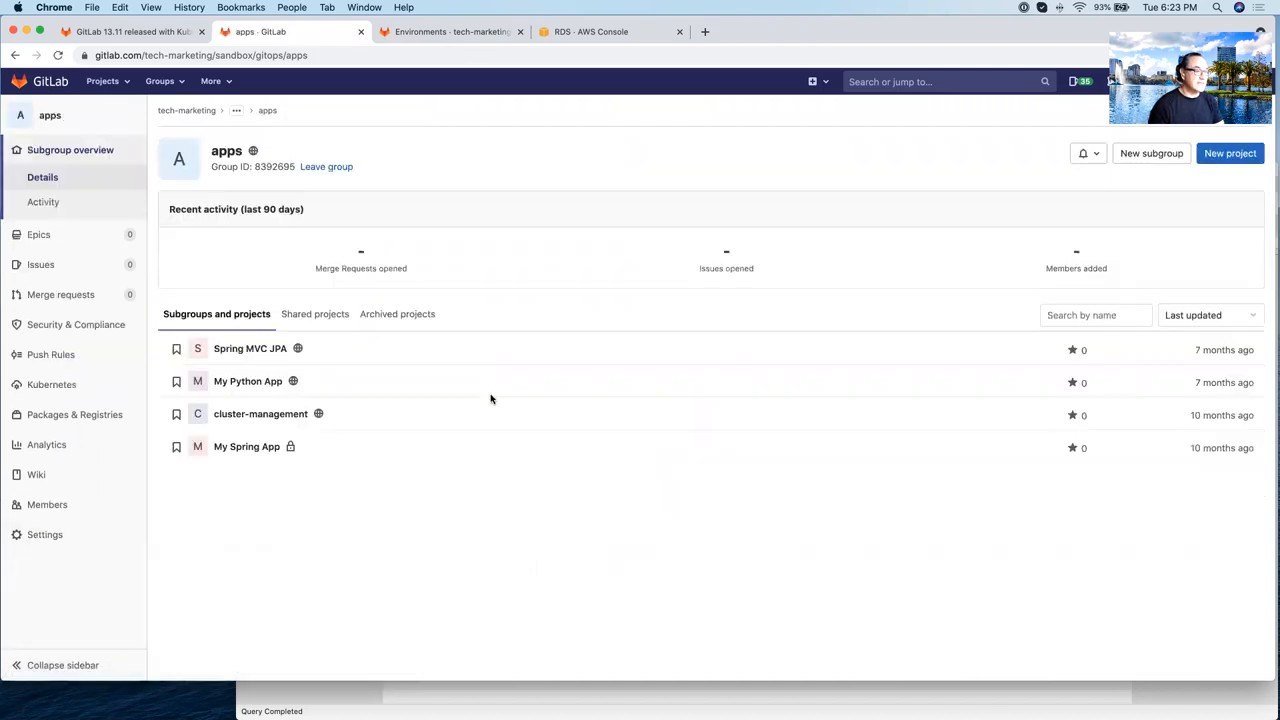